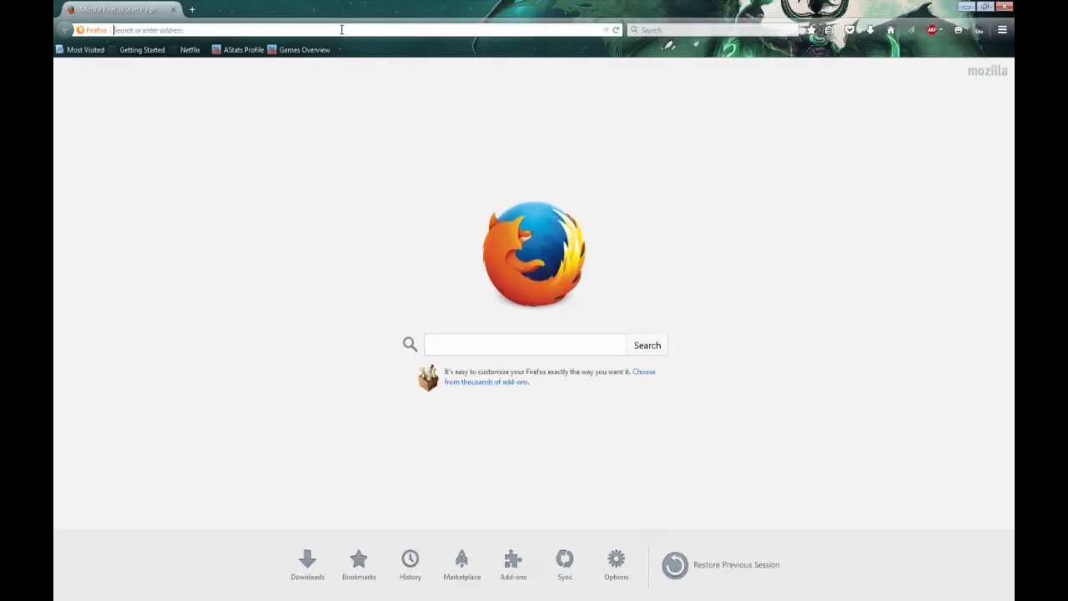
# Step: Go to obsproject.com in Firefox's address bar
pyautogui.write('obsproject.com')
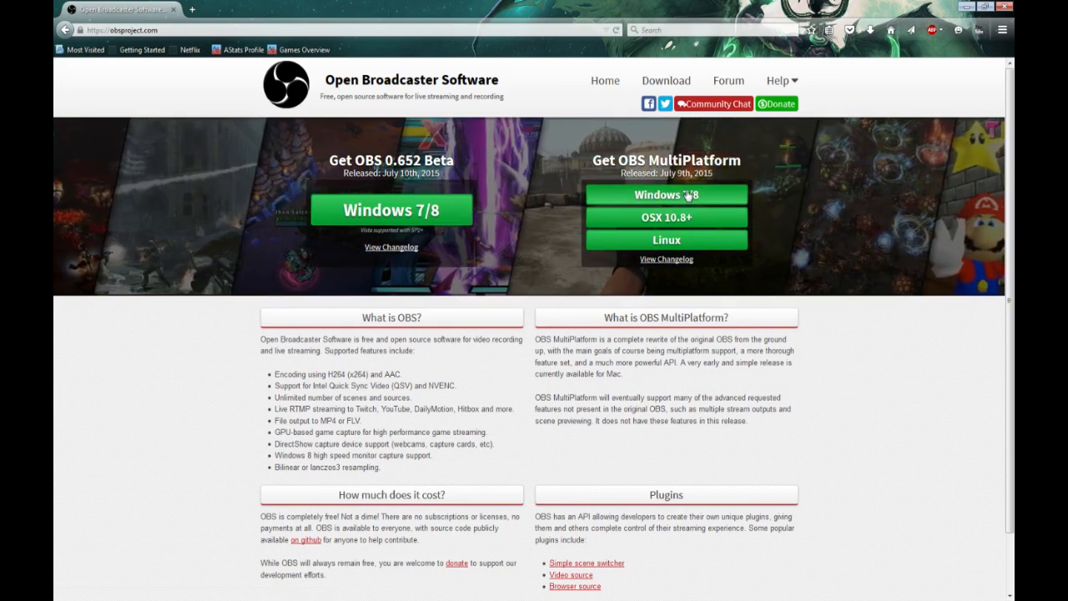
pyautogui.click(665, 195)
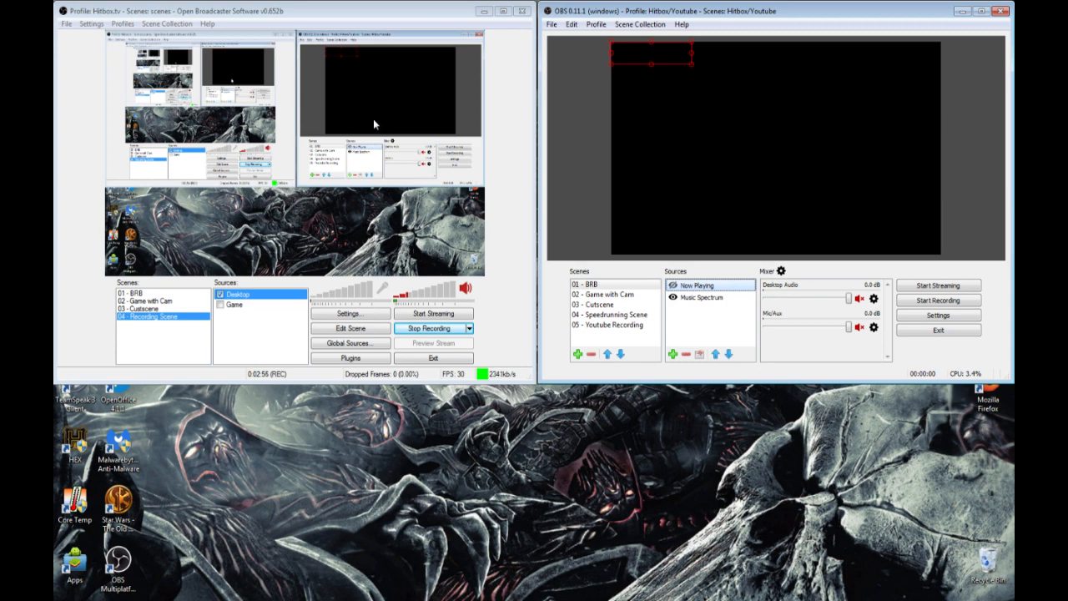
pyautogui.moveTo(519, 207)
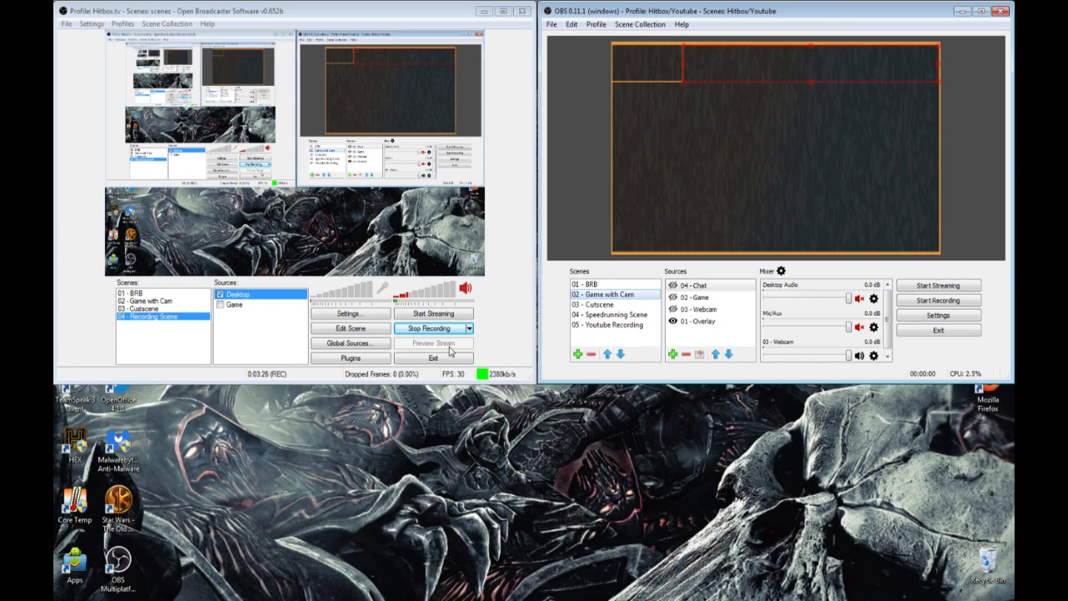
pyautogui.moveTo(504, 341)
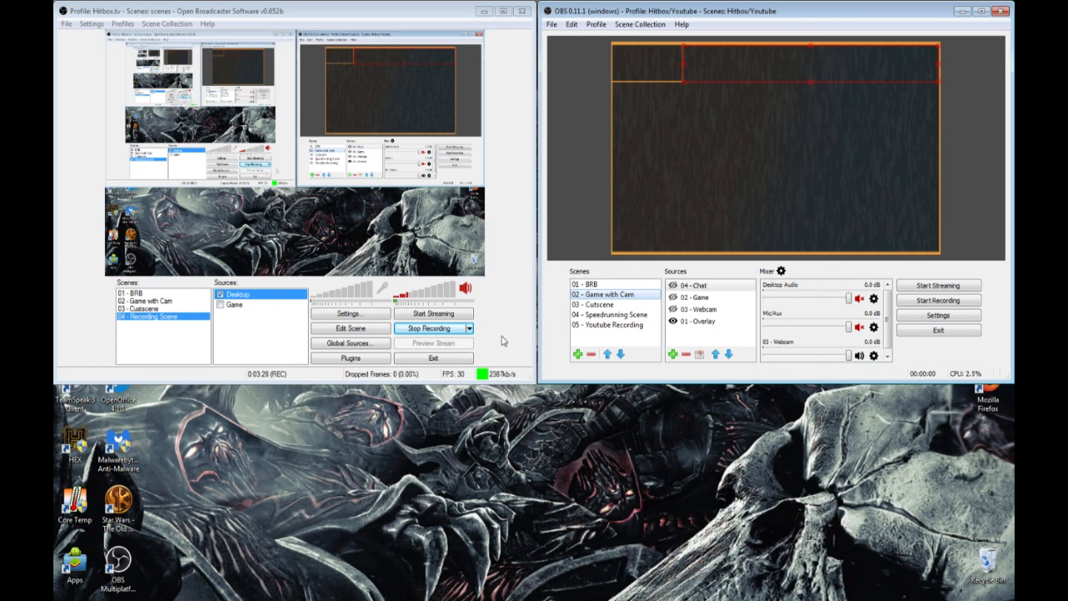
# Step: Open the add-source type list under Sources for the Game with Cam scene
pyautogui.click(673, 354)
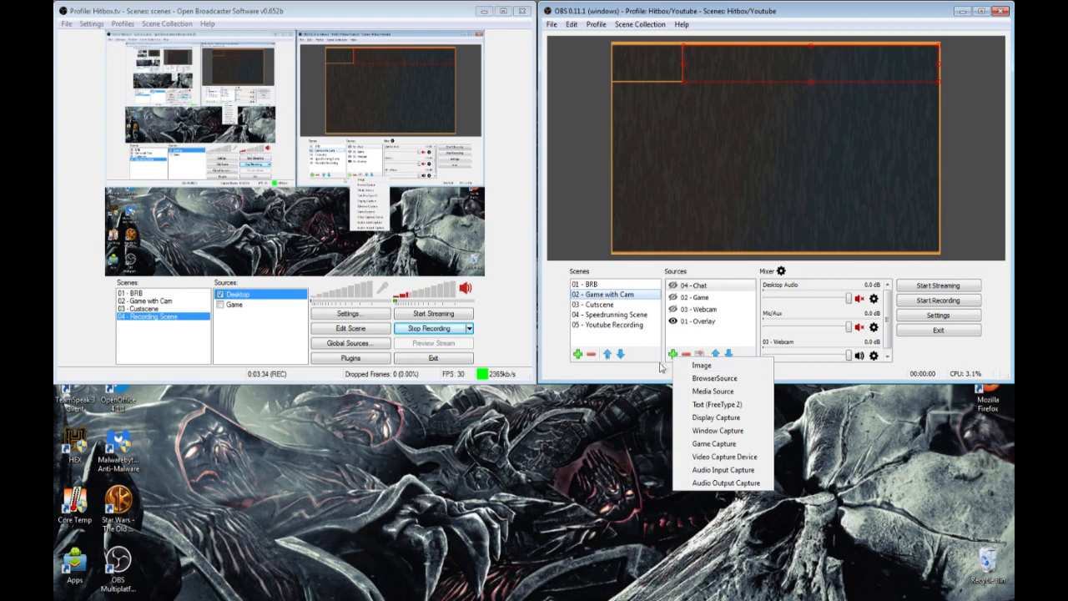
pyautogui.click(702, 365)
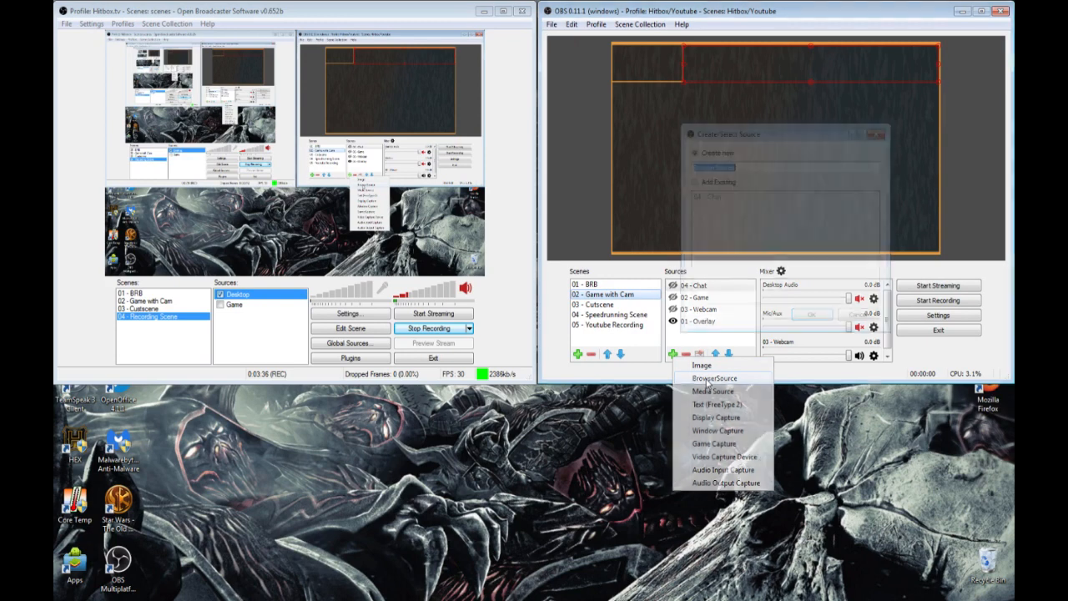
pyautogui.click(714, 378)
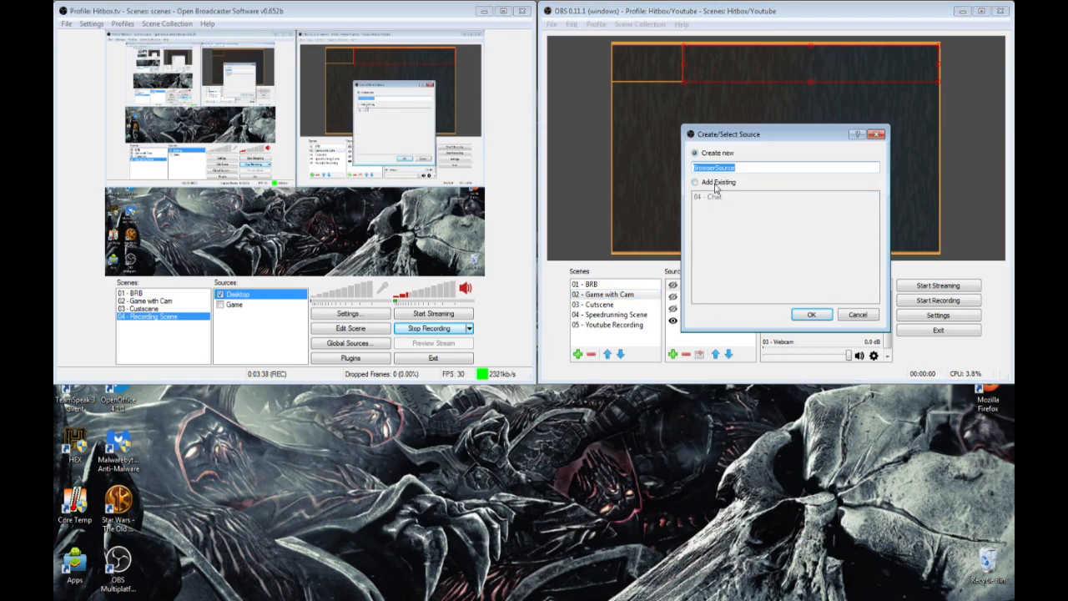
pyautogui.moveTo(745, 186)
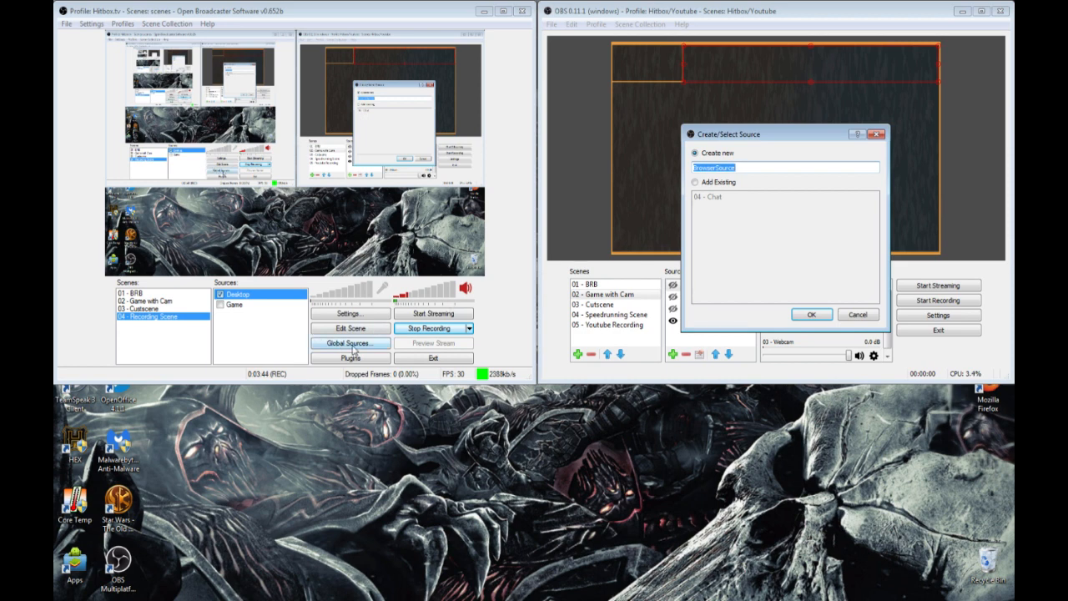
pyautogui.click(810, 315)
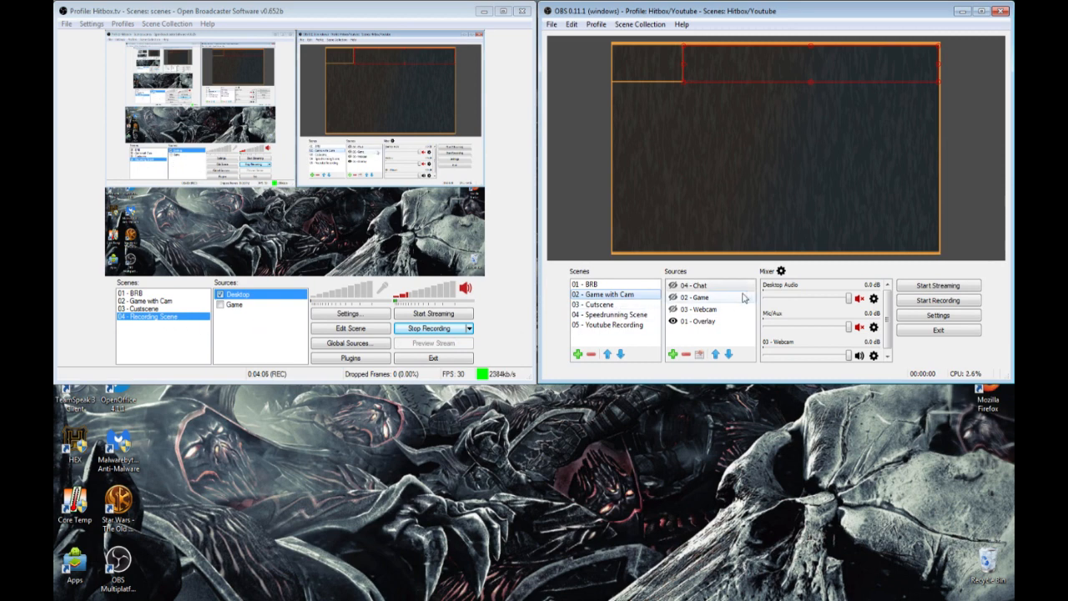
# Step: Open Advanced Audio Properties from the Mixer gear icon, closing and reopening it once
pyautogui.click(781, 270)
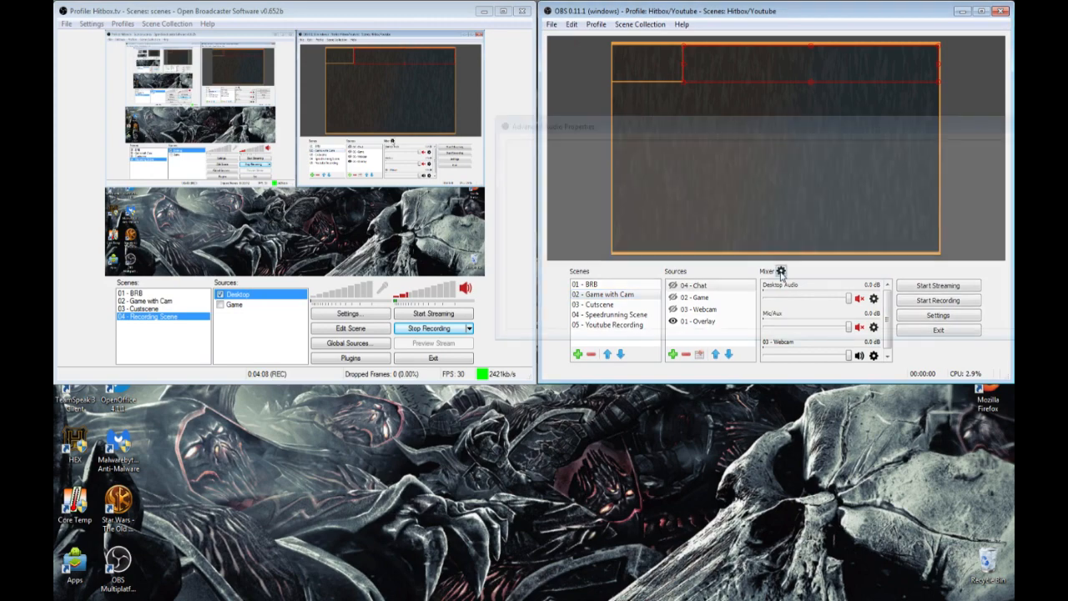
pyautogui.click(780, 270)
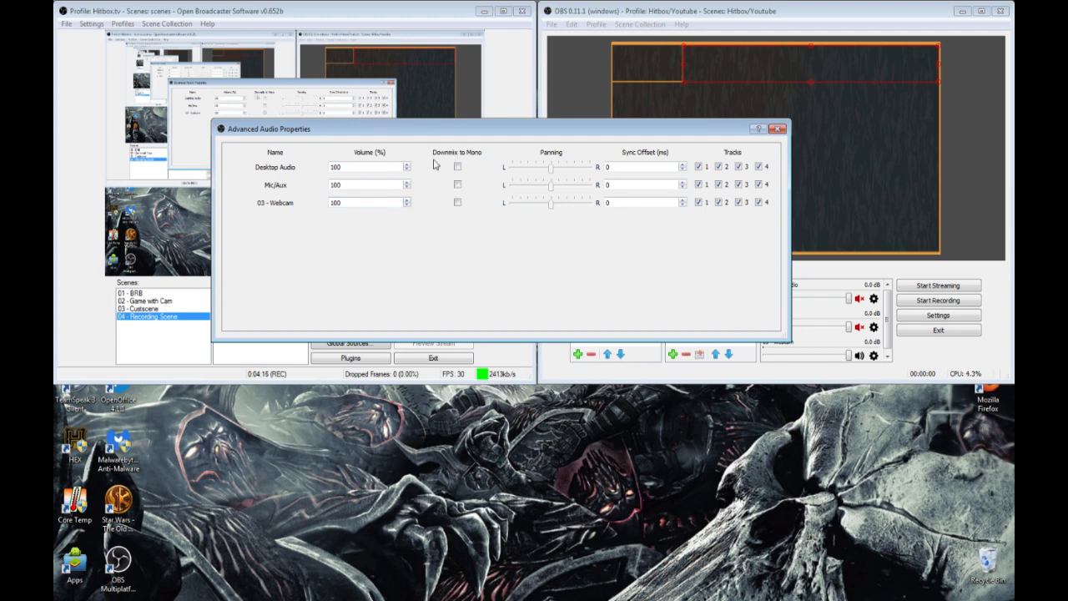
pyautogui.moveTo(448, 160)
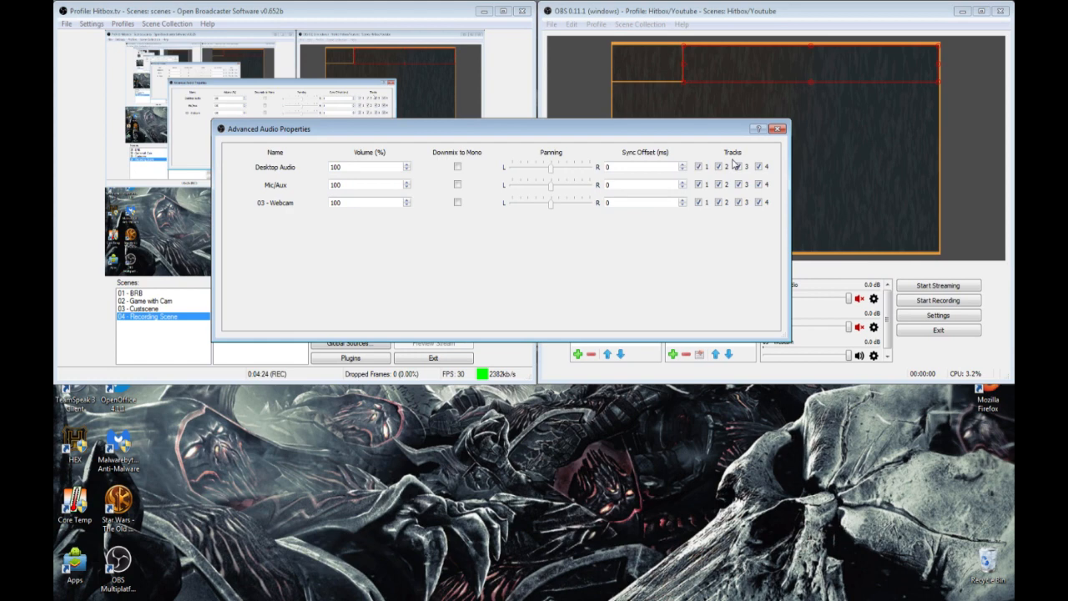
pyautogui.click(778, 129)
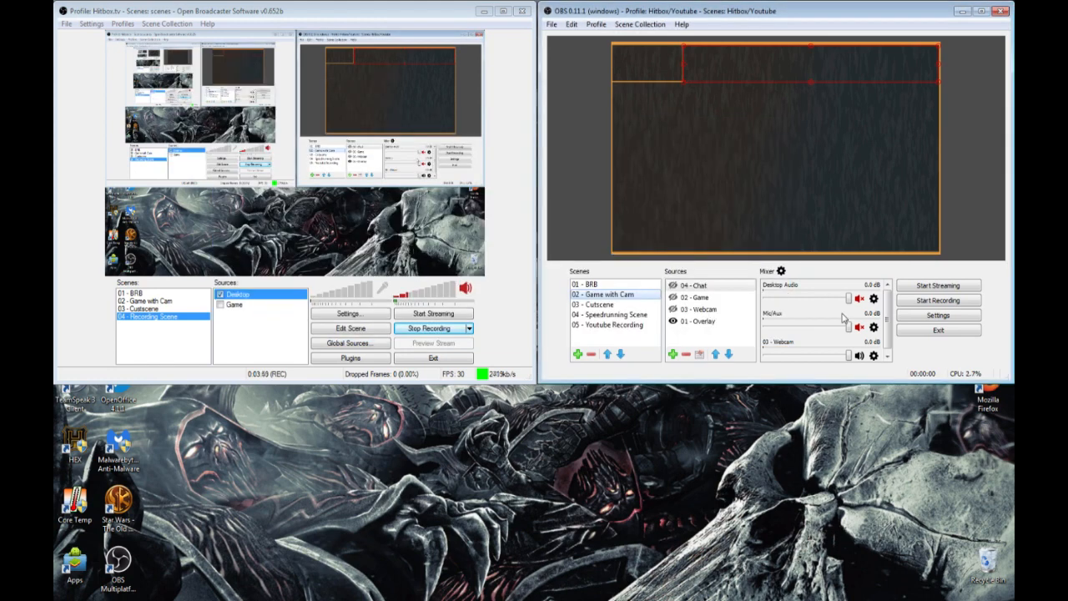
pyautogui.moveTo(745, 282)
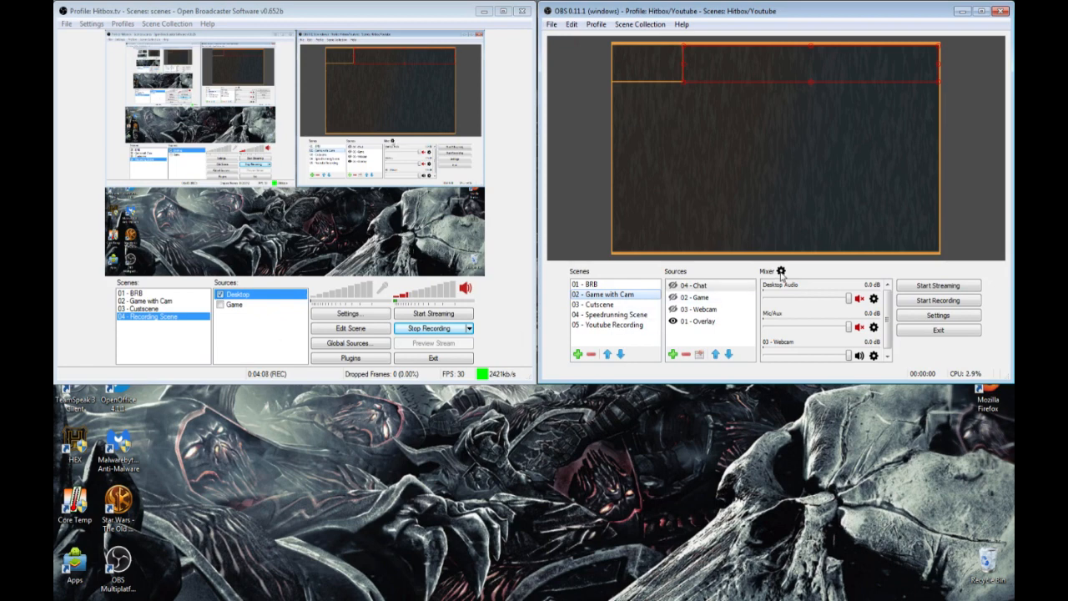
pyautogui.click(781, 271)
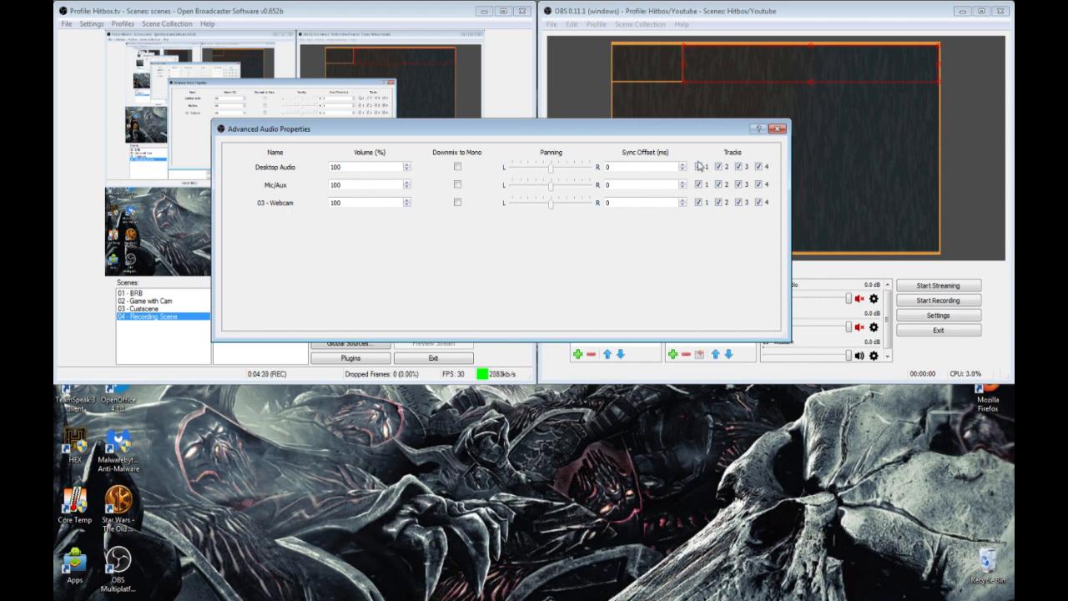
# Step: Route Desktop Audio to track 1, Mic/Aux to track 2, webcam to none, then close
pyautogui.click(698, 167)
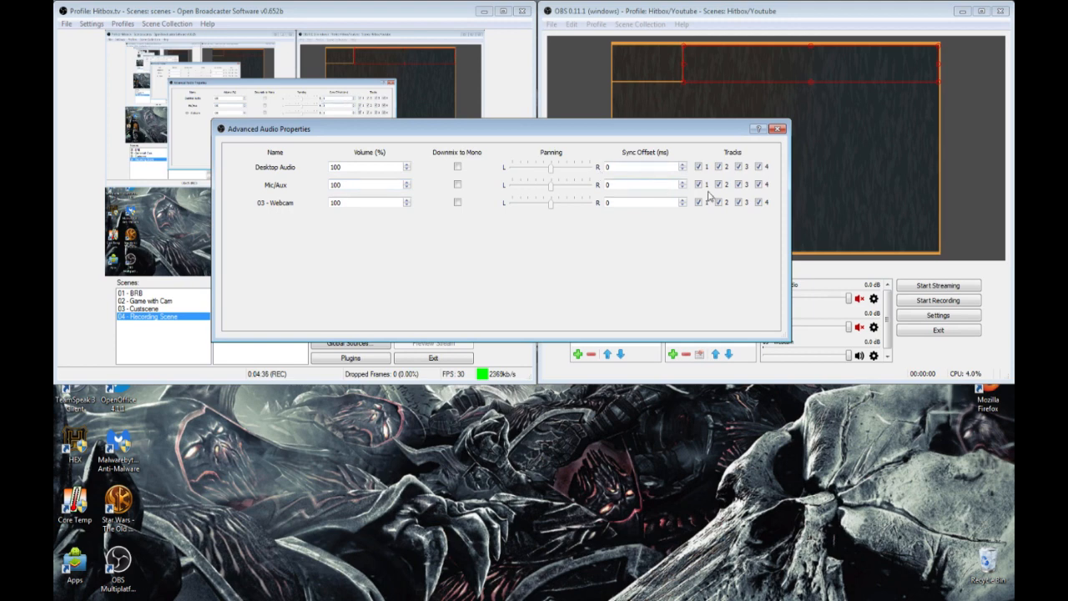
pyautogui.click(699, 202)
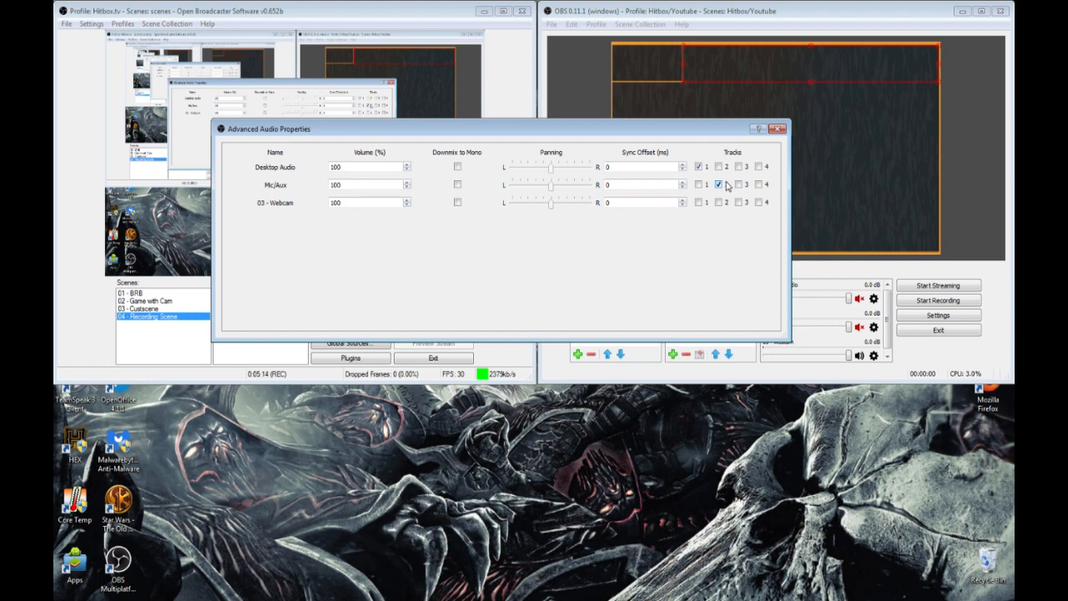
pyautogui.click(718, 185)
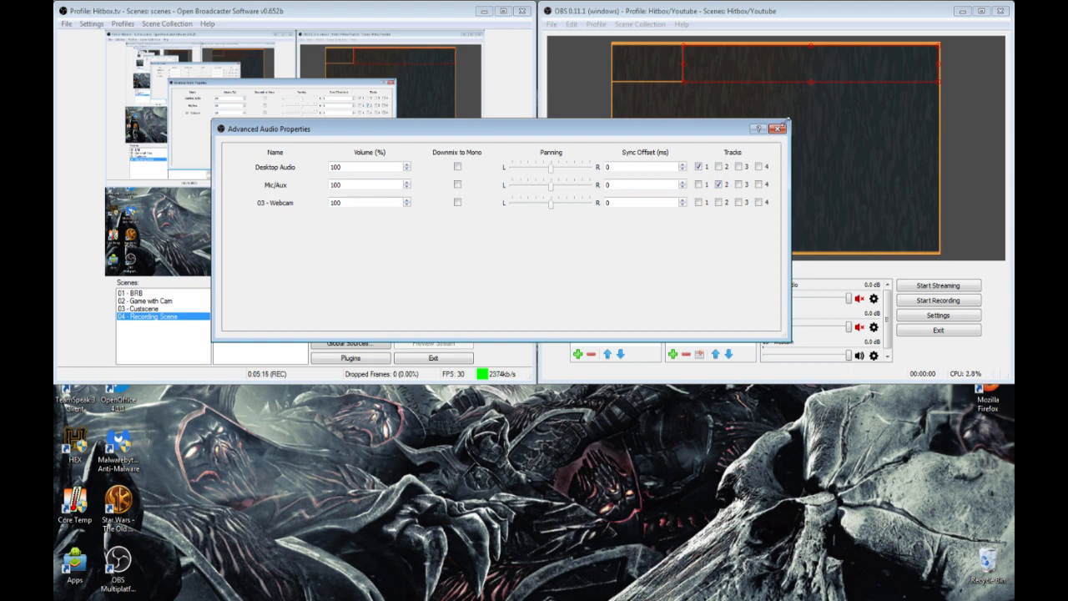
pyautogui.click(779, 128)
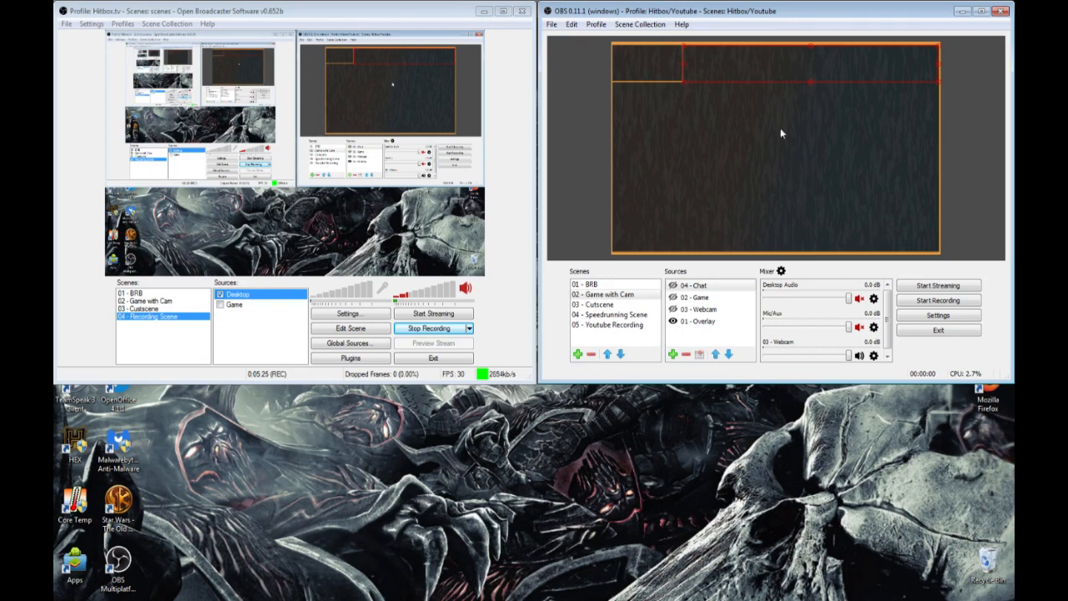
pyautogui.moveTo(576, 206)
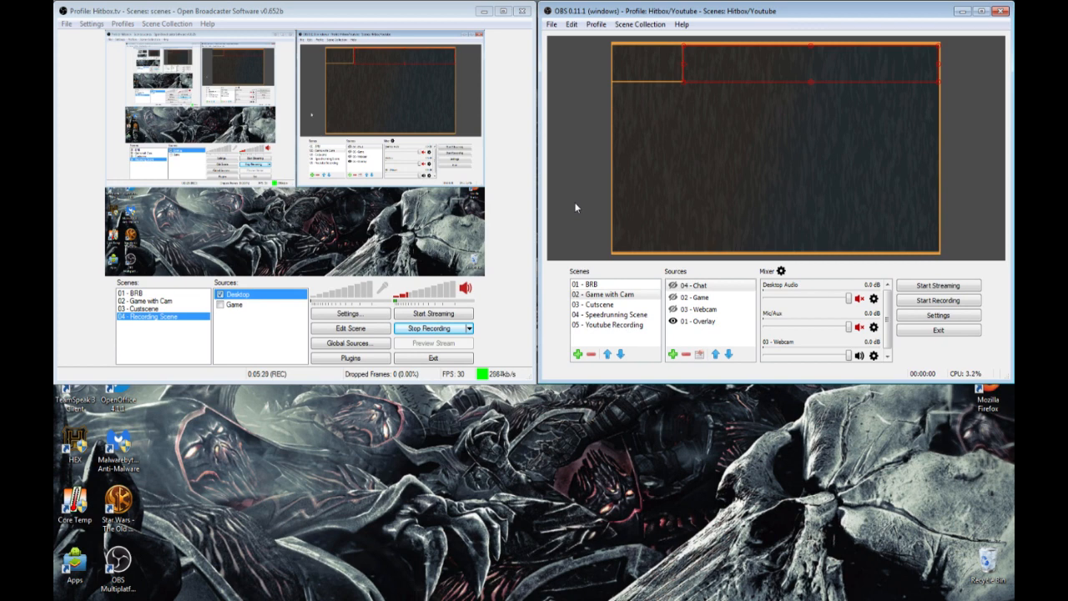
pyautogui.moveTo(667, 246)
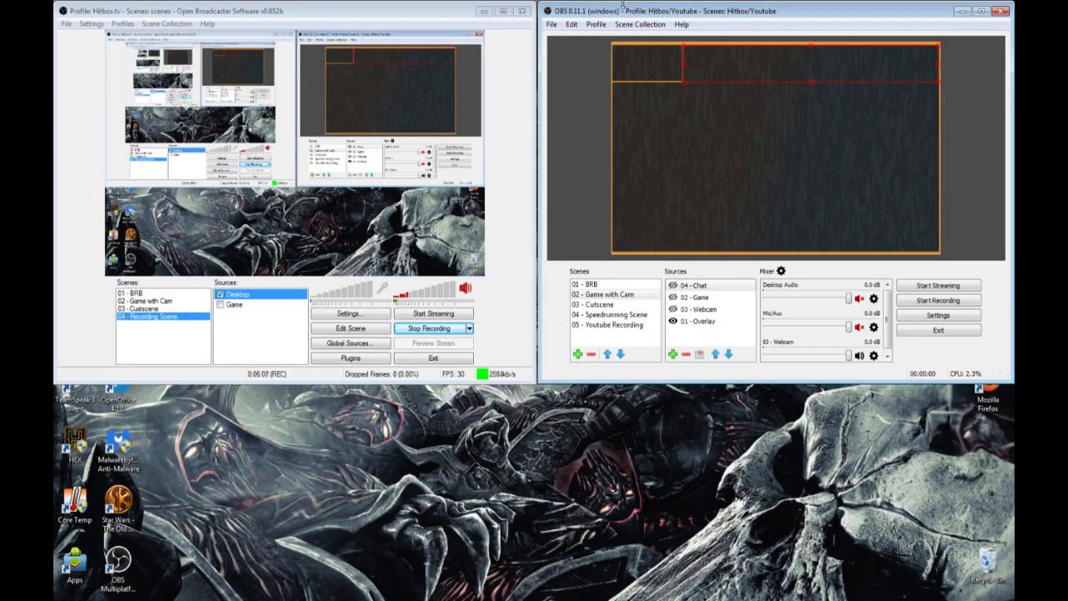
pyautogui.moveTo(591, 72)
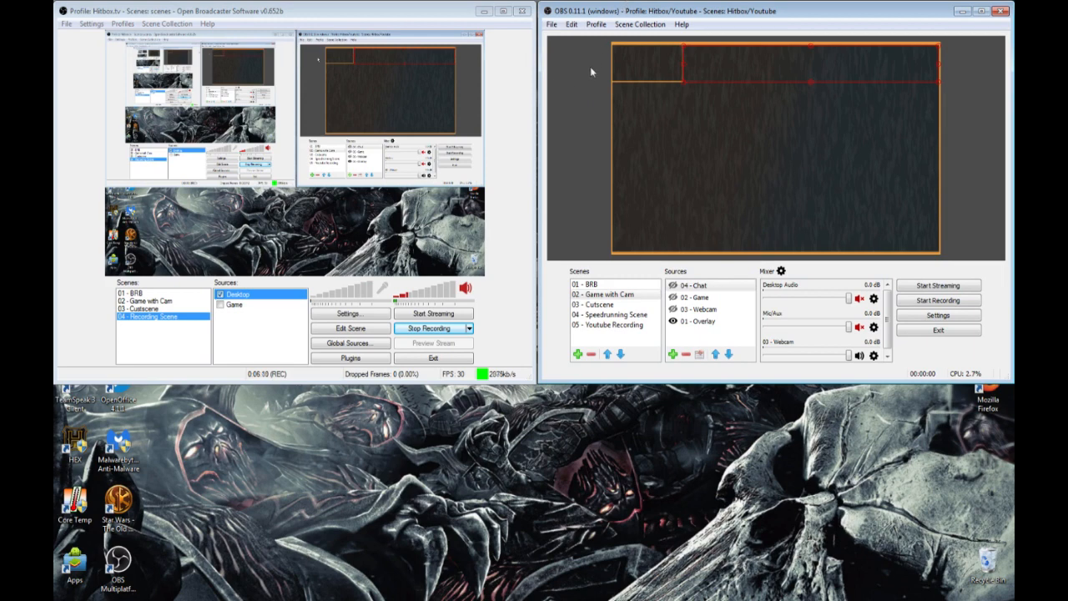
pyautogui.moveTo(622, 349)
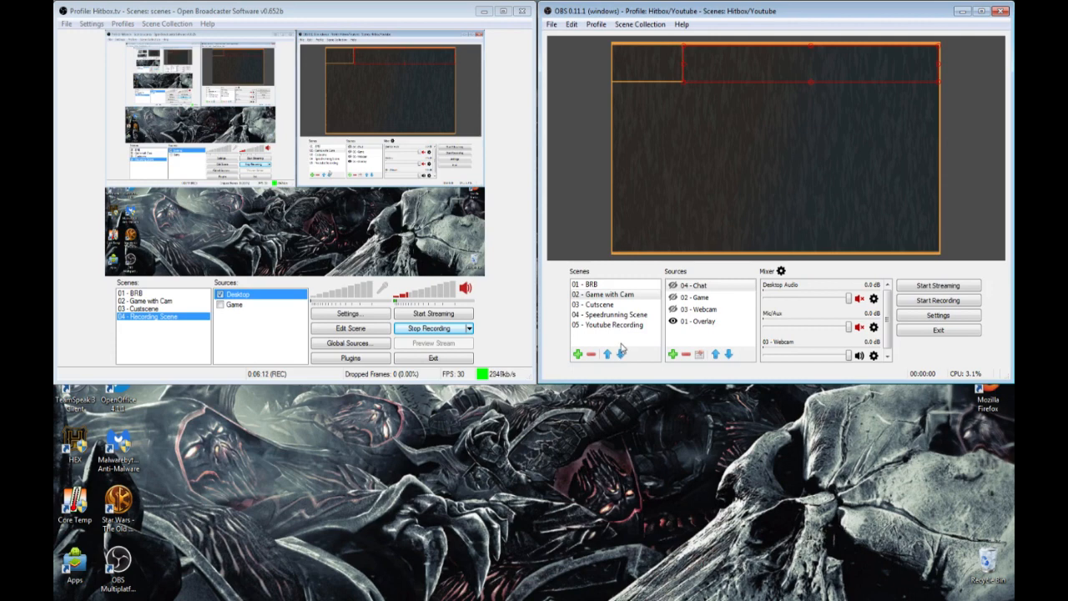
pyautogui.click(674, 354)
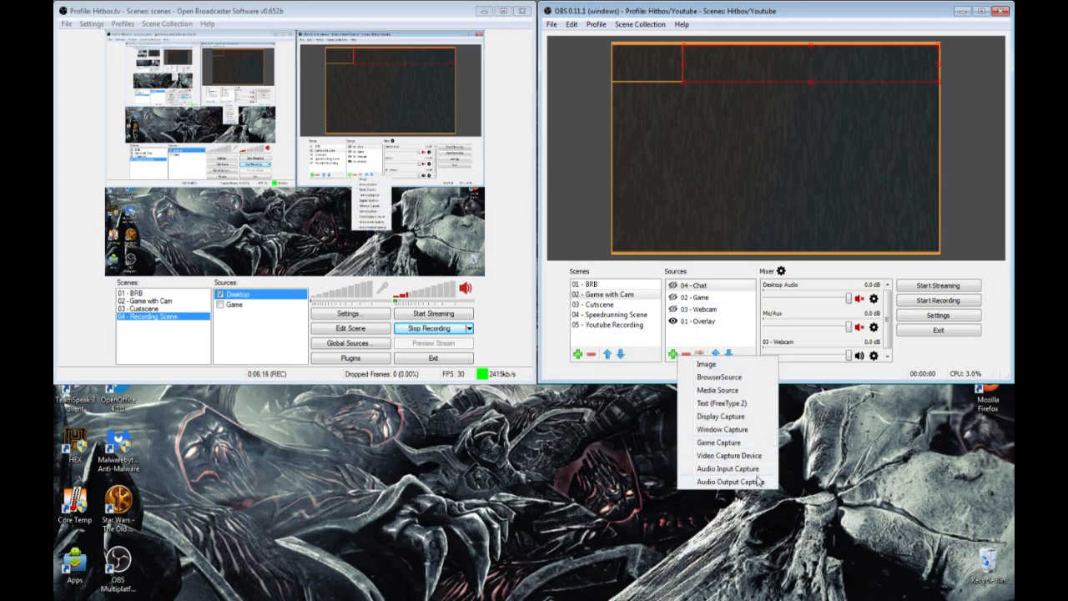
pyautogui.moveTo(729, 468)
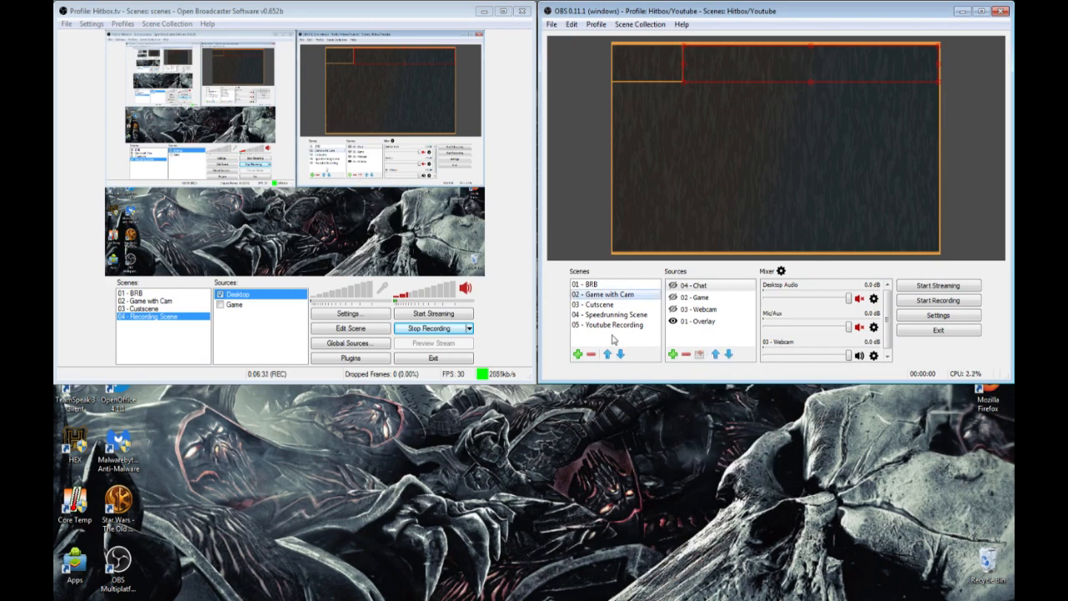
pyautogui.click(576, 354)
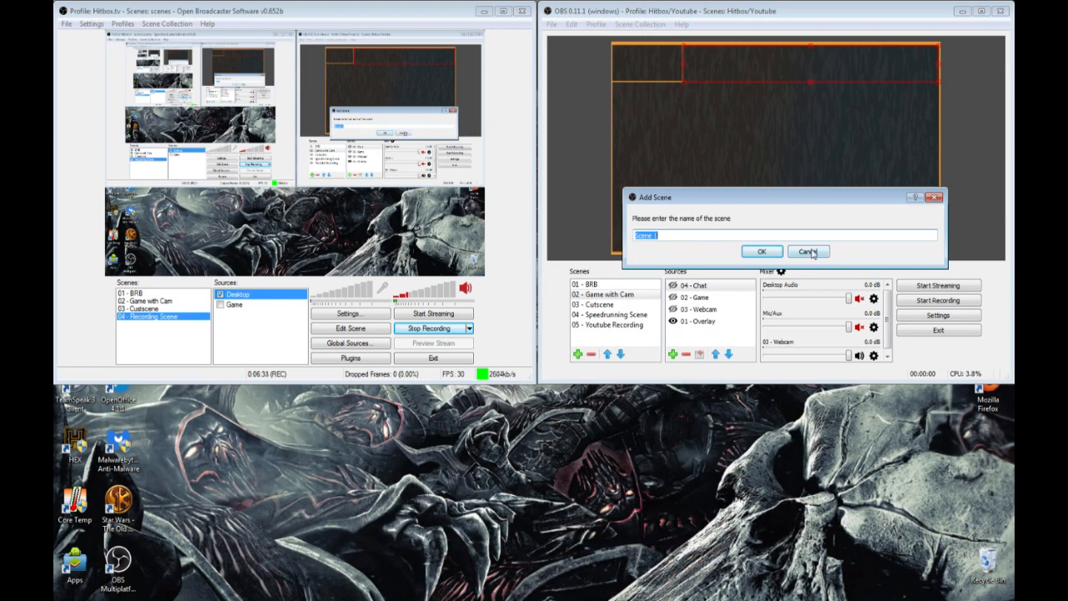
pyautogui.click(808, 251)
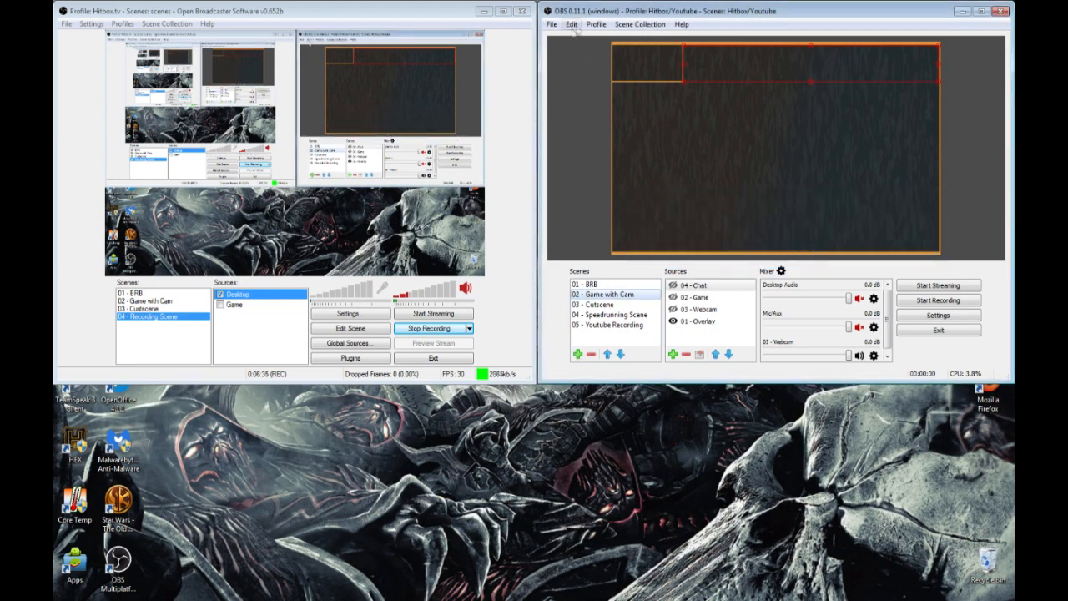
pyautogui.click(570, 24)
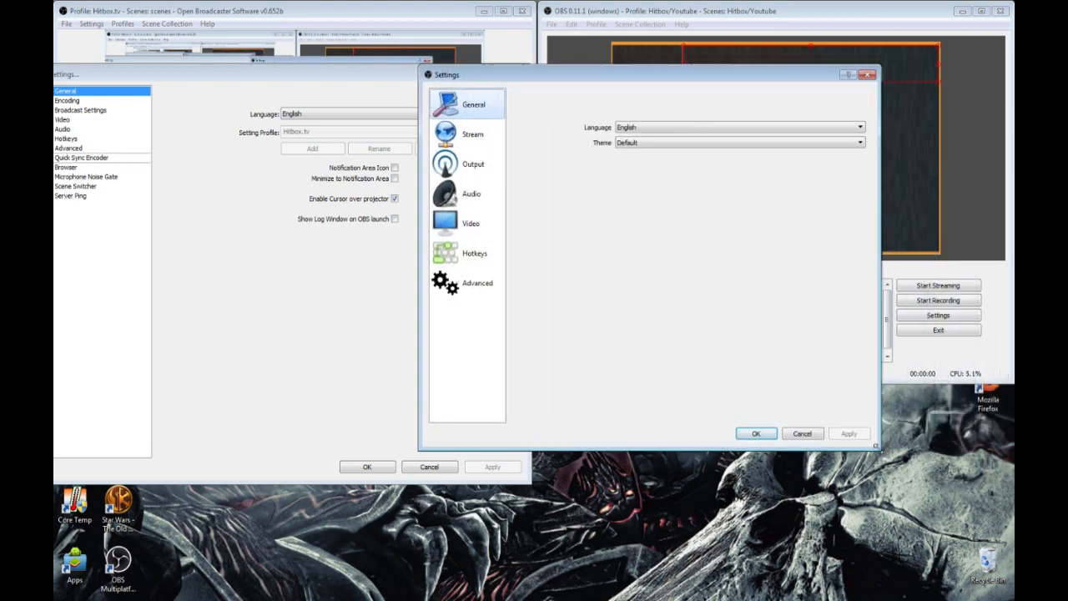
# Step: Drag the classic OBS Settings window left, beside MultiPlatform's General settings
pyautogui.moveTo(446, 75); pyautogui.dragTo(480, 80)
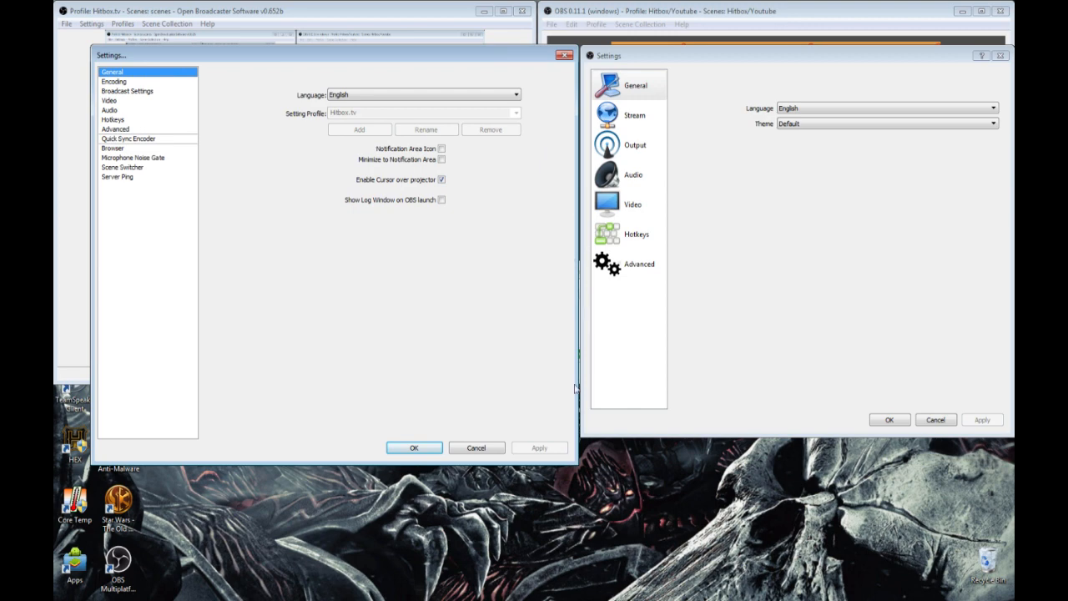
pyautogui.moveTo(572, 467)
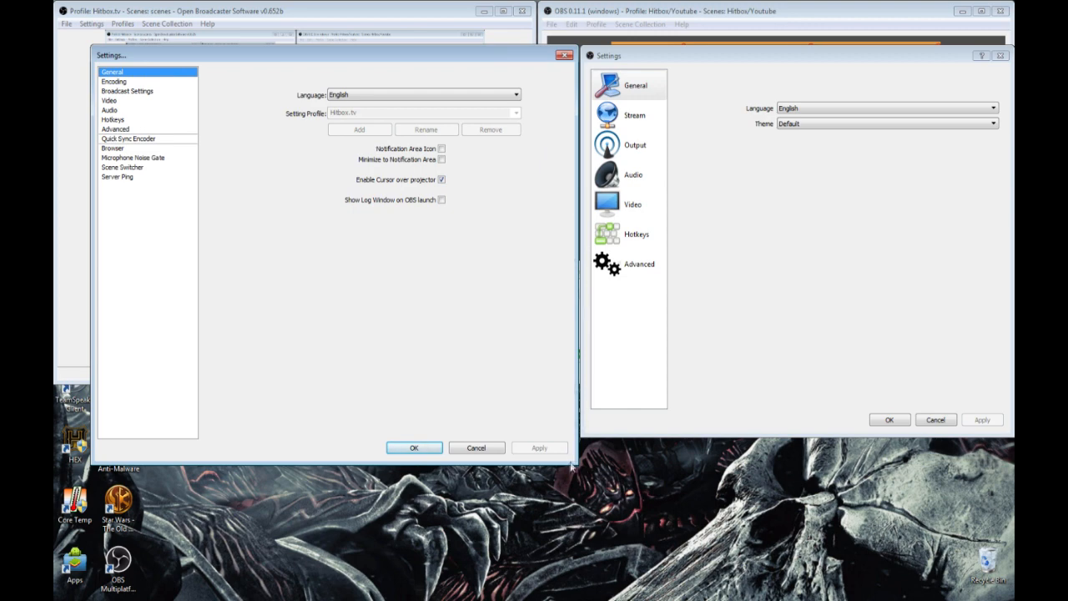
pyautogui.moveTo(291, 180)
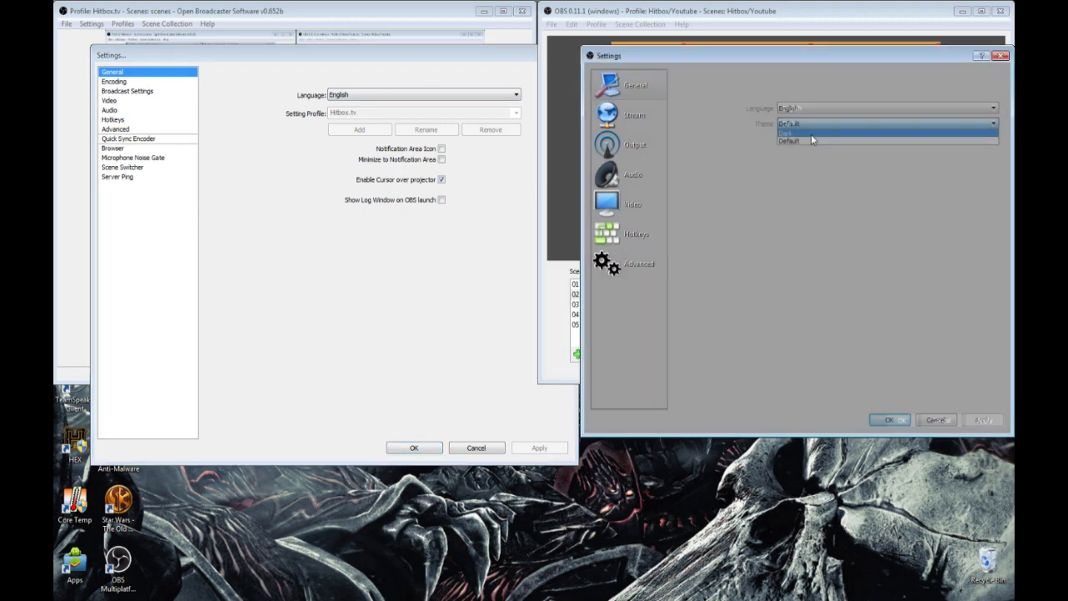
# Step: Choose Dark as the MultiPlatform theme and apply it
pyautogui.click(789, 132)
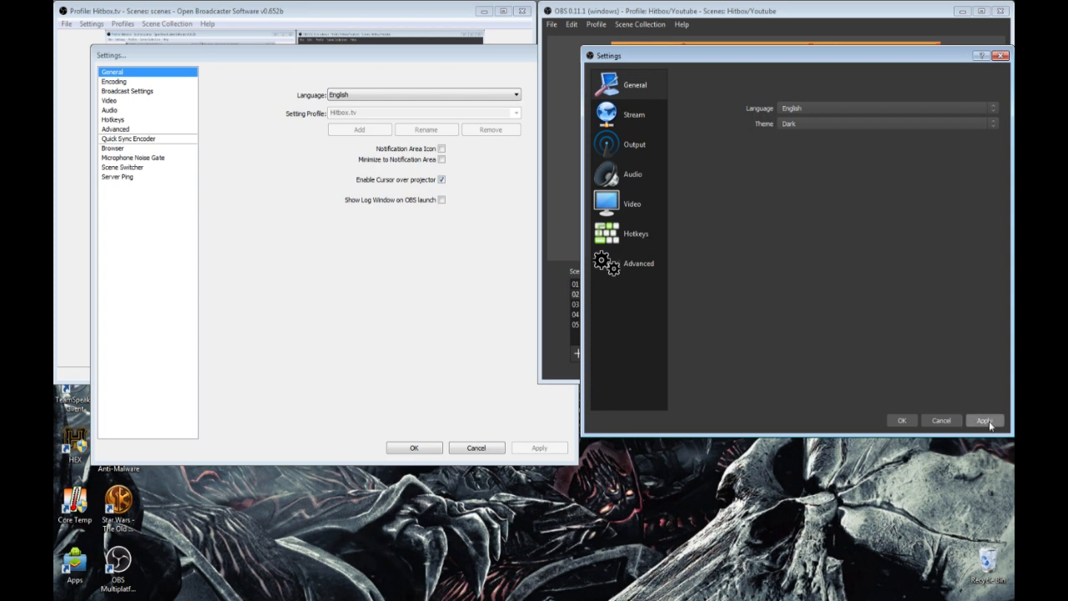
pyautogui.click(984, 419)
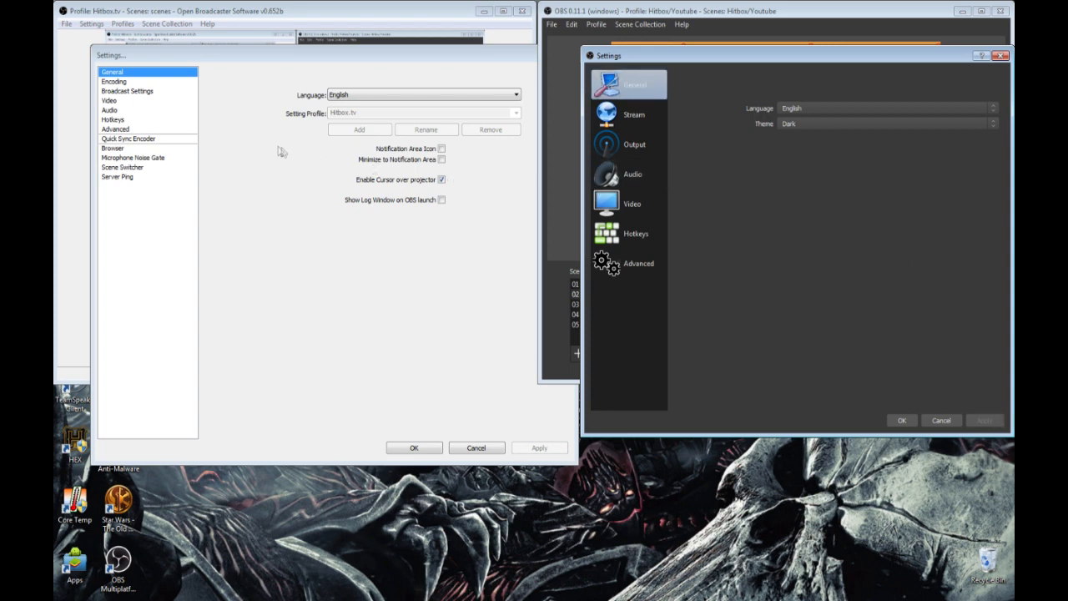
pyautogui.moveTo(382, 70)
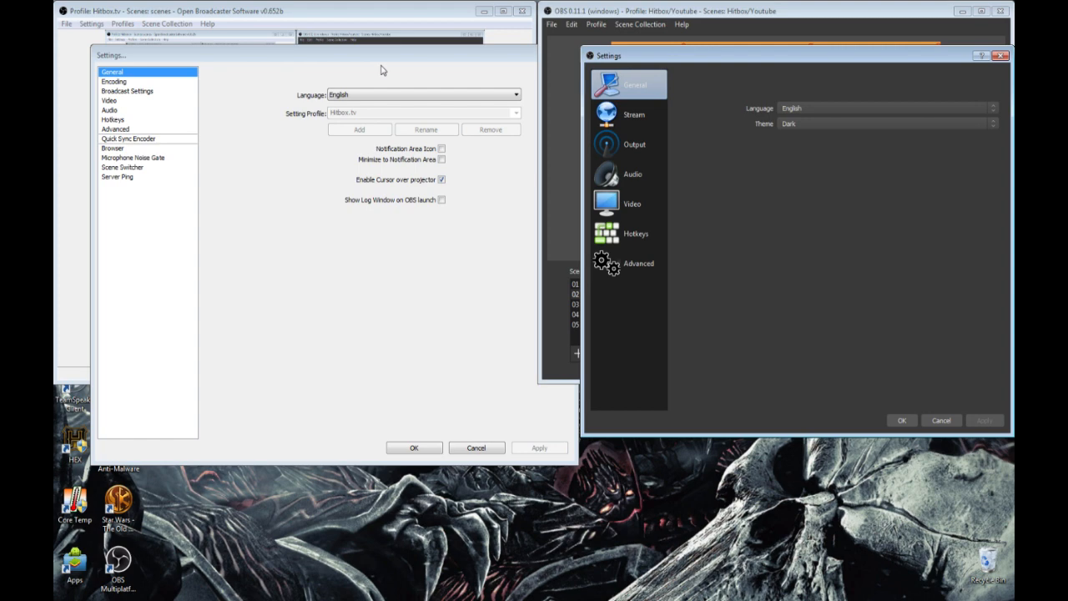
pyautogui.moveTo(720, 176)
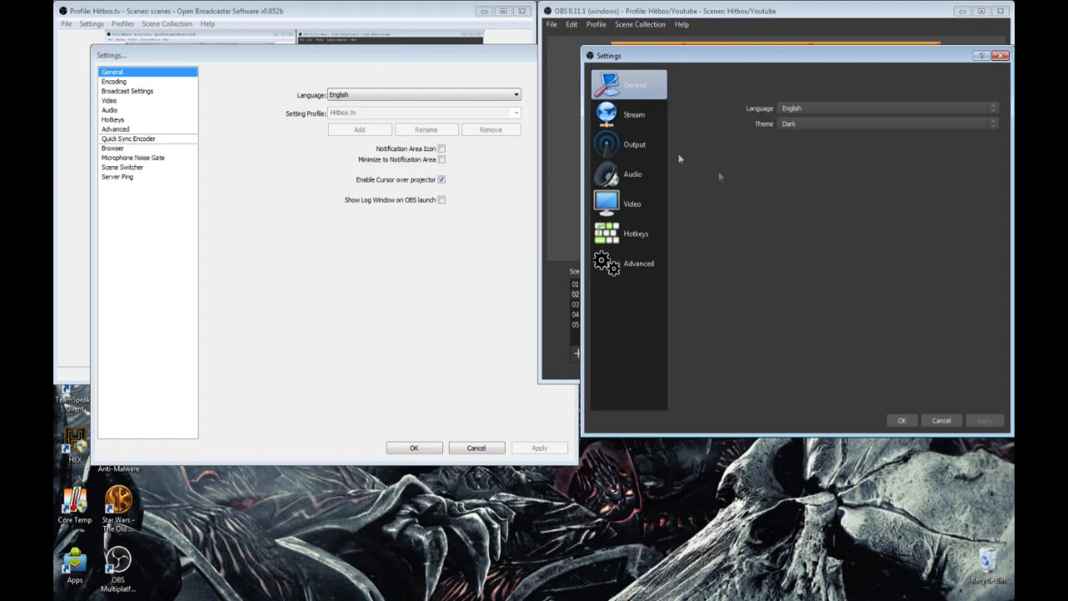
# Step: View MultiPlatform Stream and classic Broadcast Settings, keeping Live Stream mode and hitbox.tv service
pyautogui.click(634, 115)
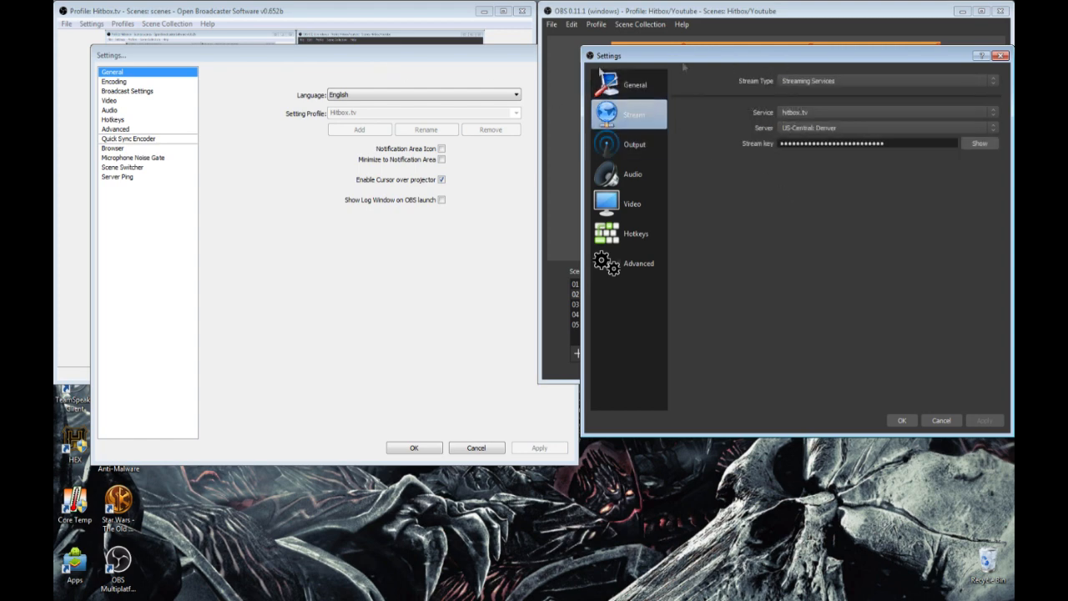
pyautogui.click(114, 81)
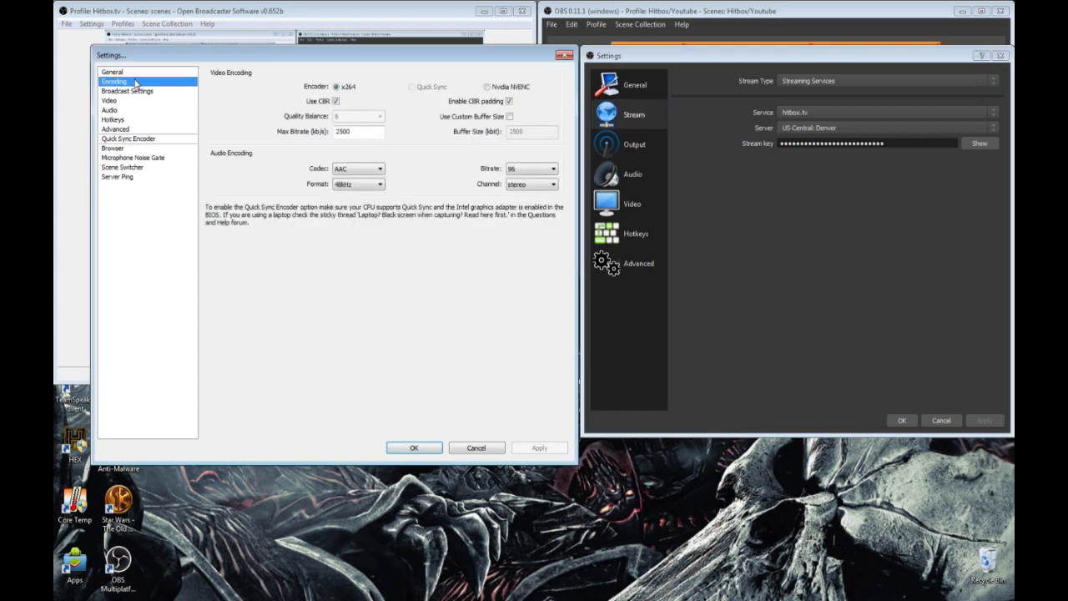
pyautogui.moveTo(140, 98)
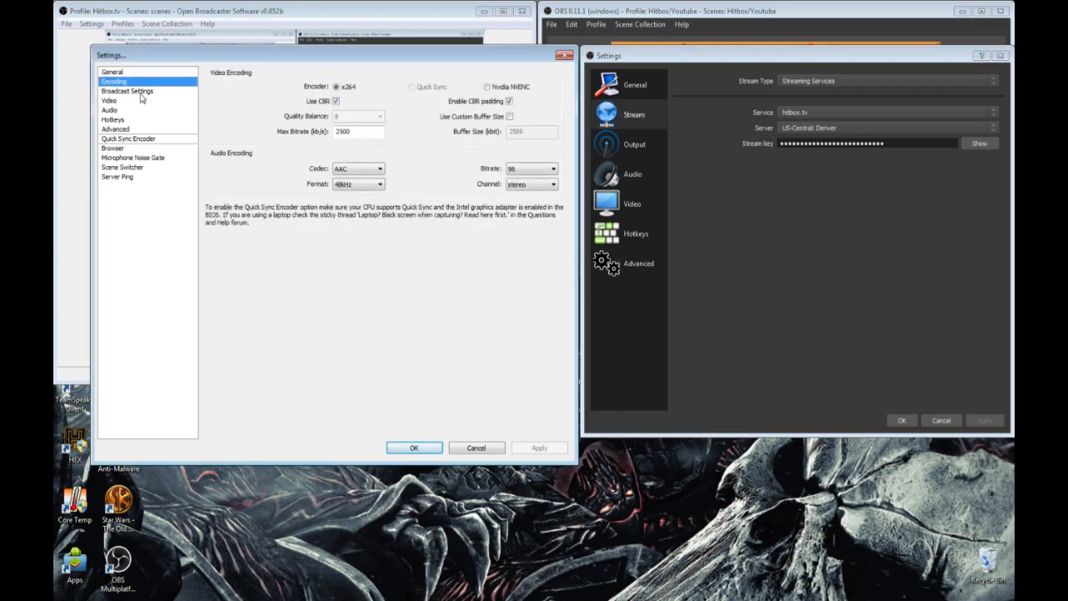
pyautogui.click(127, 91)
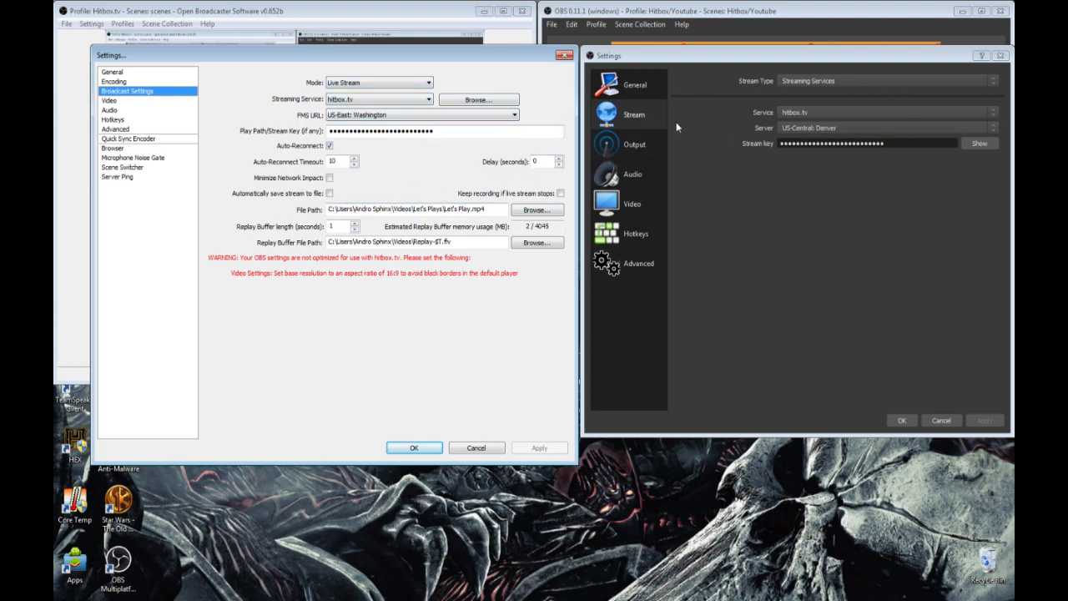
pyautogui.moveTo(622, 114)
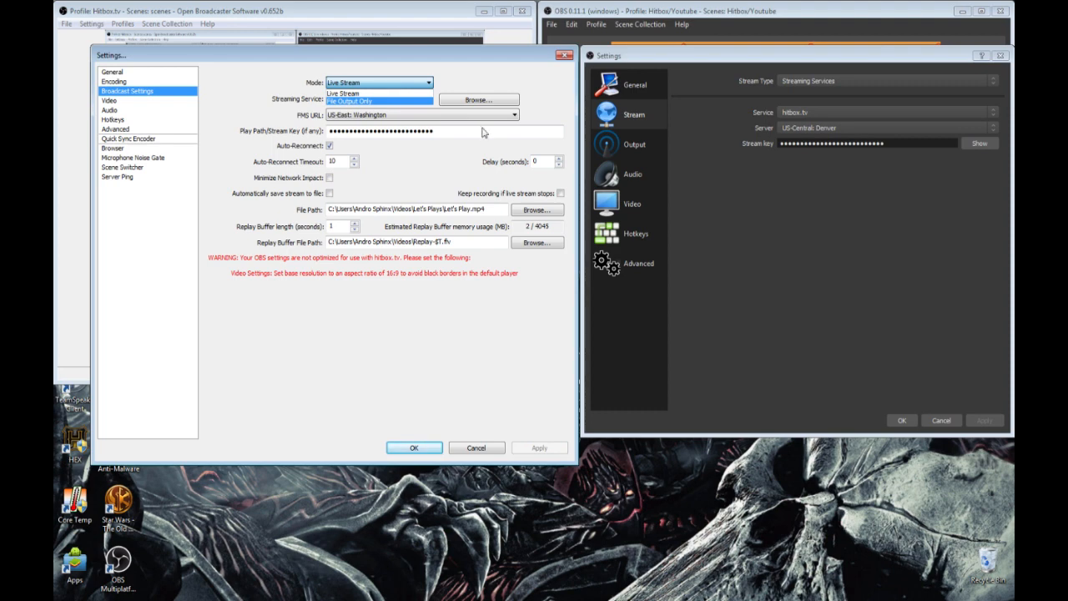
pyautogui.click(379, 82)
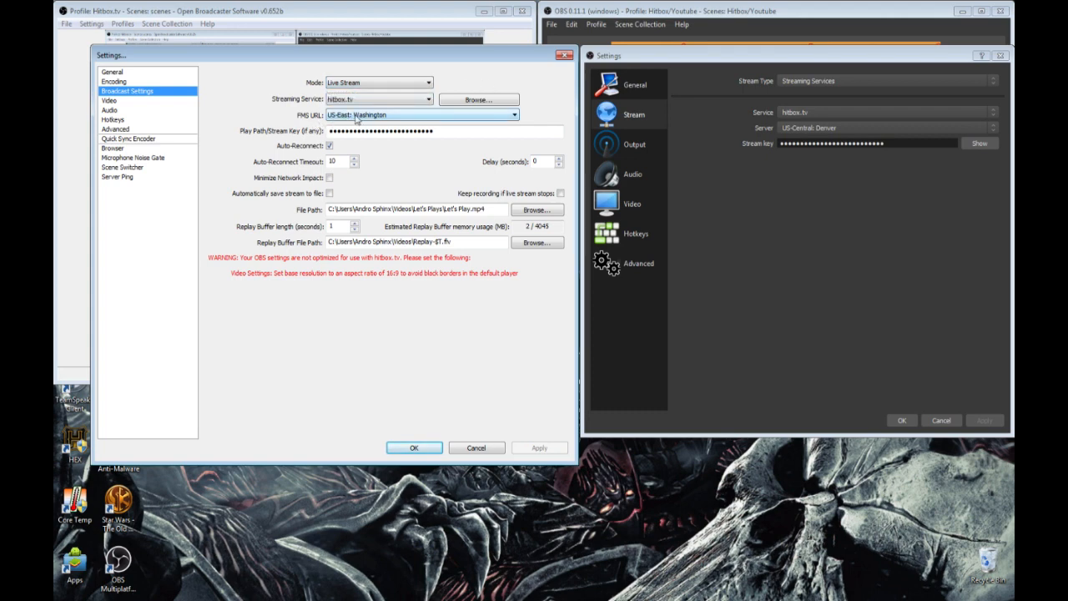
pyautogui.click(888, 111)
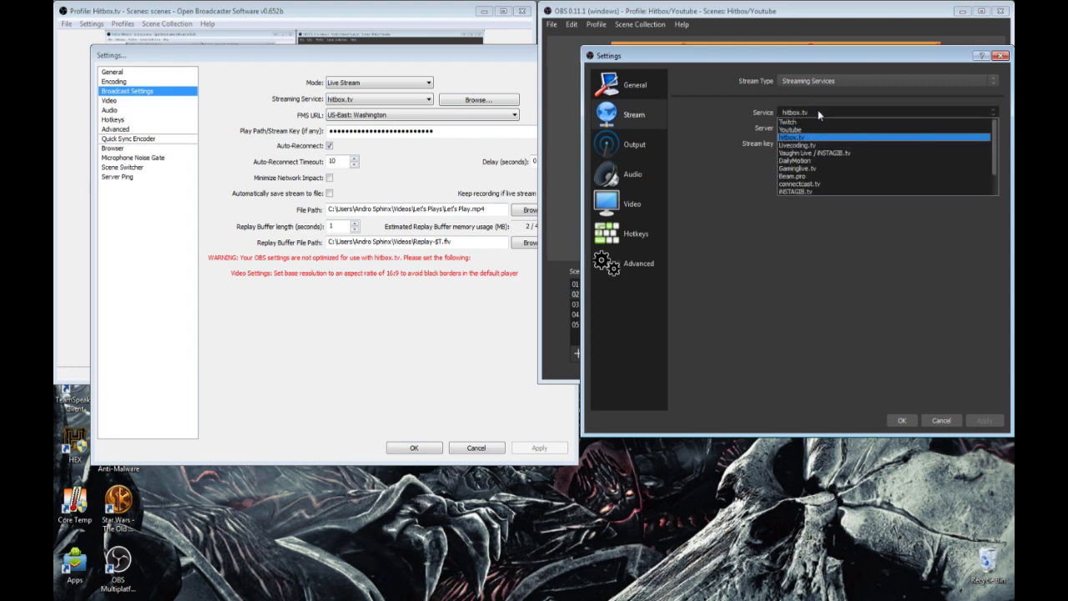
pyautogui.click(793, 136)
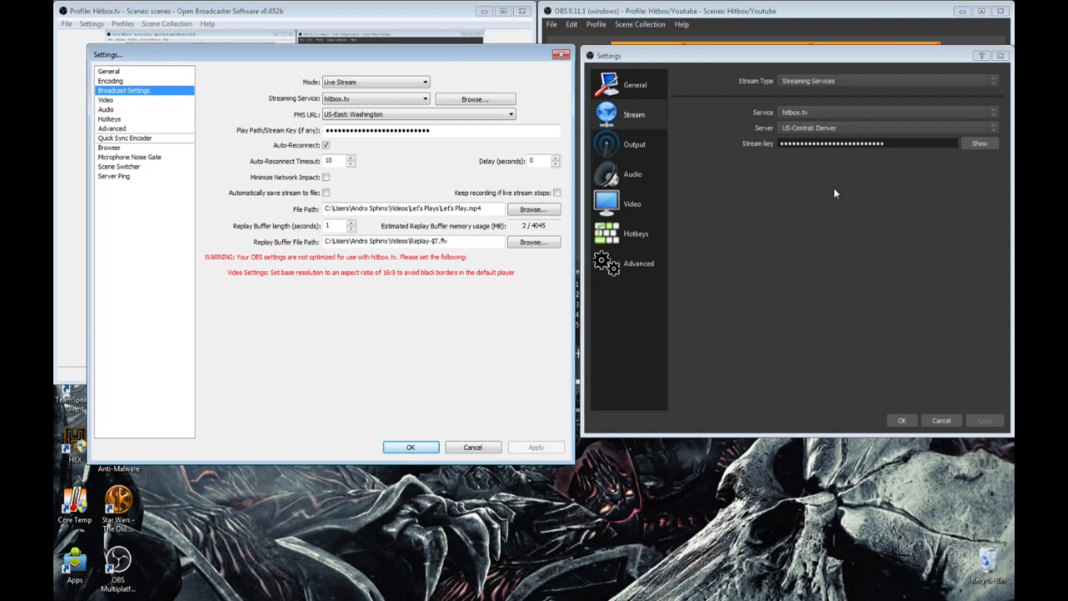
pyautogui.moveTo(890, 156)
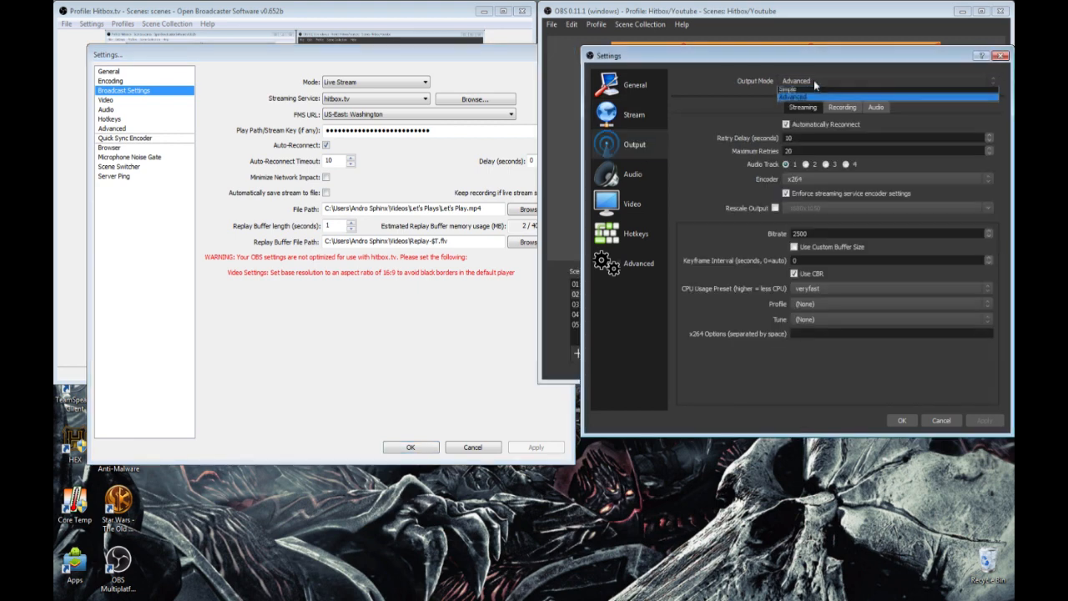
# Step: Switch MultiPlatform output mode to Simple and back to Advanced, beside classic Encoding
pyautogui.click(787, 90)
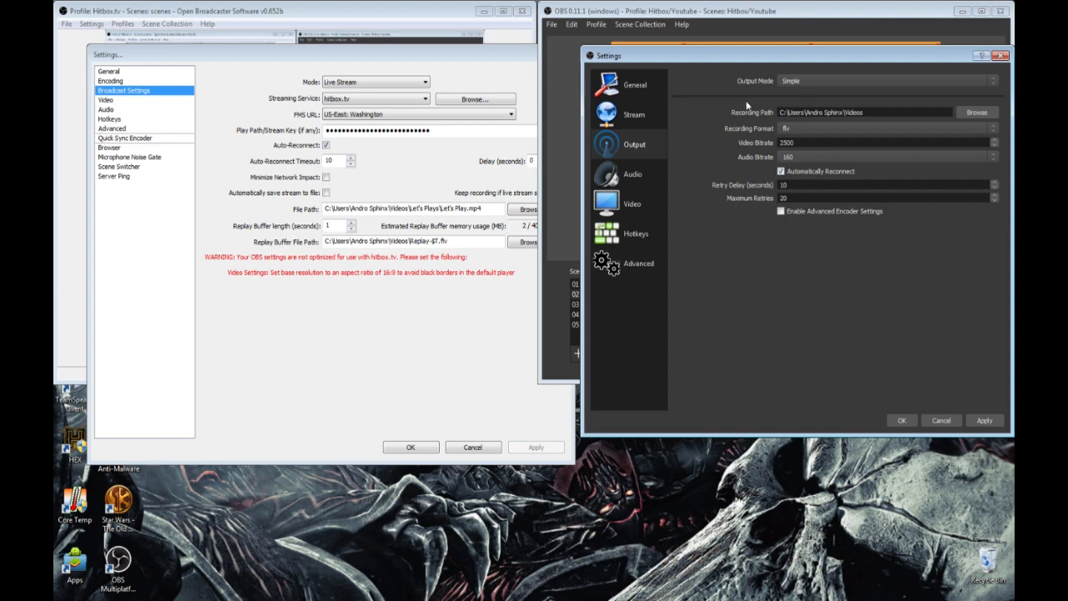
pyautogui.moveTo(839, 163)
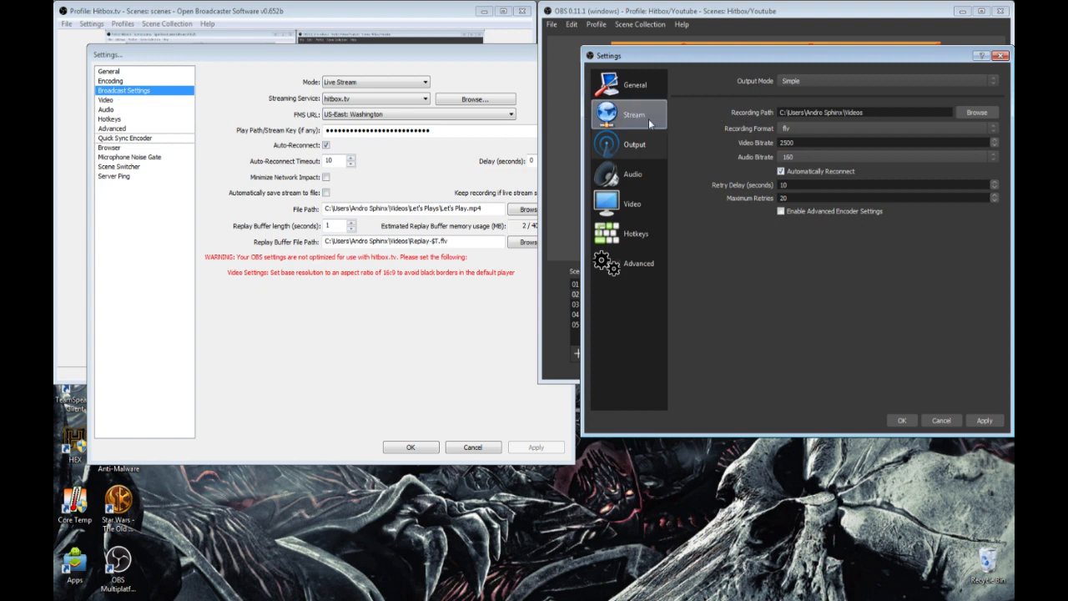
pyautogui.click(885, 81)
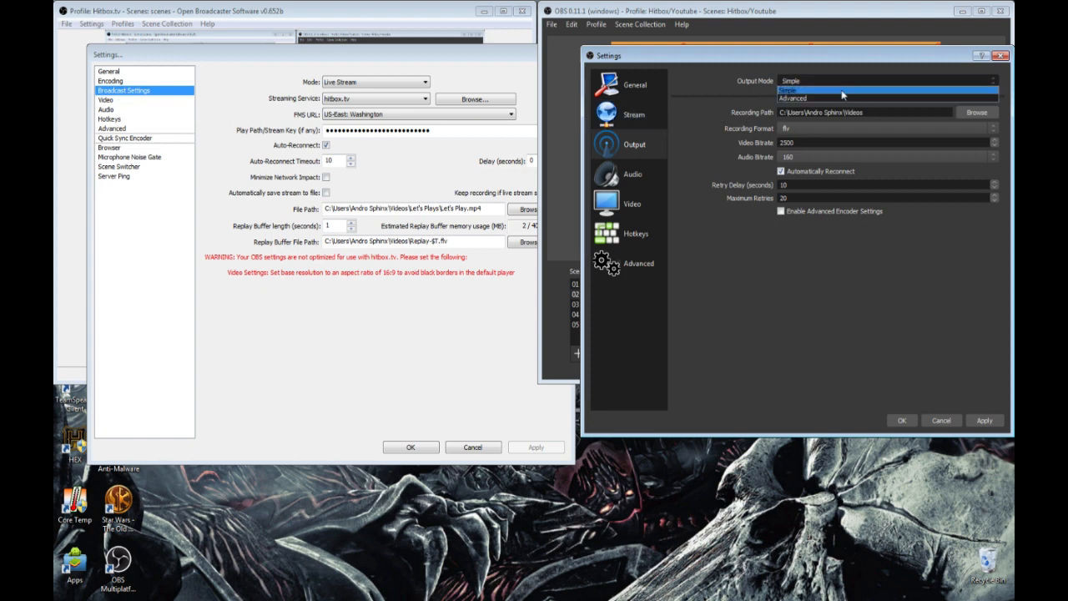
pyautogui.moveTo(841, 98)
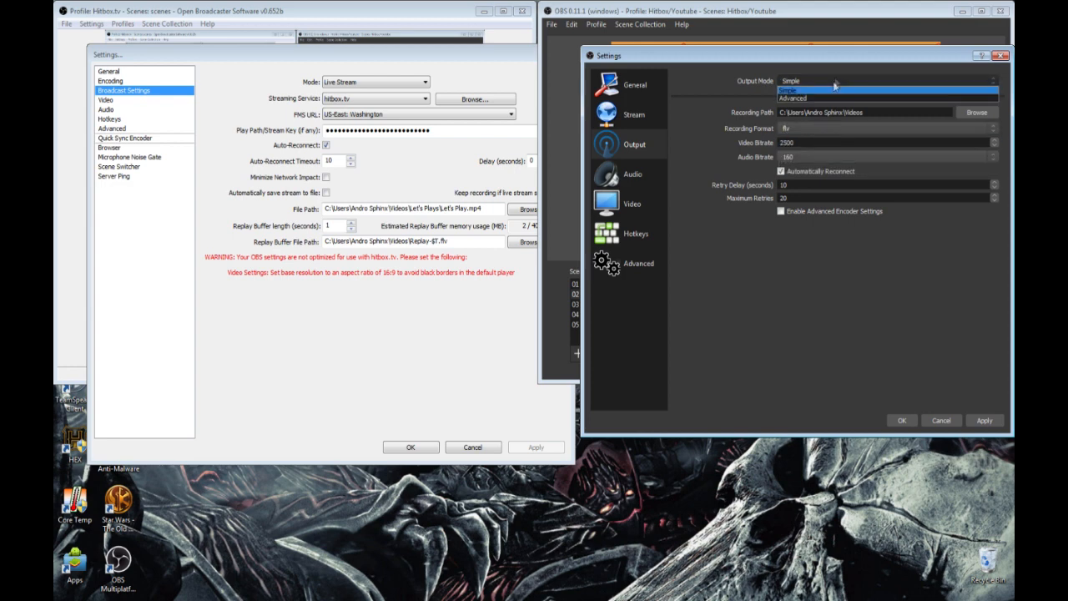
pyautogui.click(791, 97)
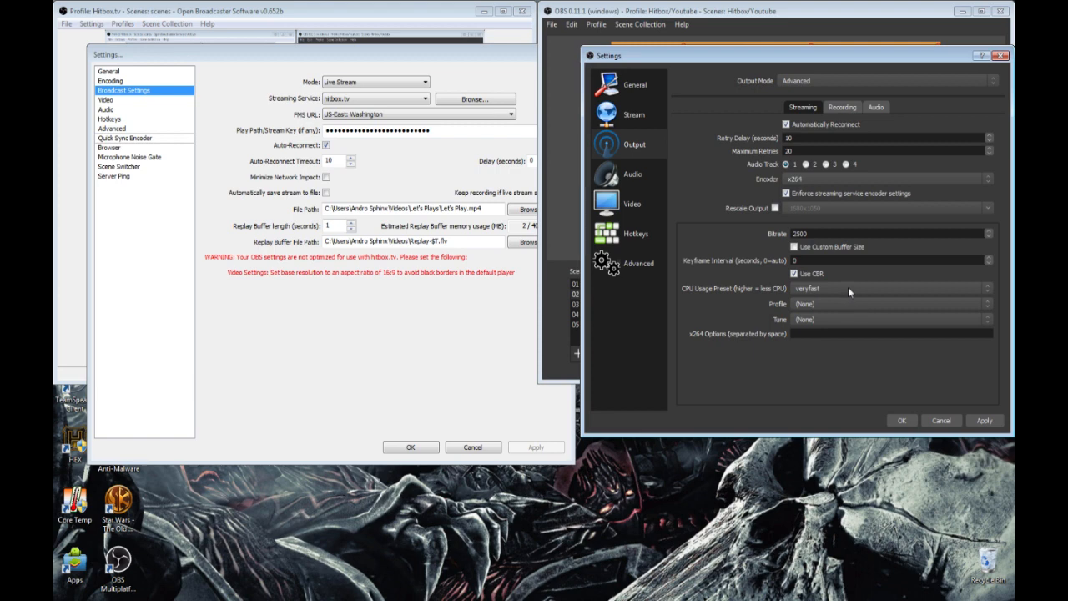
pyautogui.moveTo(145, 124)
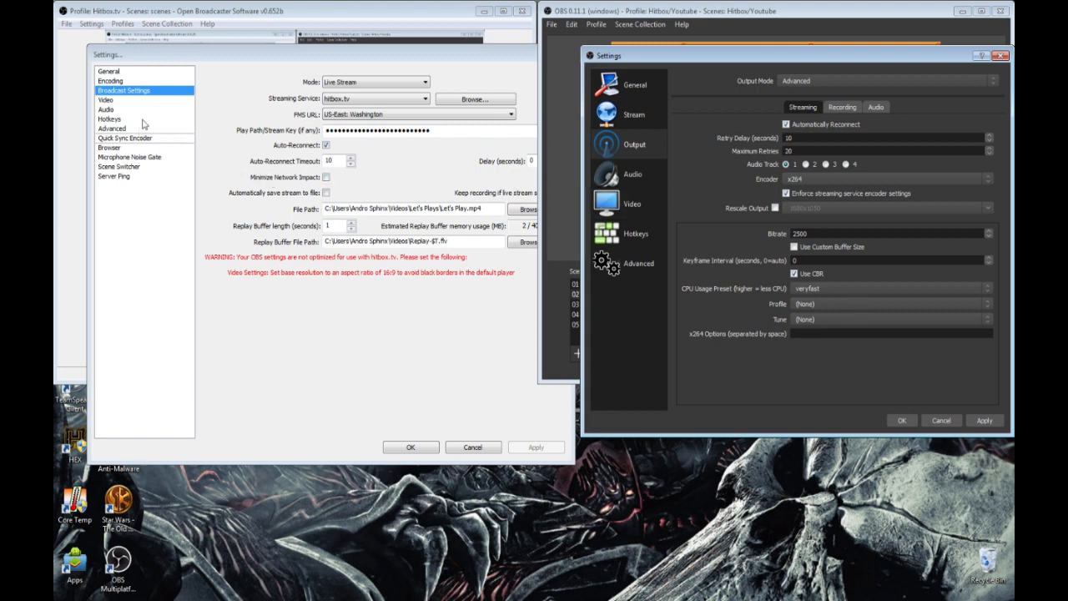
pyautogui.click(110, 80)
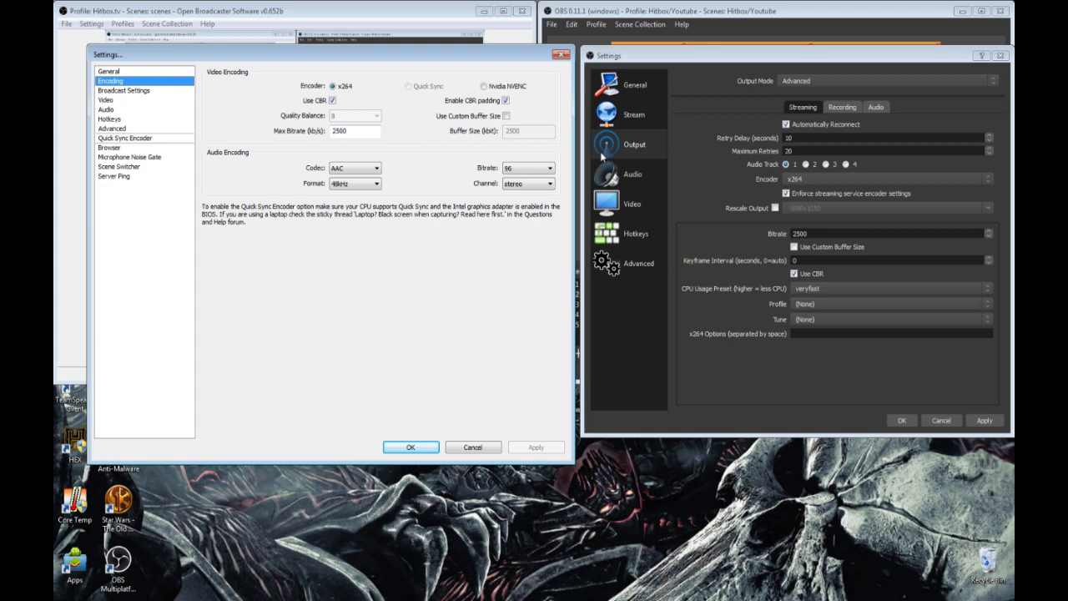
pyautogui.moveTo(760, 328)
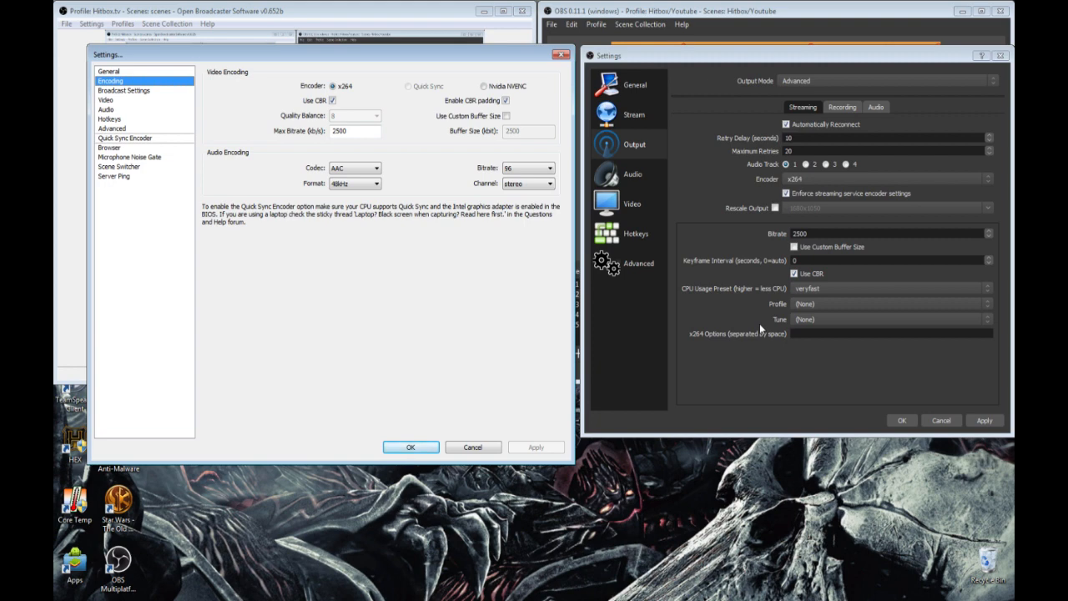
pyautogui.moveTo(839, 138)
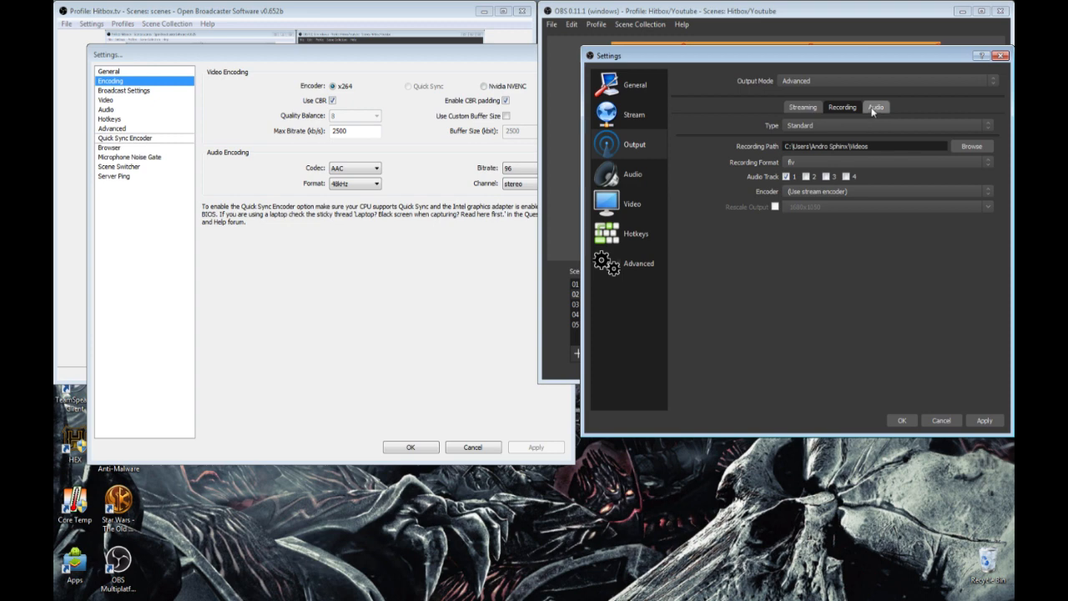
pyautogui.click(875, 107)
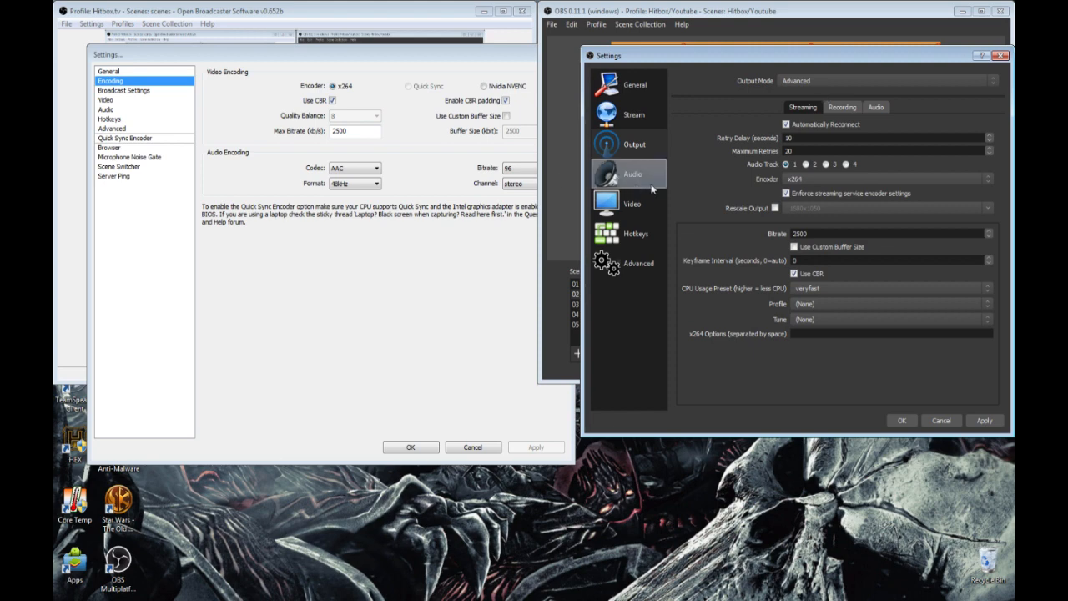
# Step: Browse classic OBS Audio and Hotkeys, ending on classic Audio beside MultiPlatform Video
pyautogui.click(632, 174)
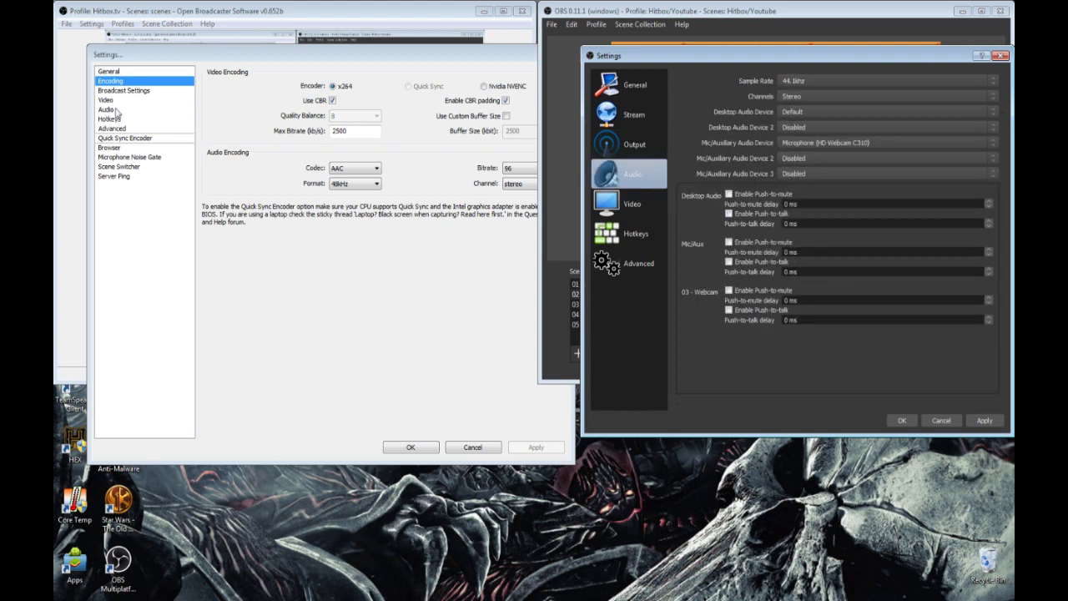
pyautogui.click(106, 100)
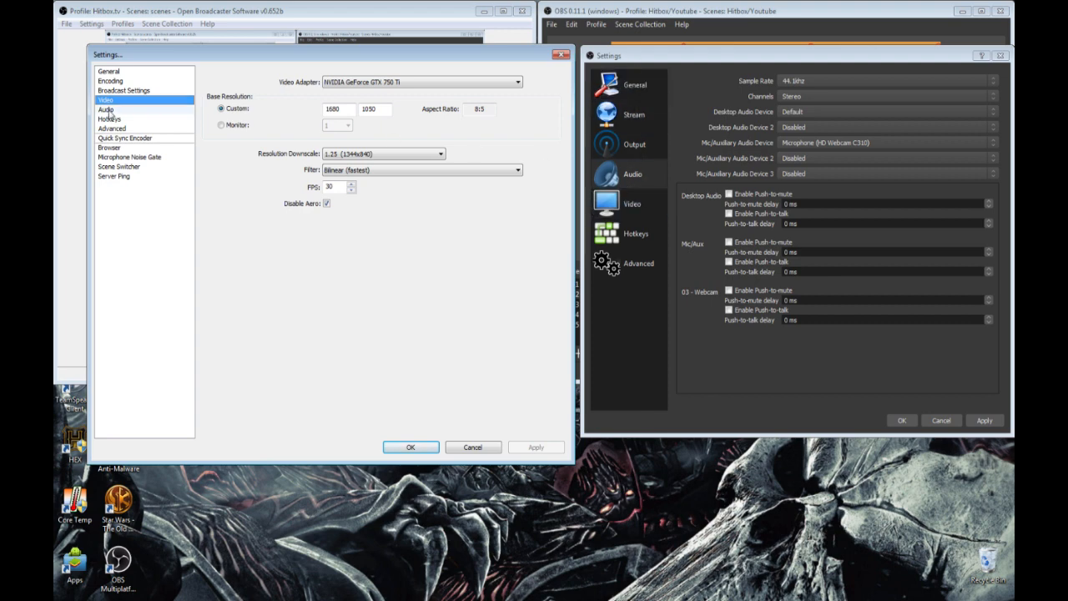
pyautogui.click(106, 109)
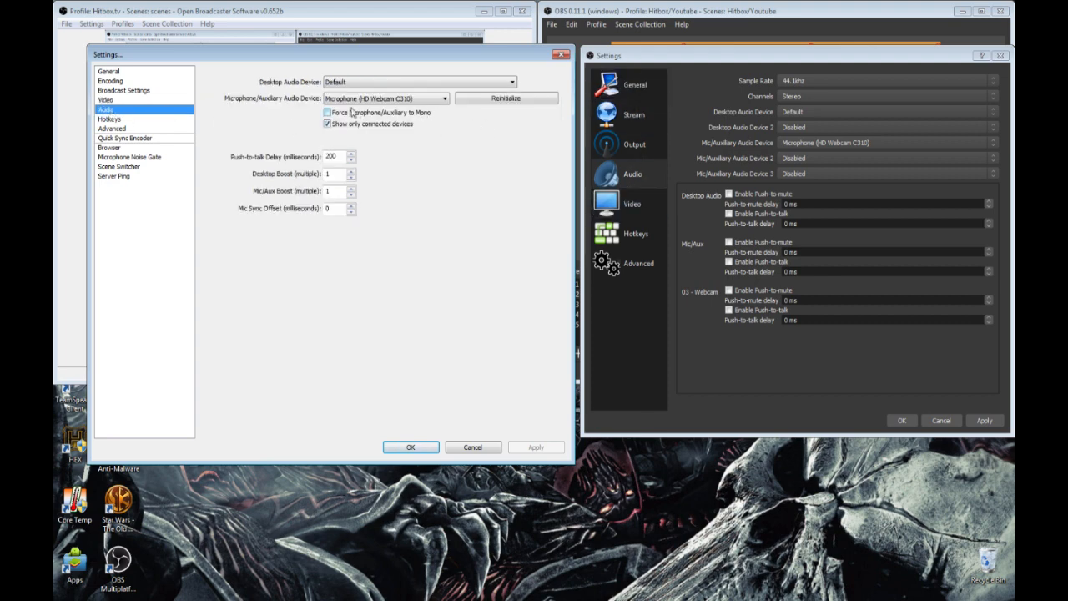
pyautogui.click(417, 82)
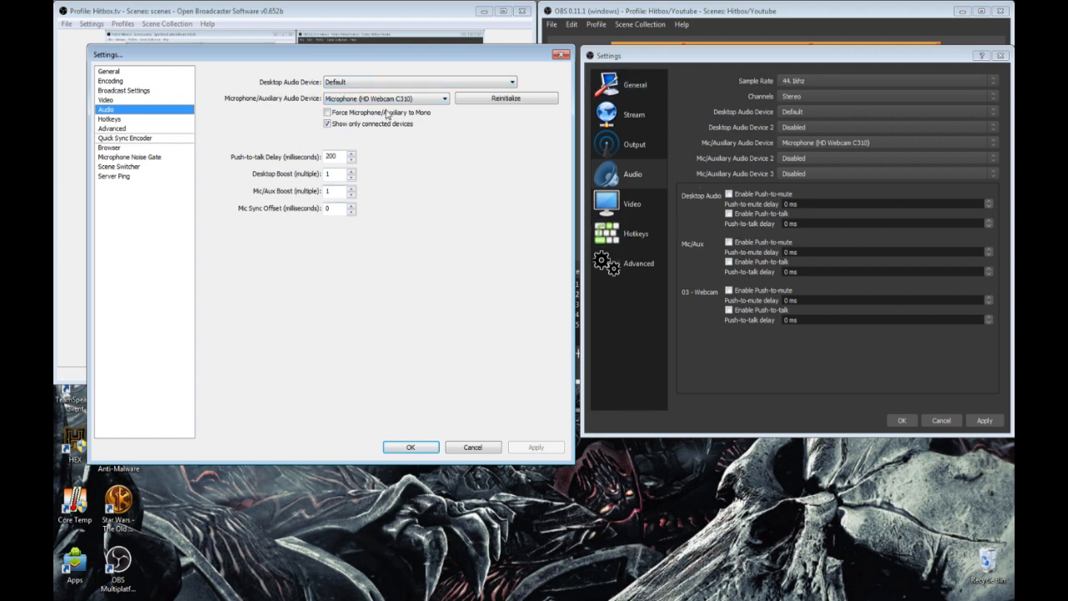
pyautogui.click(109, 119)
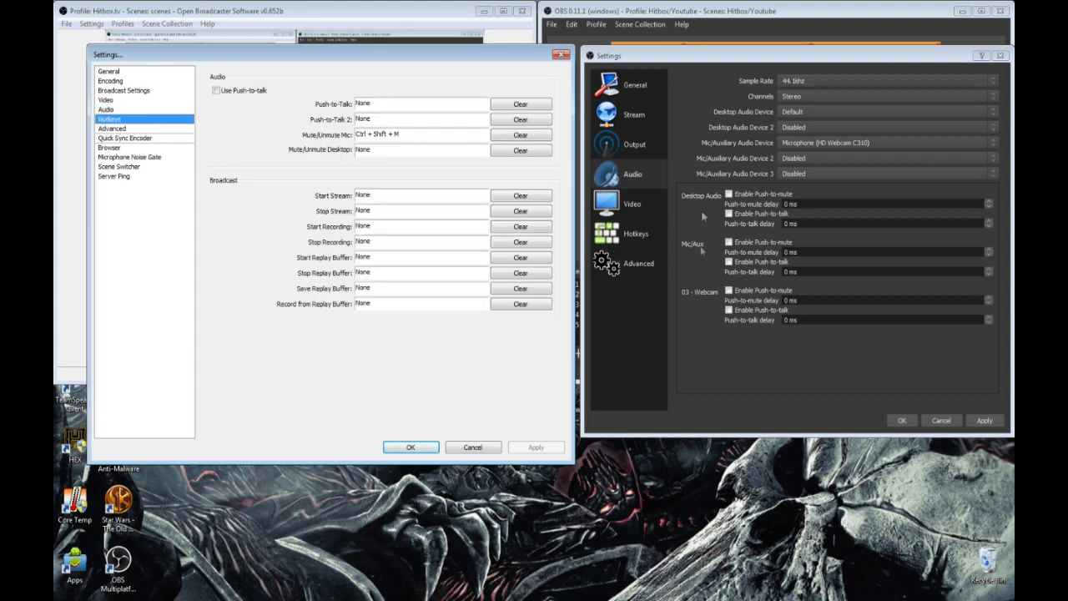
pyautogui.click(106, 110)
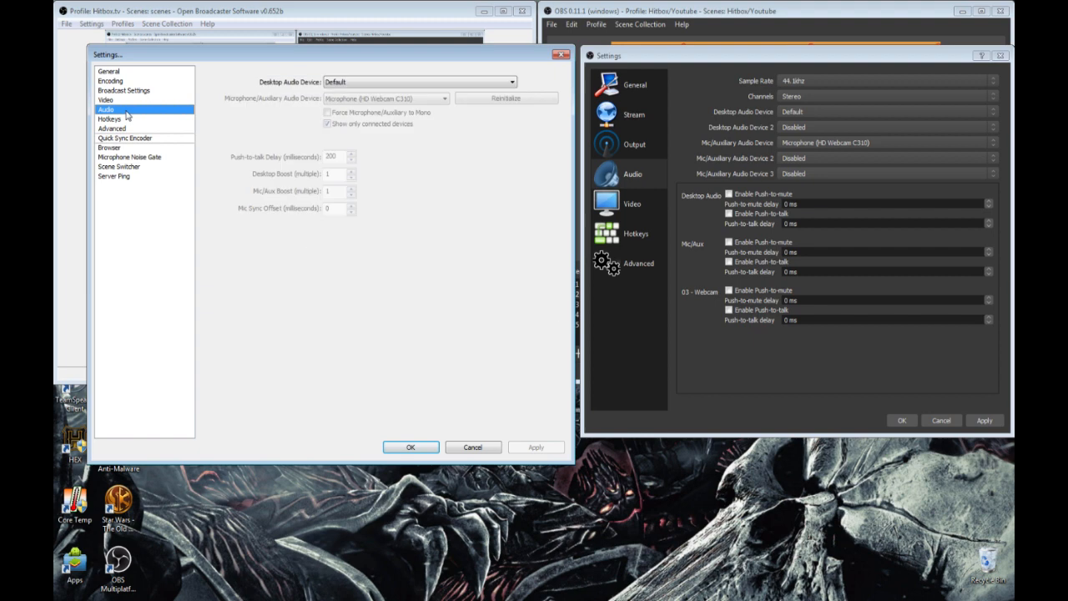
pyautogui.click(632, 203)
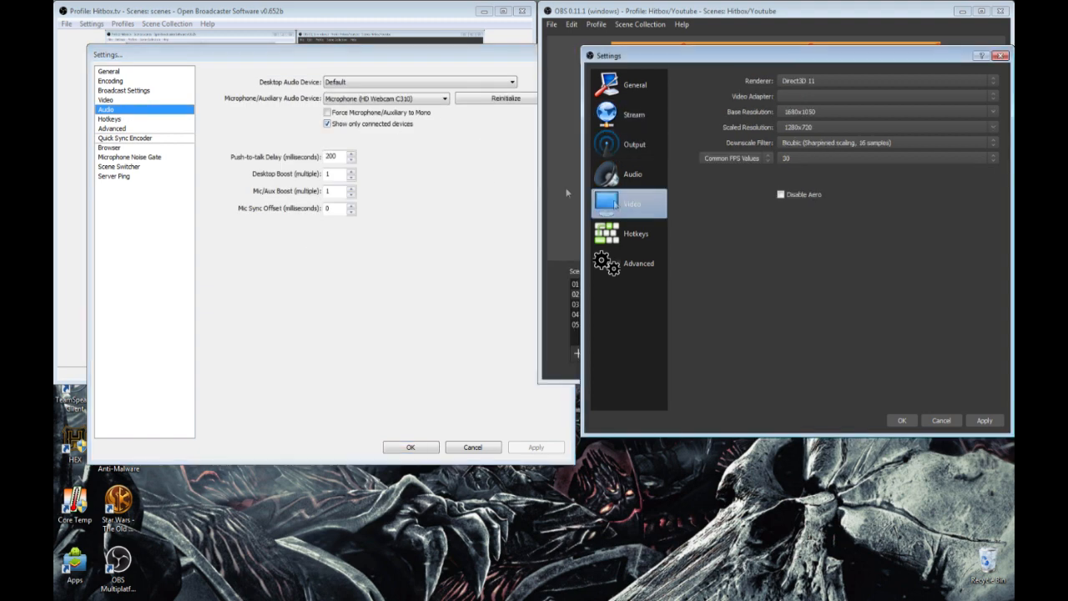
# Step: Show classic Video settings and inspect MultiPlatform's Renderer and Downscale Filter choices unchanged
pyautogui.click(105, 100)
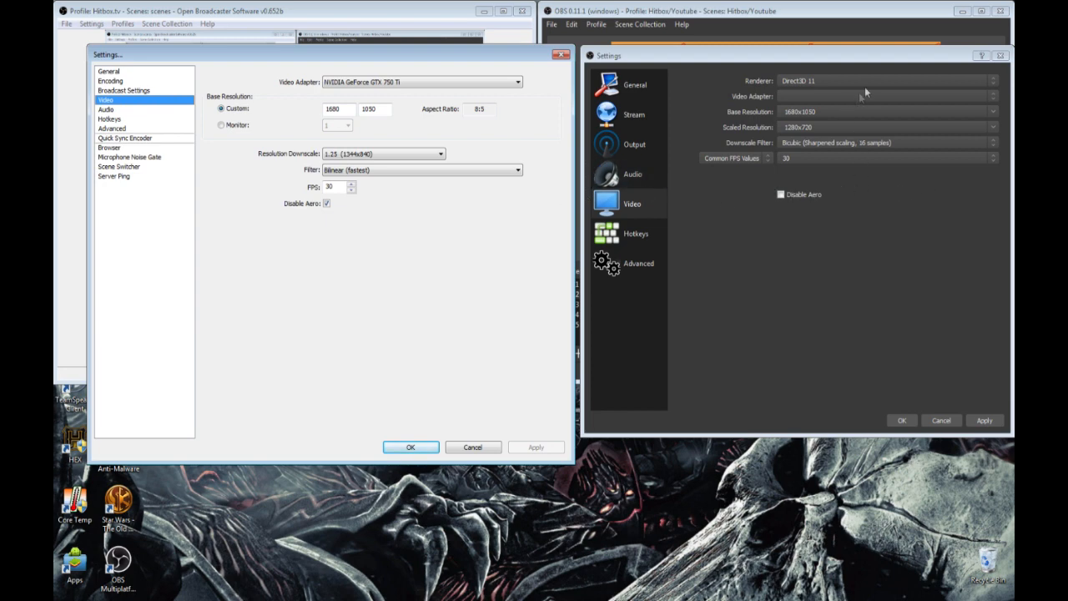
pyautogui.moveTo(847, 194)
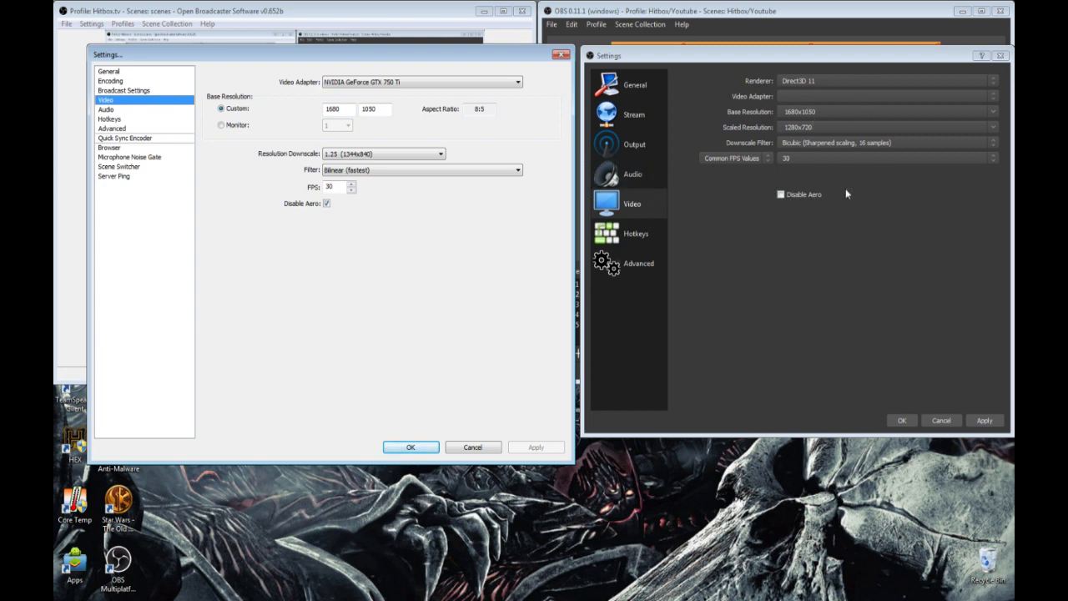
pyautogui.moveTo(885, 75)
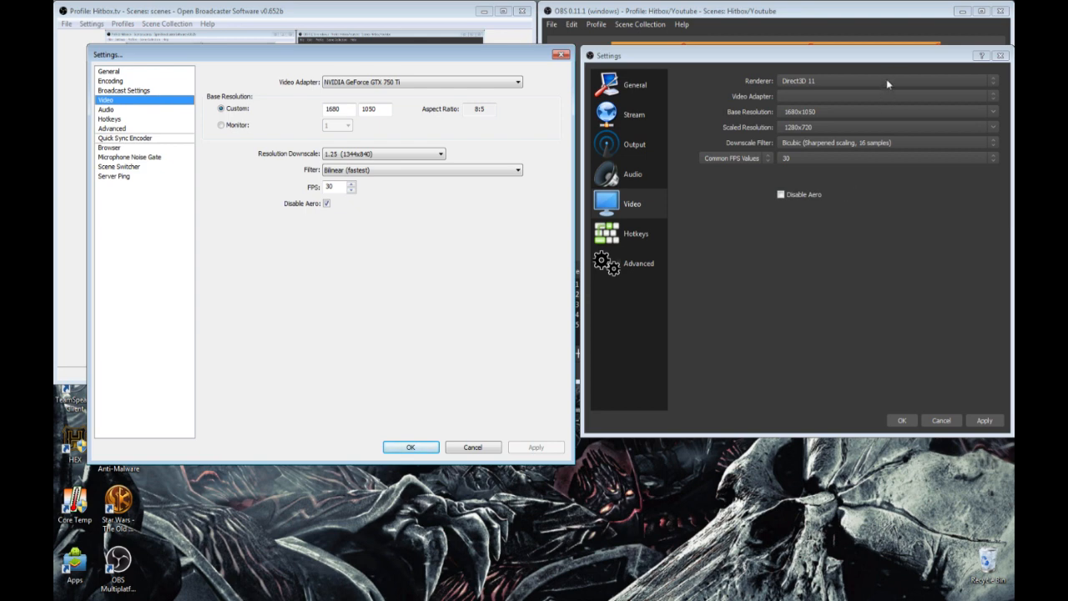
pyautogui.click(887, 81)
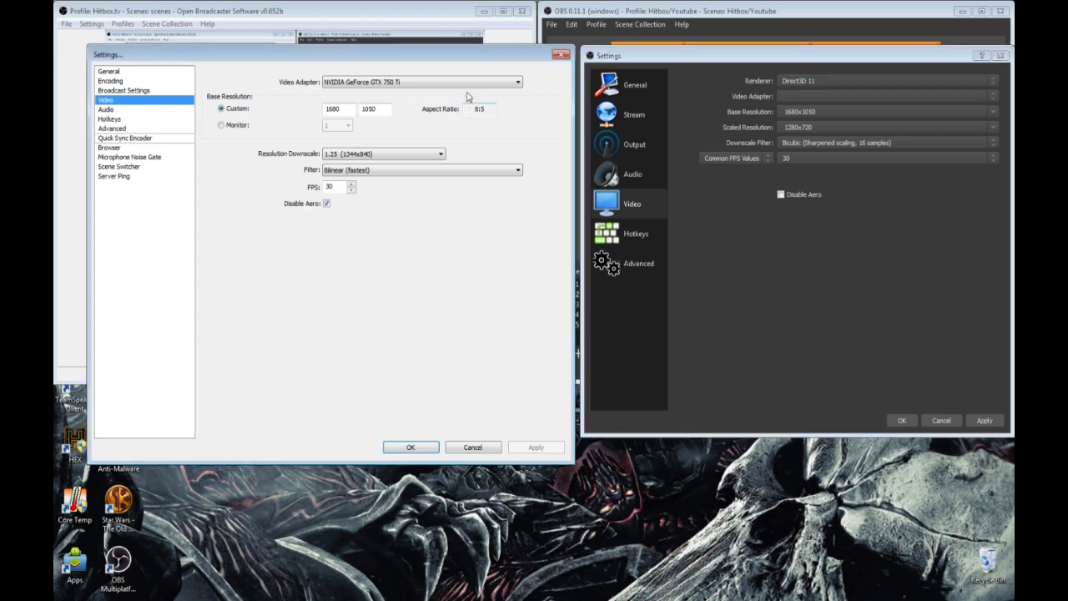
pyautogui.click(887, 81)
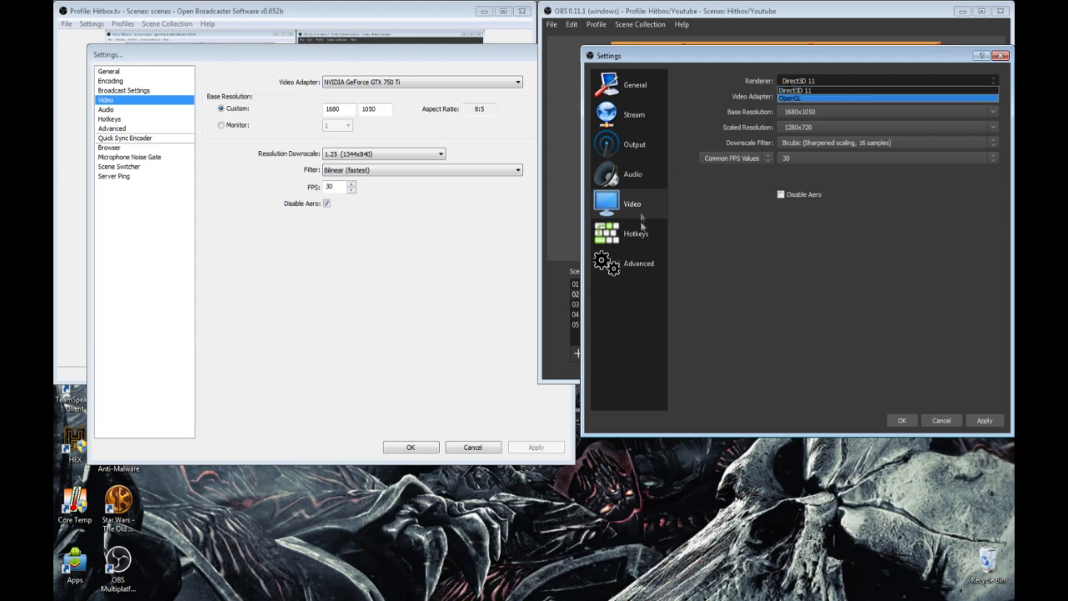
pyautogui.moveTo(650, 176)
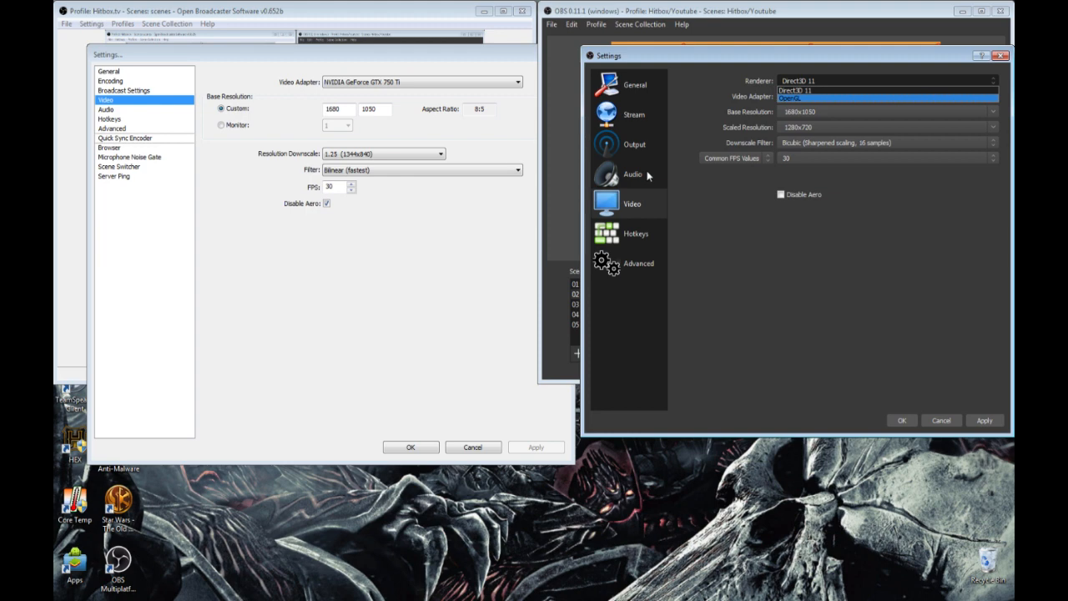
pyautogui.moveTo(232, 79)
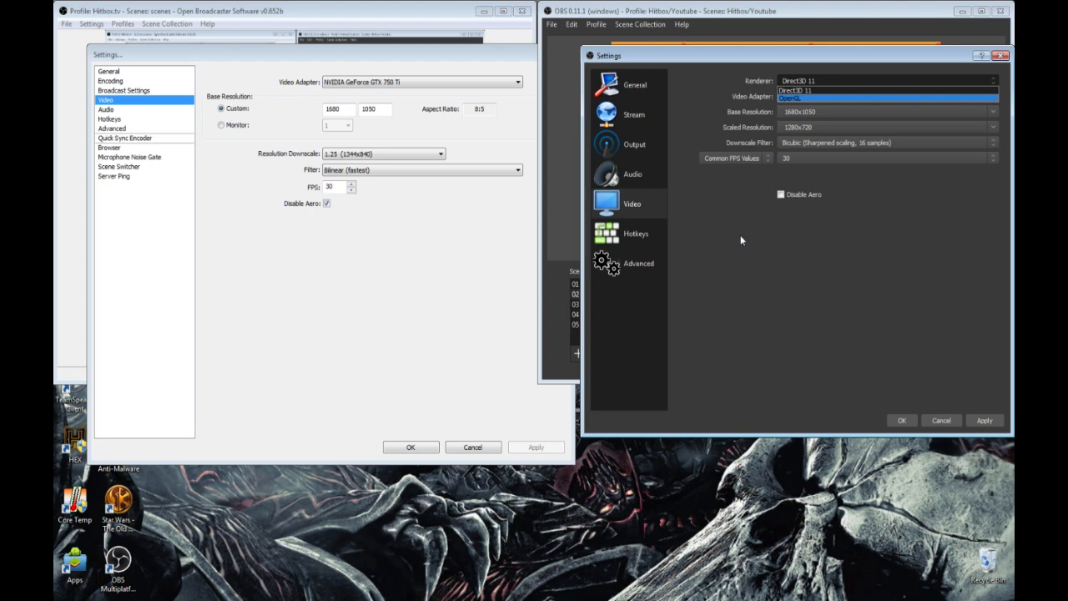
pyautogui.click(888, 141)
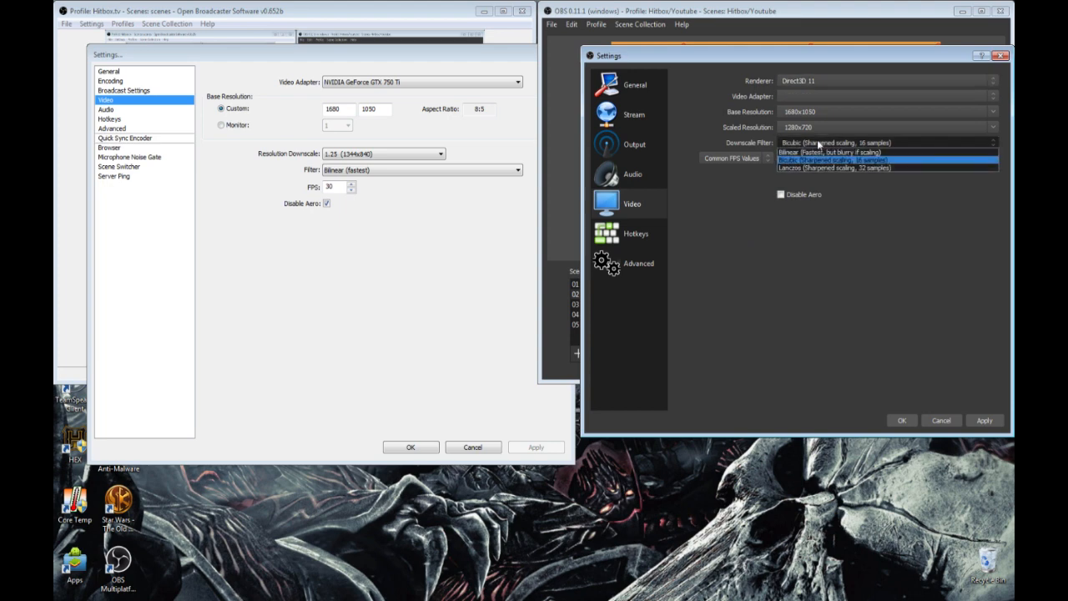
pyautogui.click(834, 141)
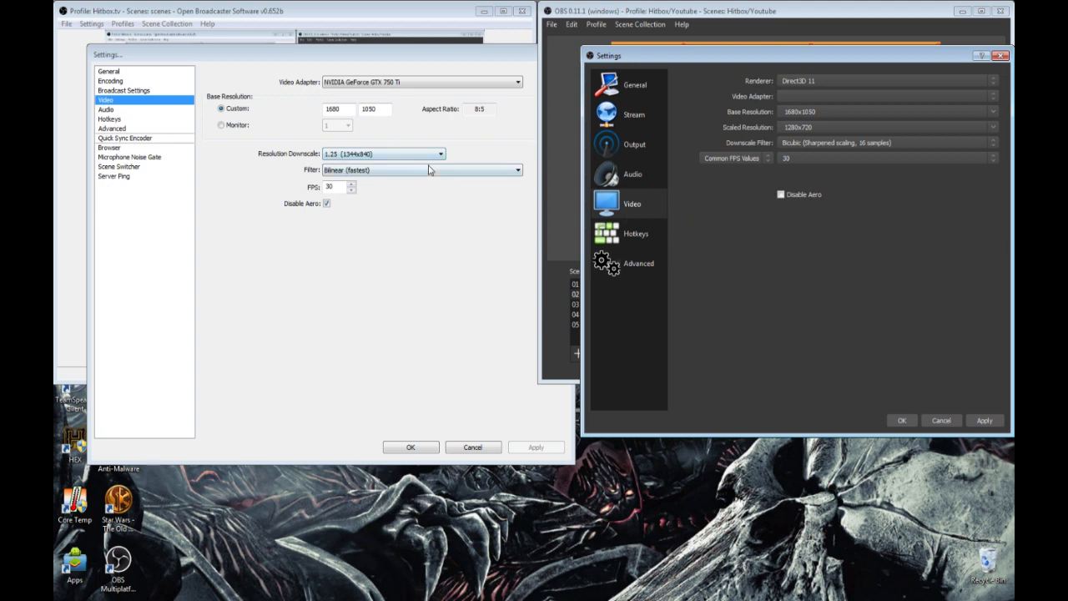
# Step: Check the FPS type options, keeping Common FPS Values, then view MultiPlatform Hotkeys
pyautogui.click(421, 170)
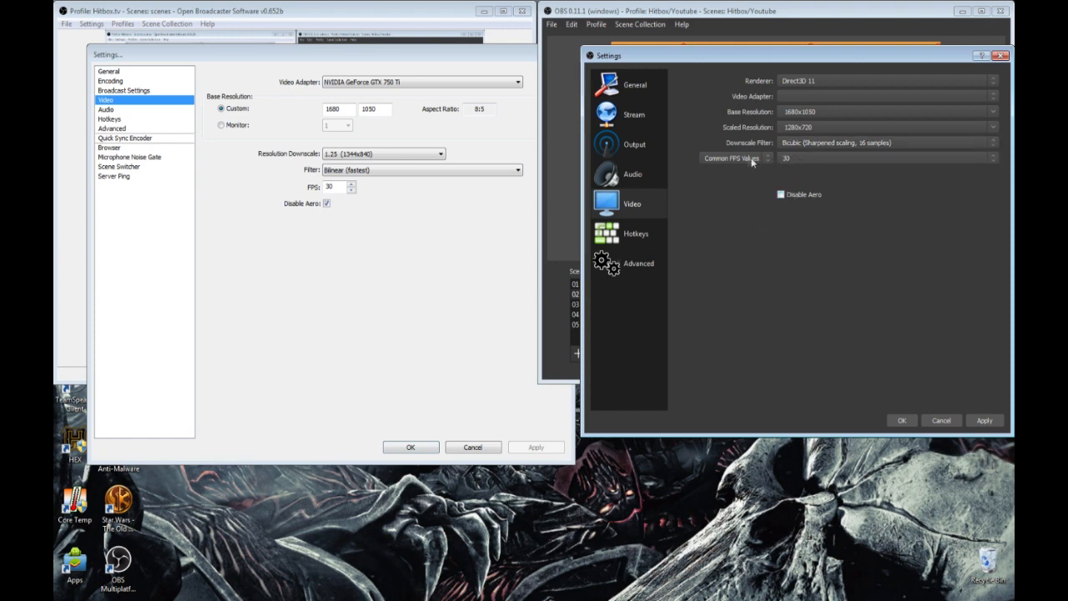
pyautogui.click(735, 157)
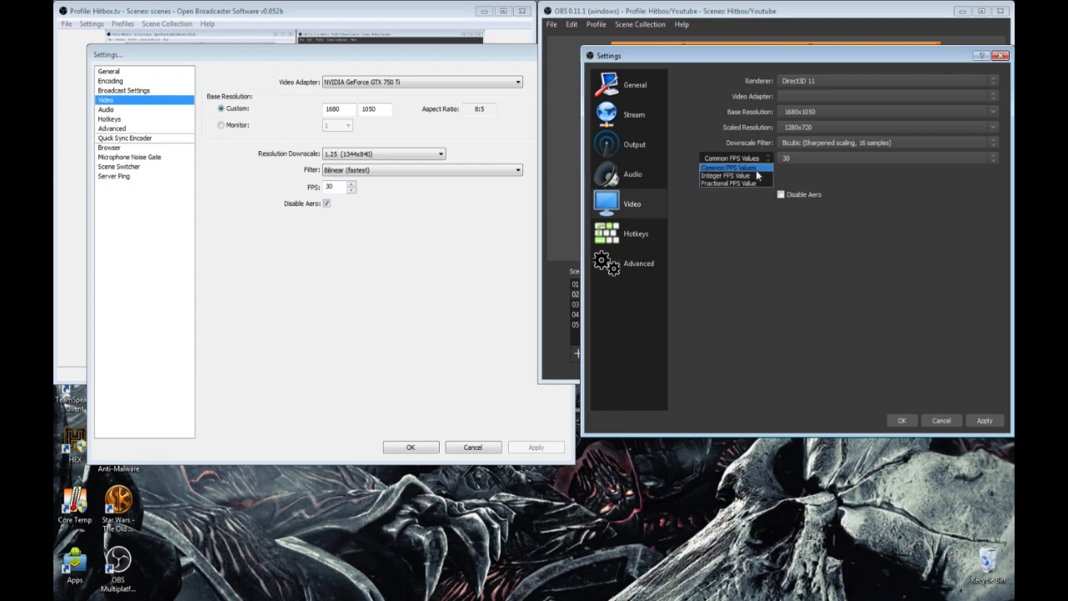
pyautogui.click(735, 168)
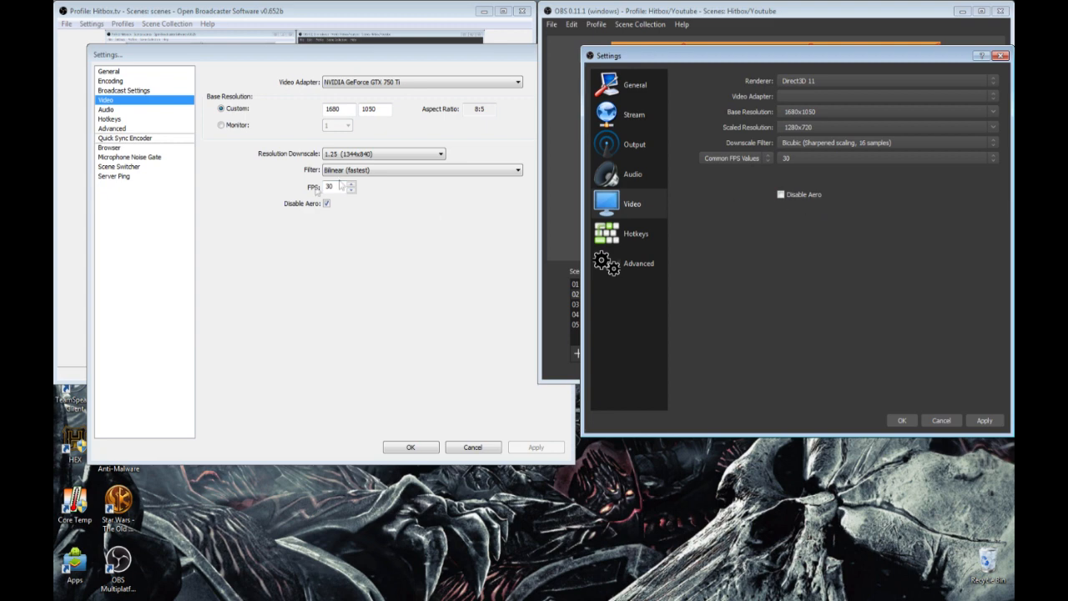
pyautogui.click(636, 233)
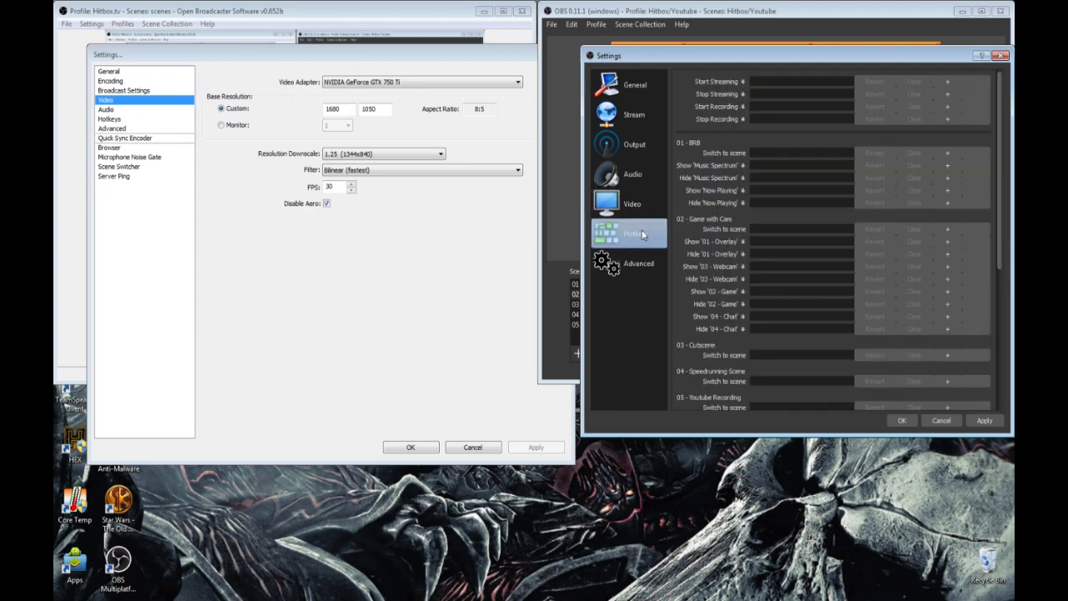
# Step: Scroll MultiPlatform's hotkey list and show classic OBS's push-to-talk, mute and broadcast hotkeys
pyautogui.scroll(-3)
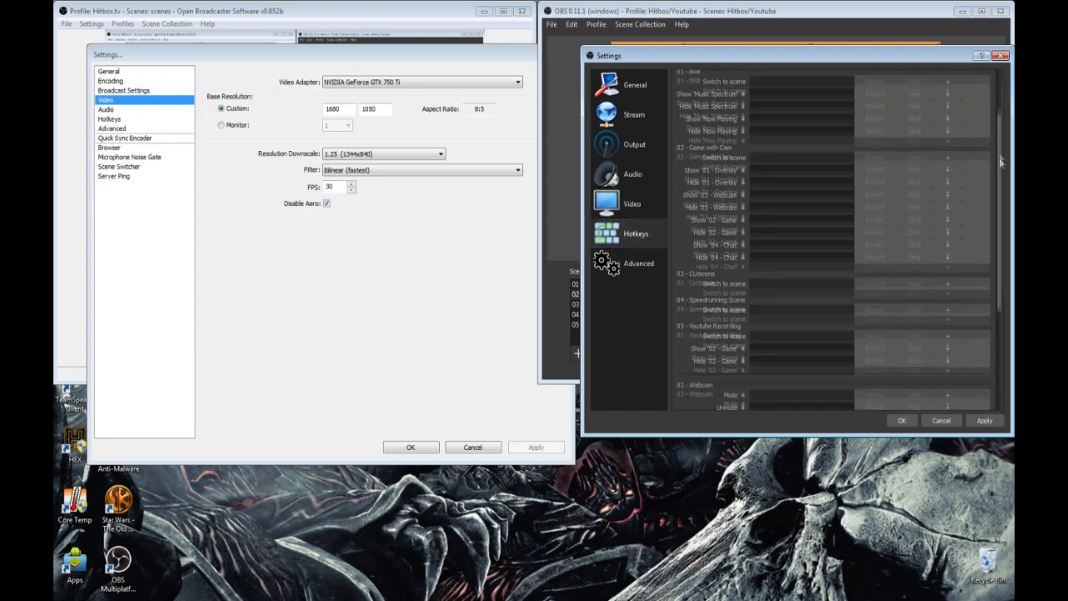
pyautogui.scroll(-3)
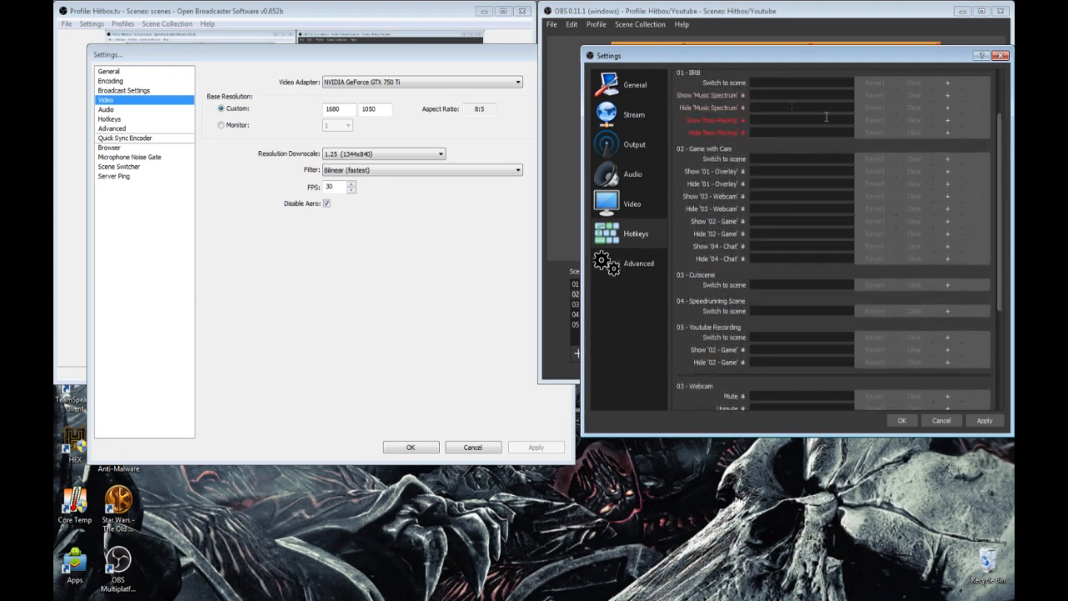
pyautogui.click(110, 118)
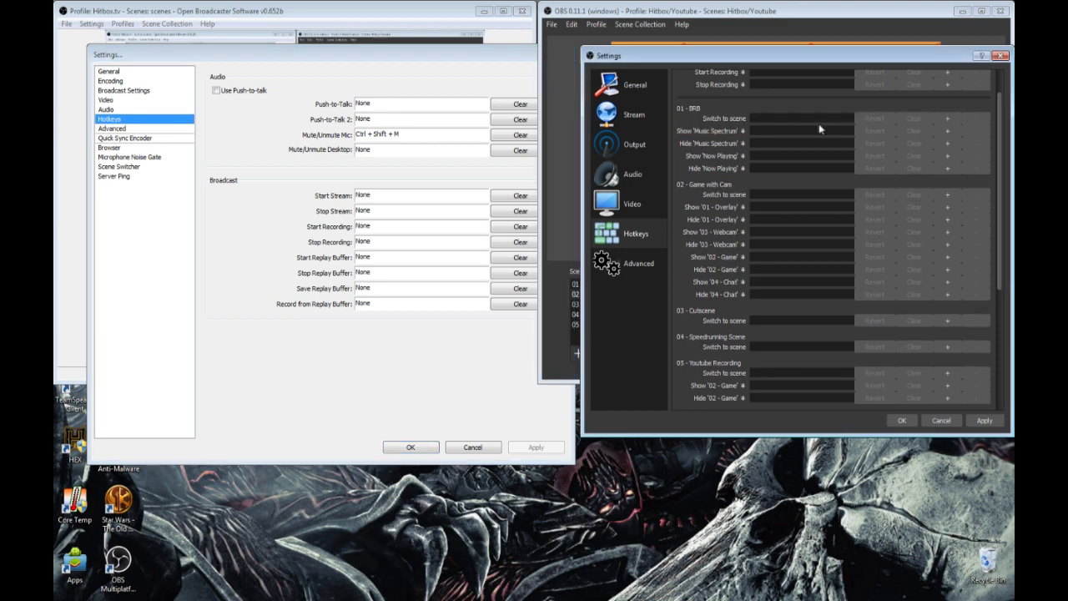
pyautogui.moveTo(819, 118)
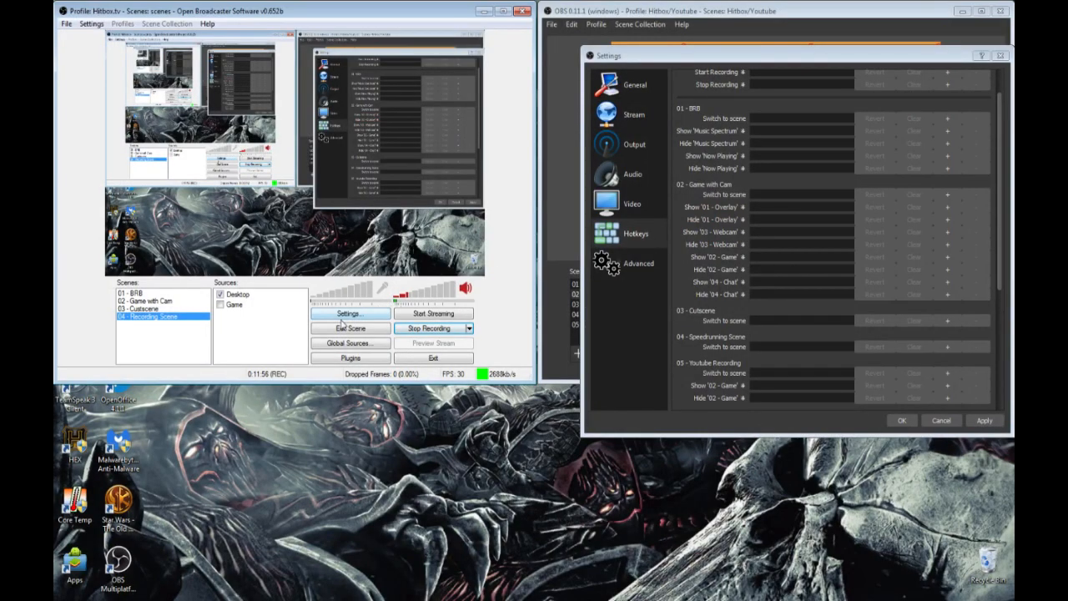
# Step: Show classic OBS's Browser settings beside MultiPlatform's Advanced settings (audio buffering 1000, NV12, 709, Partial)
pyautogui.click(350, 314)
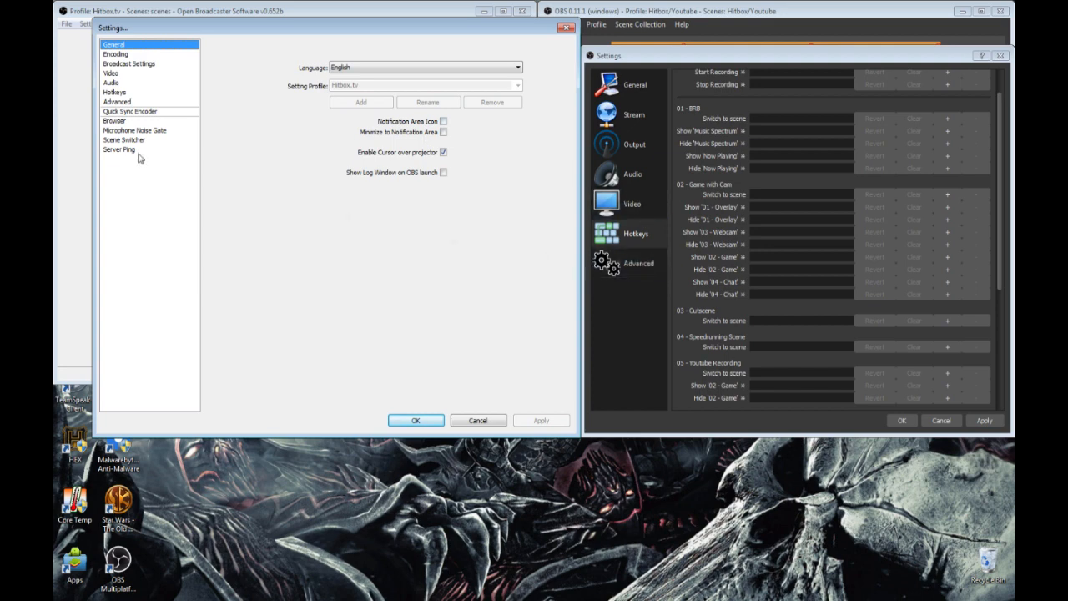
pyautogui.click(114, 120)
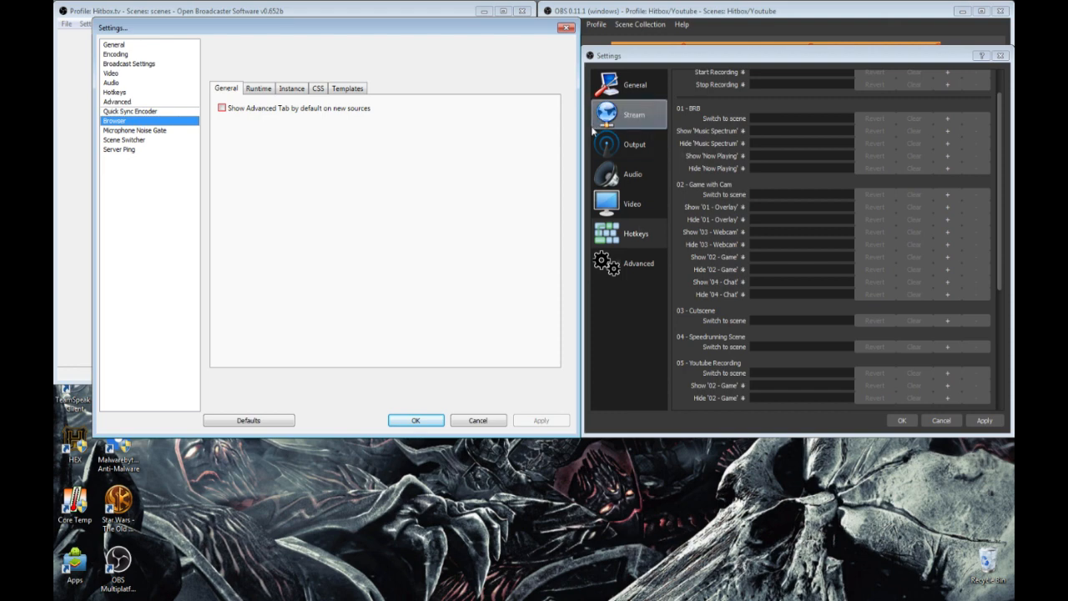
pyautogui.click(637, 263)
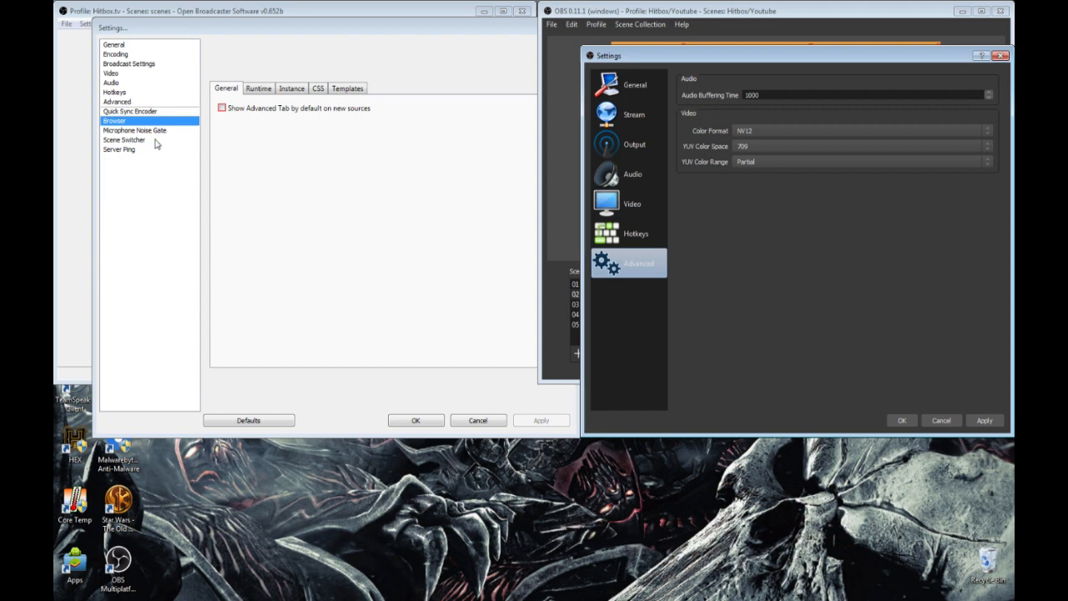
pyautogui.moveTo(159, 103)
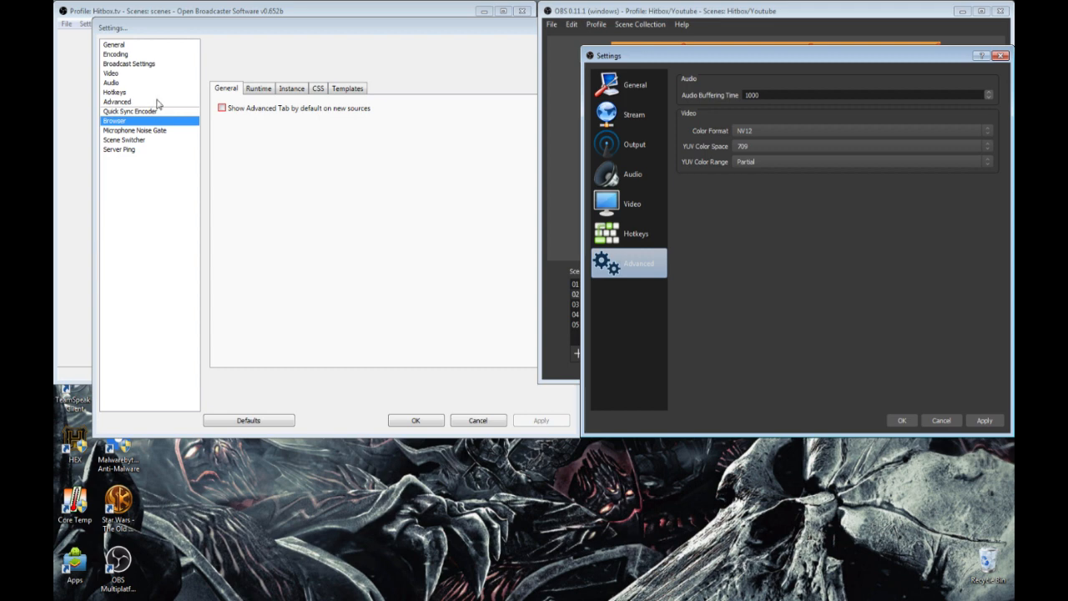
# Step: View classic OBS's Advanced, Audio, then Quick Sync Encoder settings beside MultiPlatform's Advanced page
pyautogui.click(116, 101)
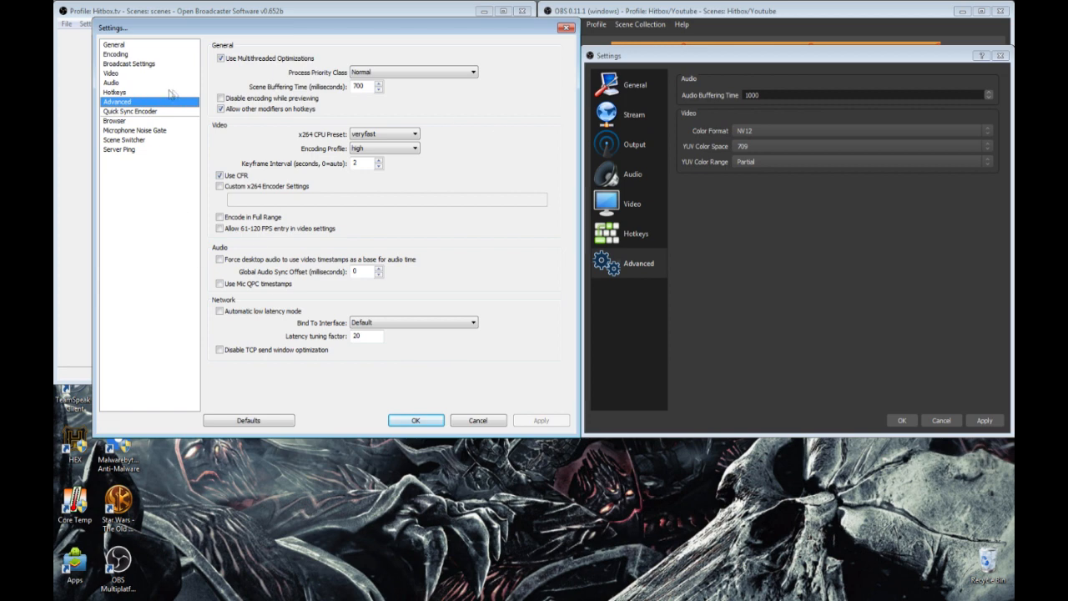
pyautogui.moveTo(634, 144)
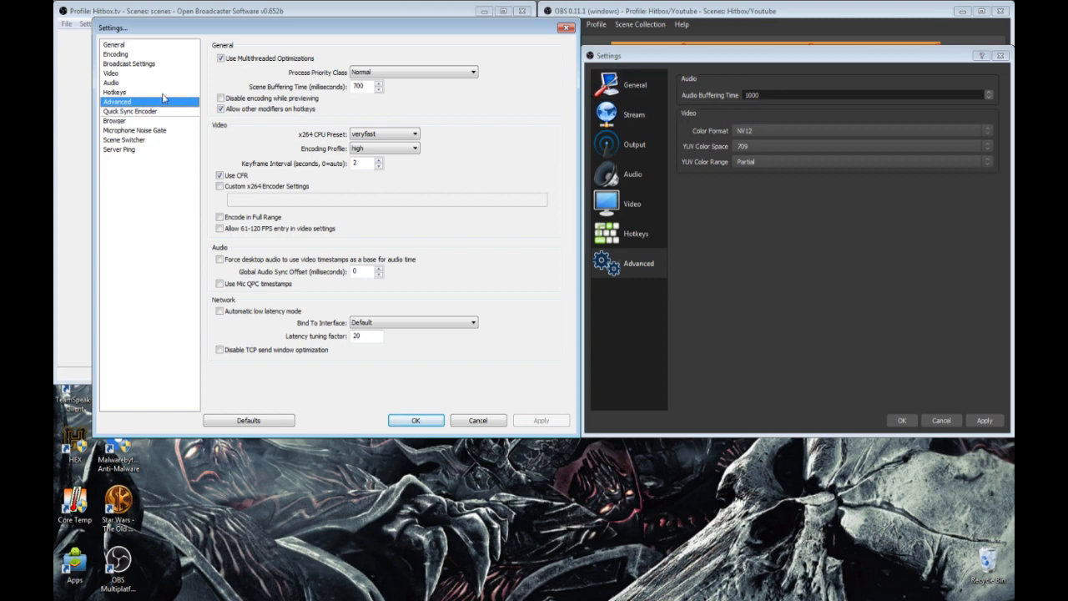
pyautogui.click(110, 83)
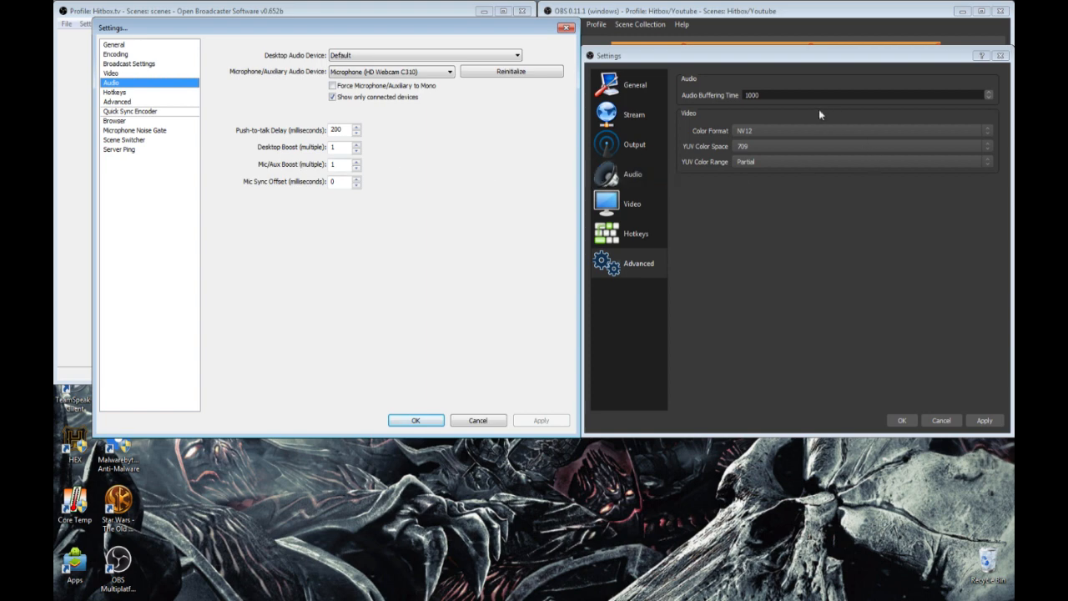
pyautogui.moveTo(140, 121)
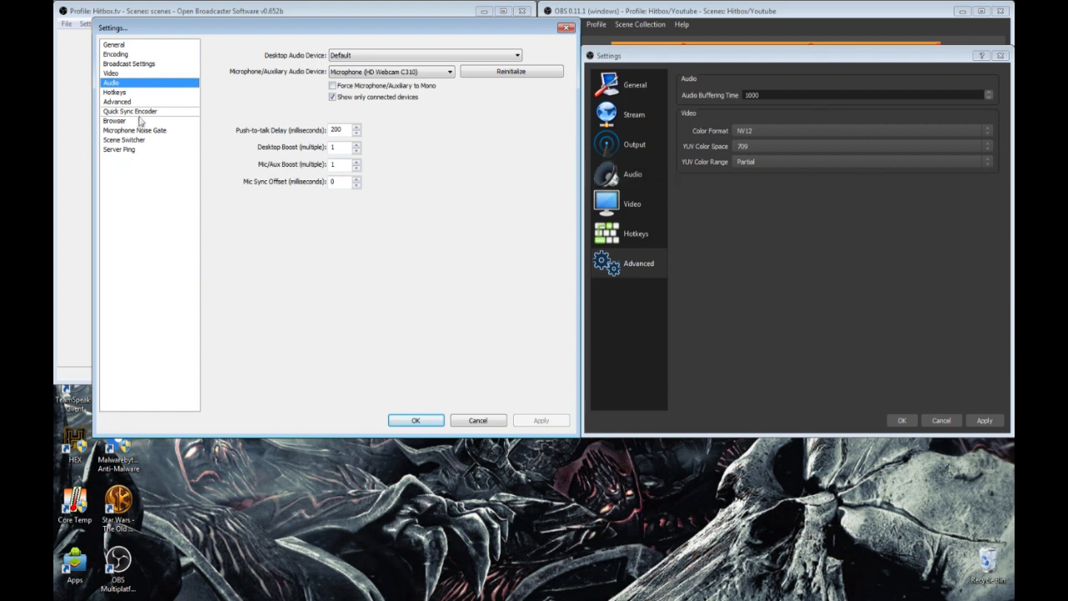
pyautogui.click(129, 111)
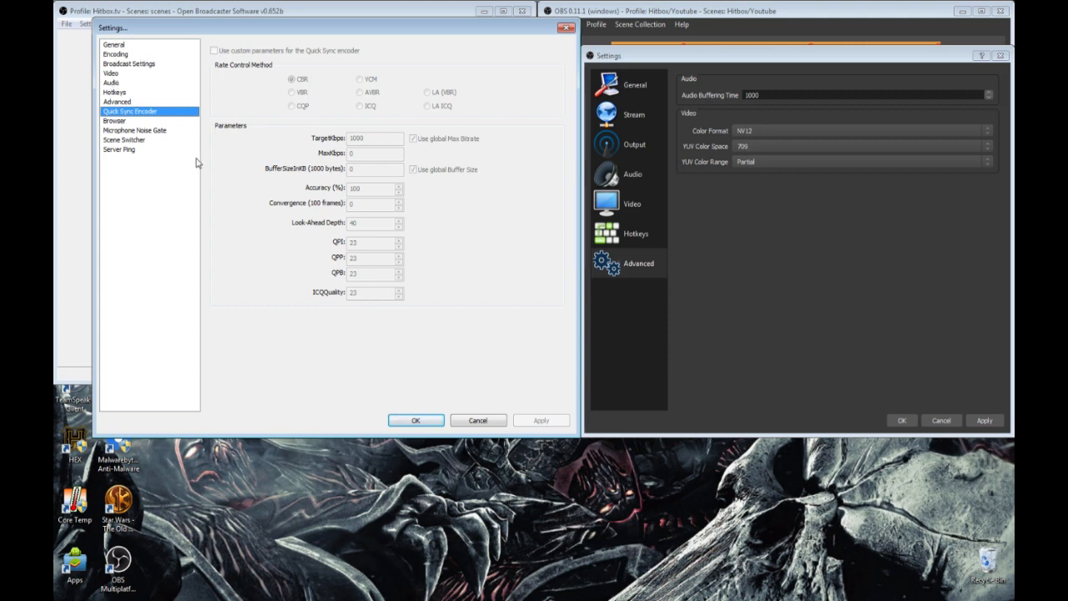
pyautogui.moveTo(784, 86)
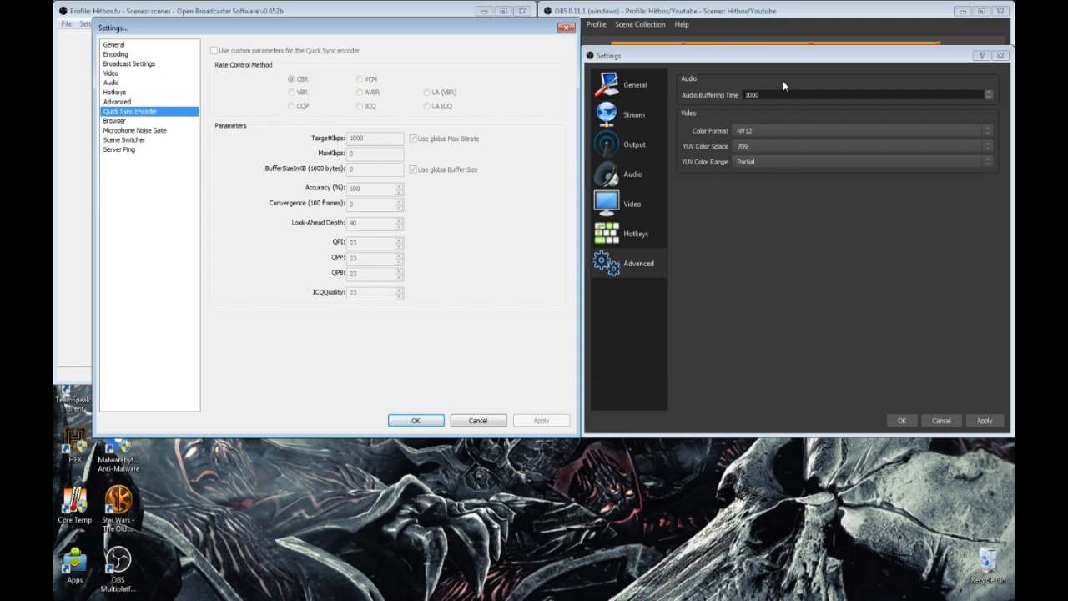
pyautogui.moveTo(792, 86)
pyautogui.write('obs')
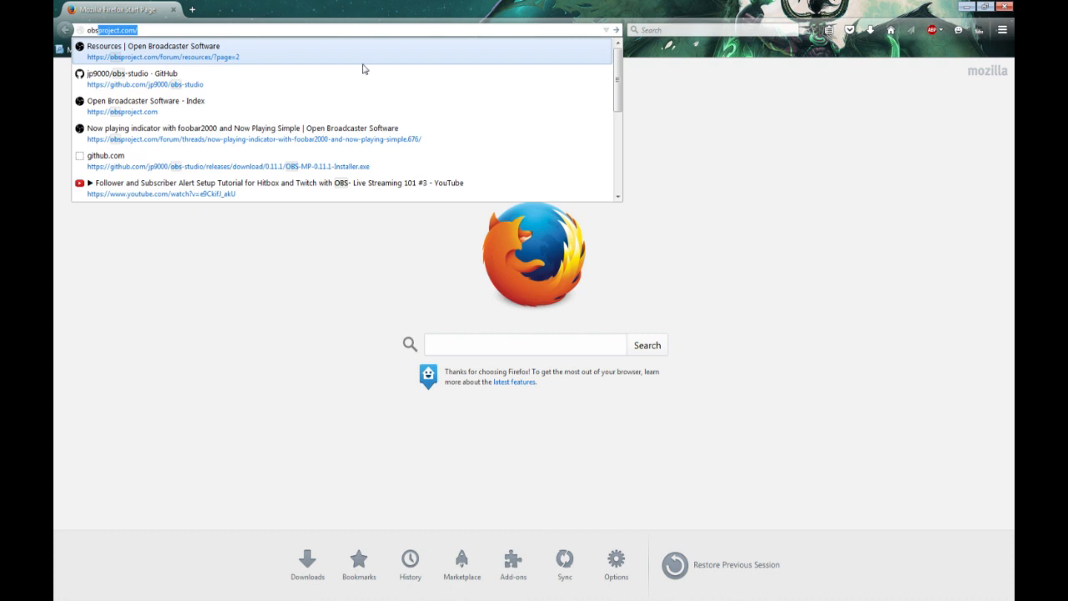
pyautogui.moveTo(364, 53)
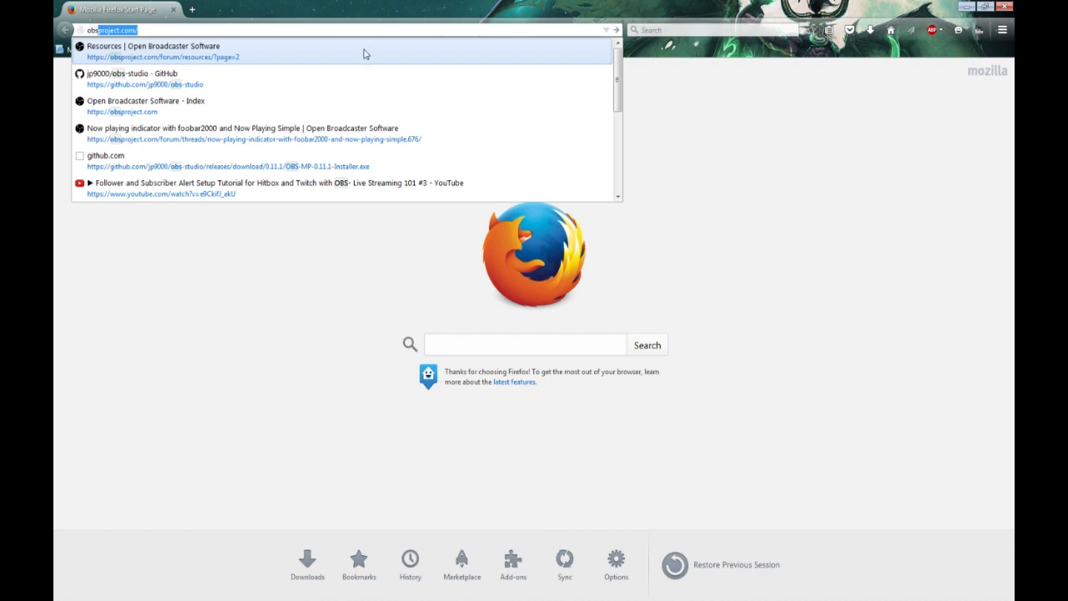
# Step: Open obsproject.com Resources and search for 'clr', getting a keywords-too-short error
pyautogui.click(158, 50)
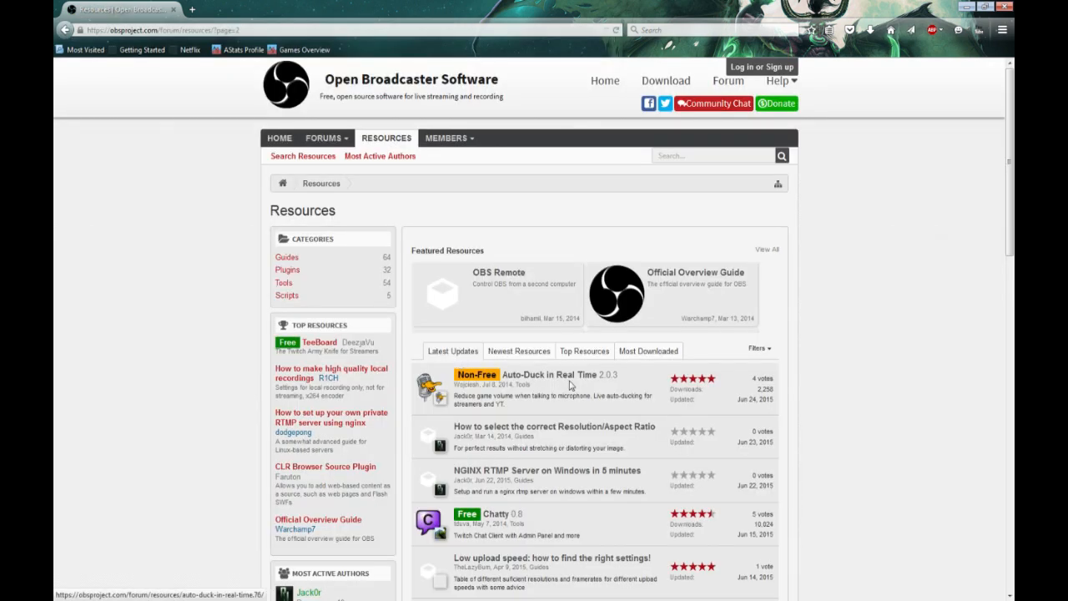
pyautogui.moveTo(478, 223)
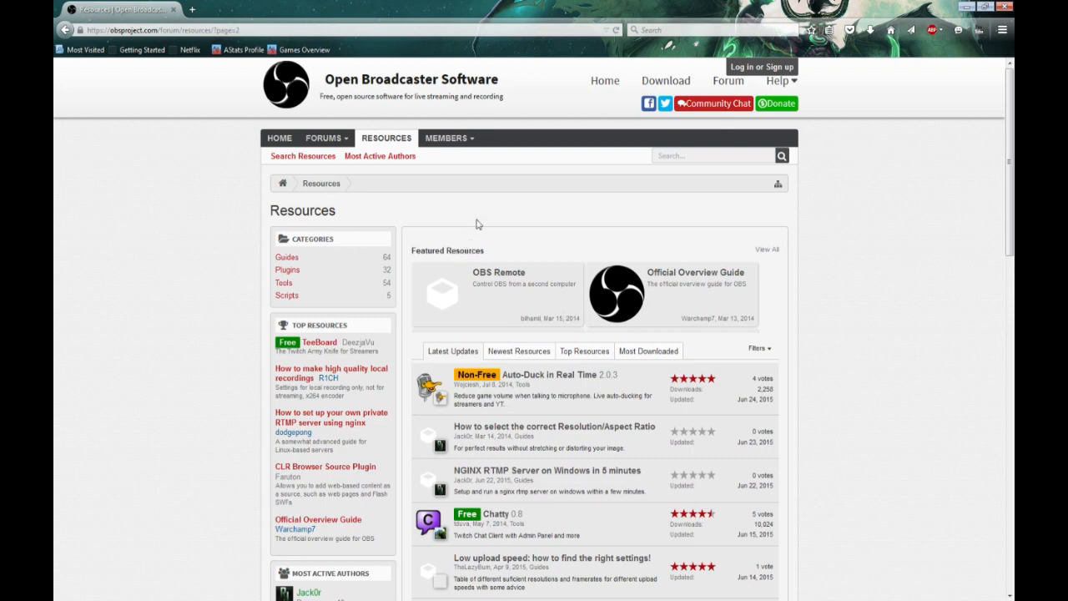
pyautogui.click(714, 155)
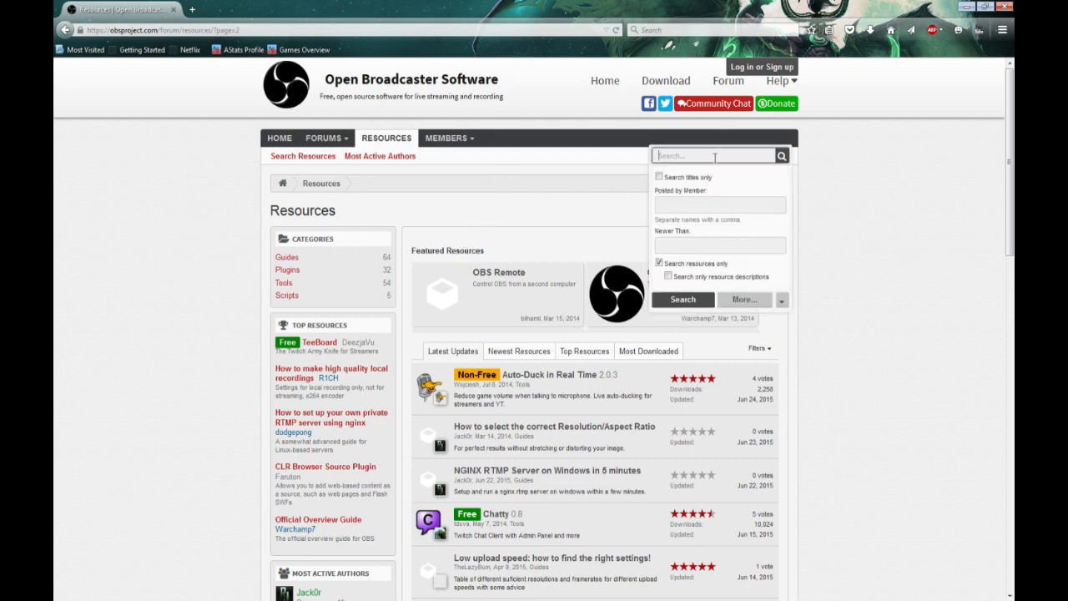
pyautogui.write('clr')
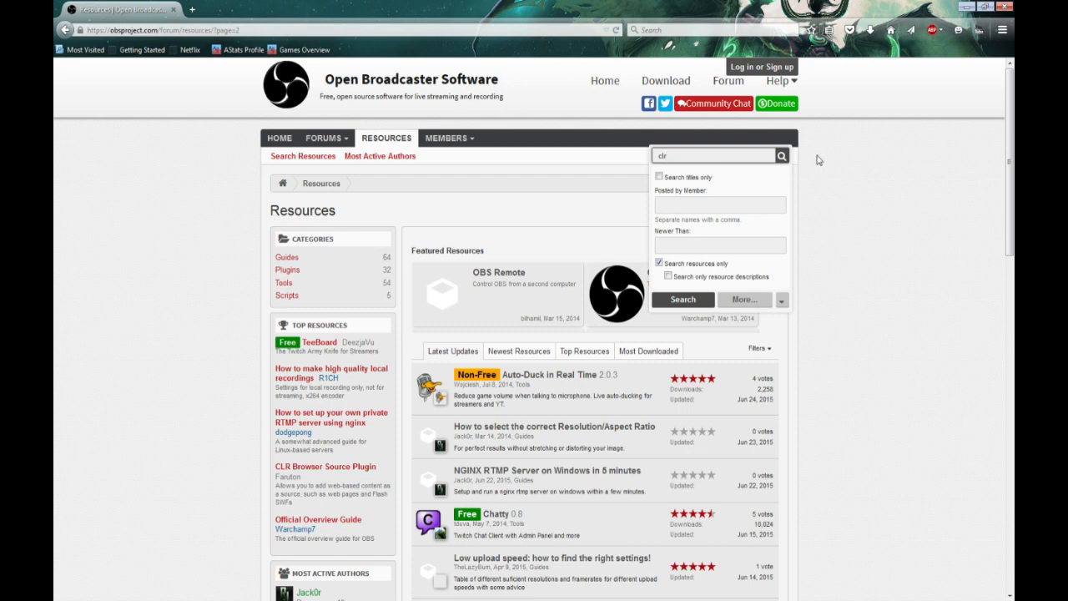
pyautogui.click(683, 299)
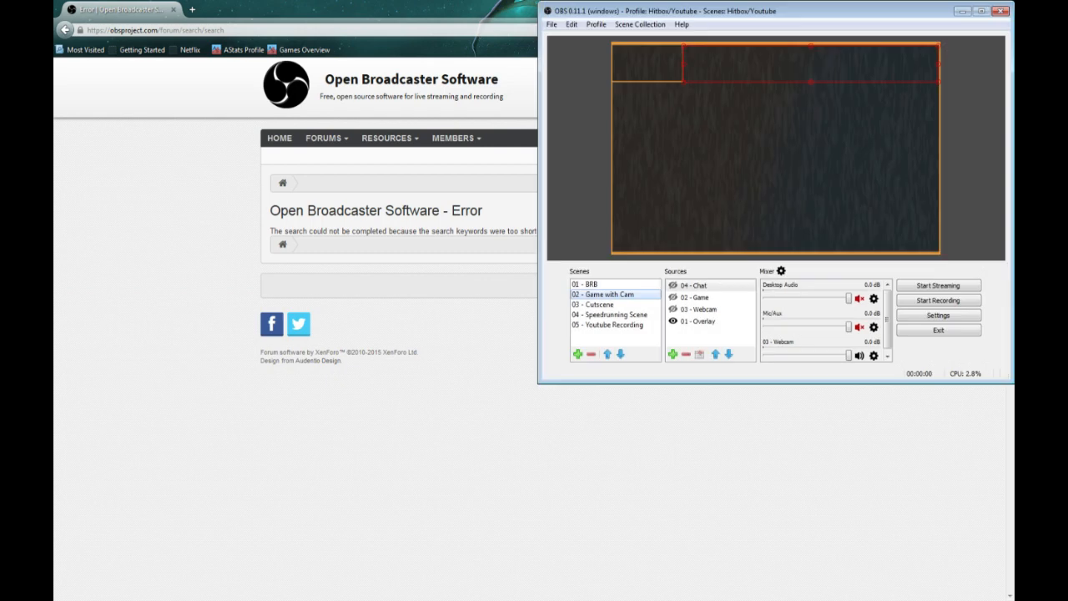
# Step: Minimize OBS so Firefox's start page with an empty address bar shows again
pyautogui.click(695, 297)
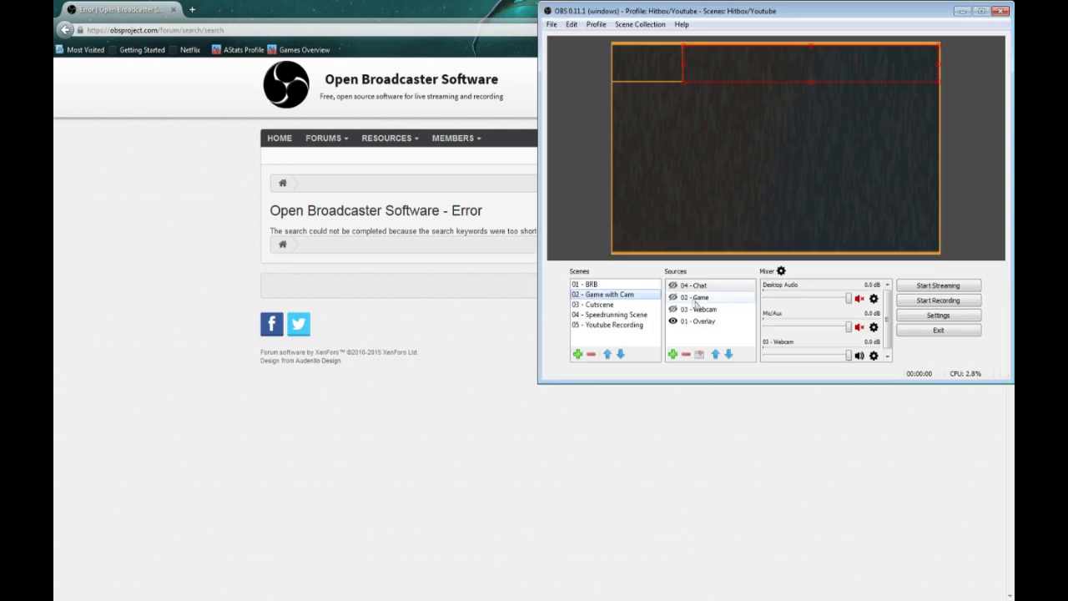
pyautogui.click(695, 285)
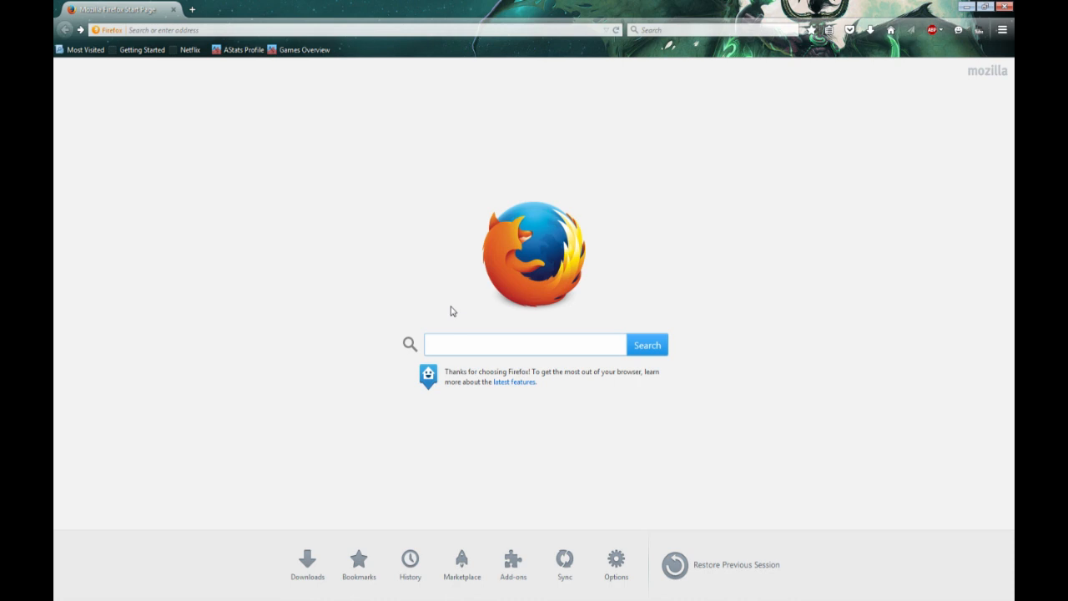
# Step: Drop the 'hitbox clr broswer' web search and go to obsproject.com via 'obs'
pyautogui.write('clr')
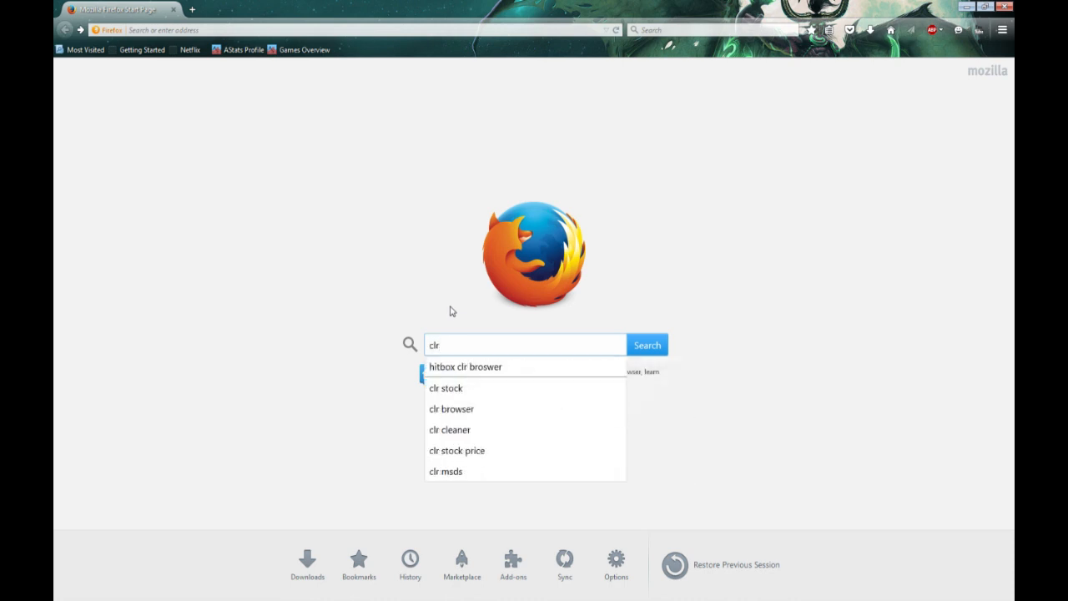
pyautogui.click(465, 366)
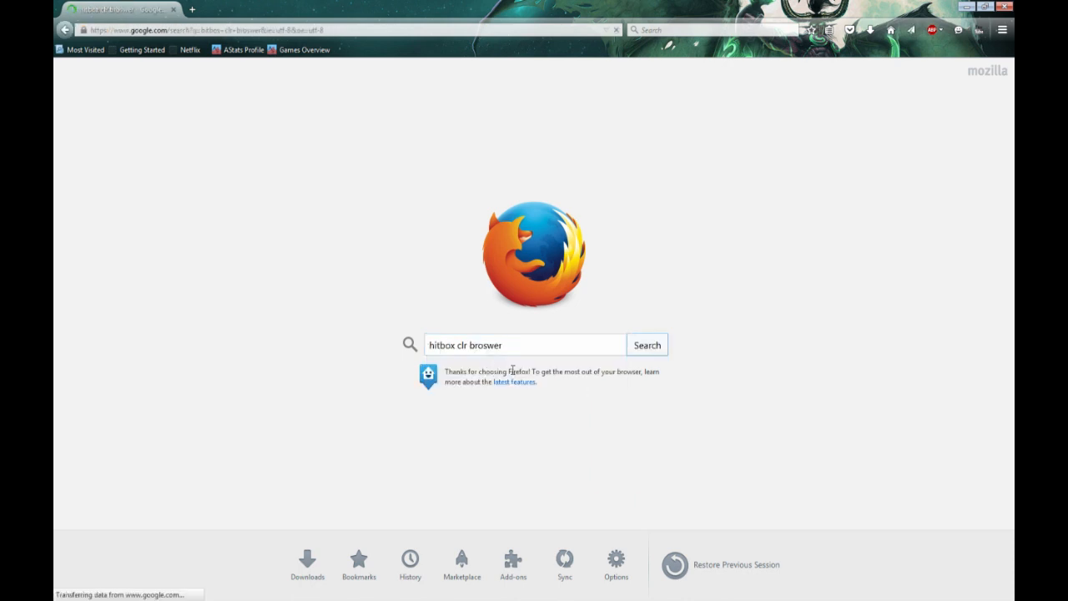
pyautogui.click(646, 345)
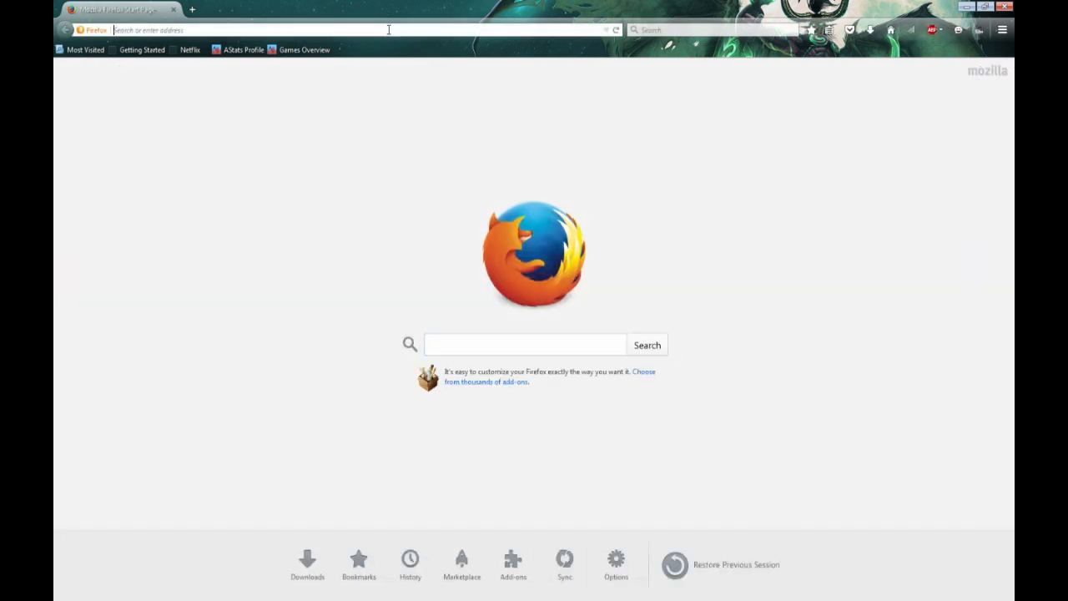
pyautogui.write('obsproject.com')
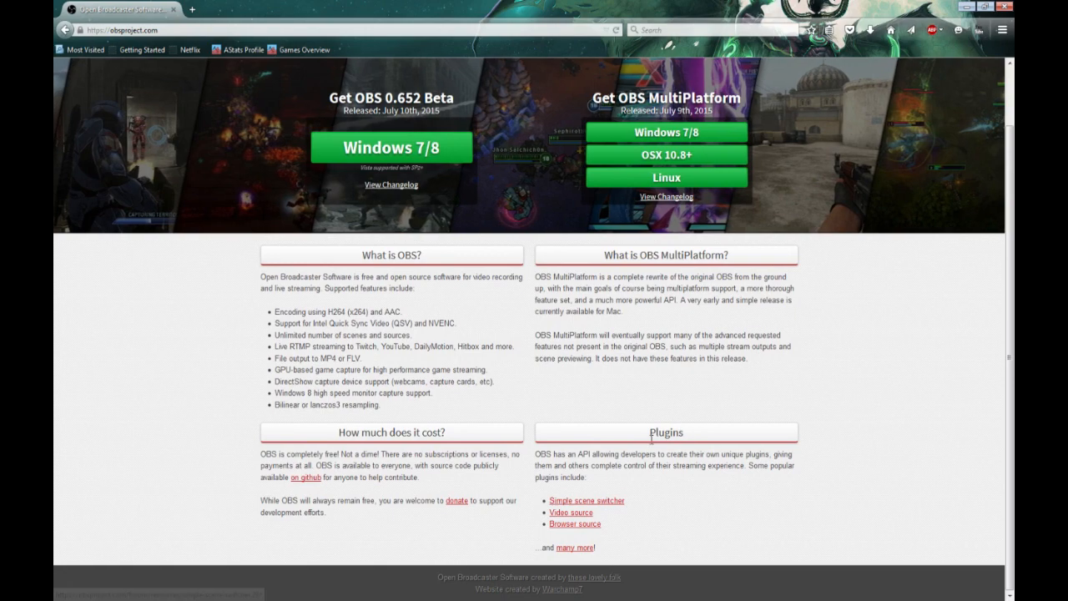
# Step: Follow Browser source to the Mac/Multiplatform plugin page and save obs-browser.zip from sokar.nl
pyautogui.click(574, 523)
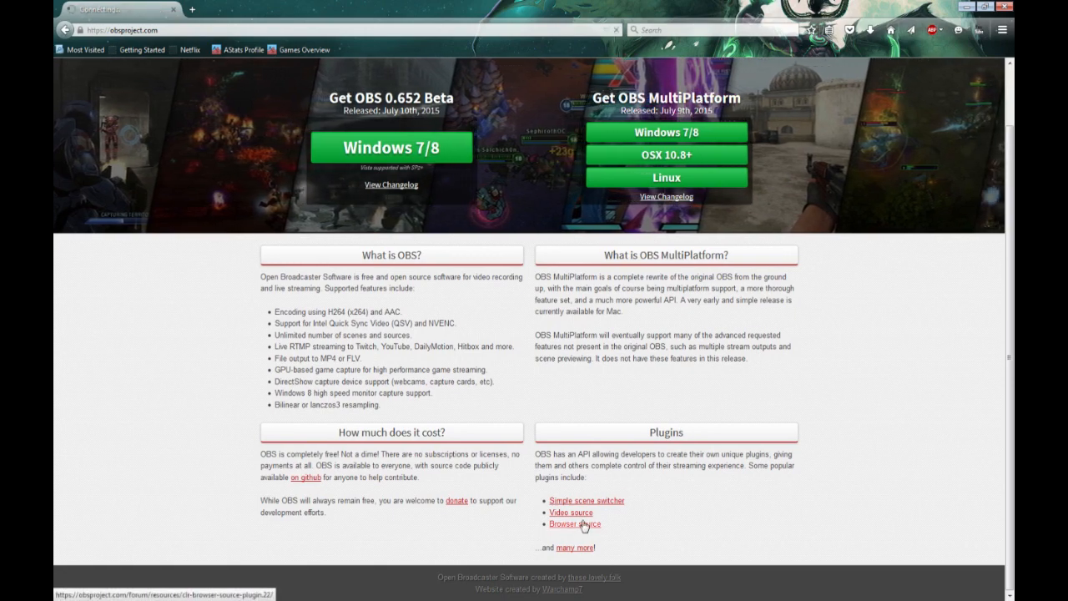
pyautogui.click(574, 524)
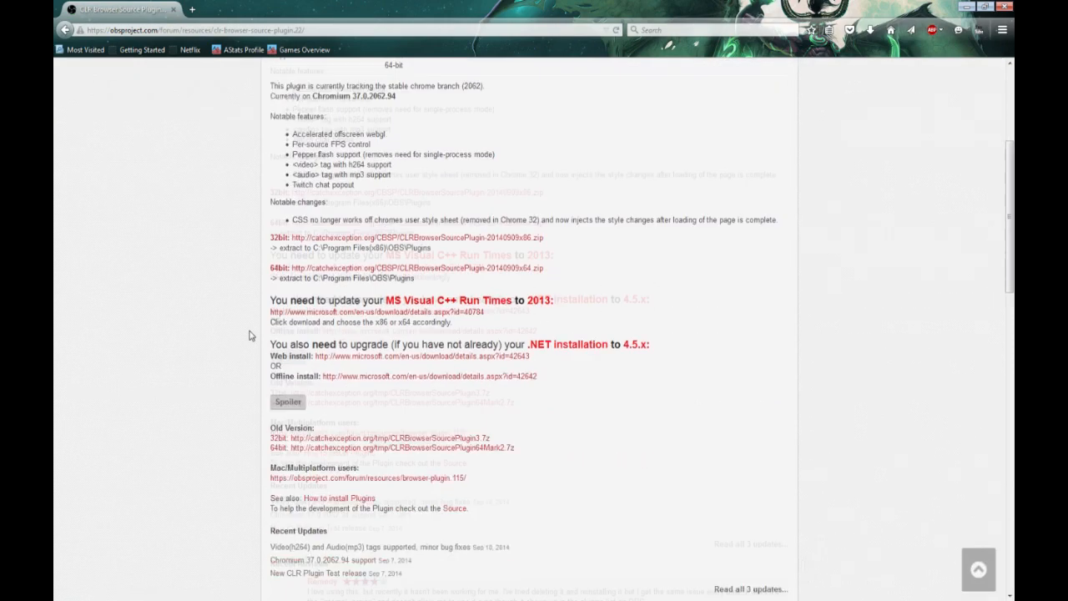
pyautogui.scroll(-3)
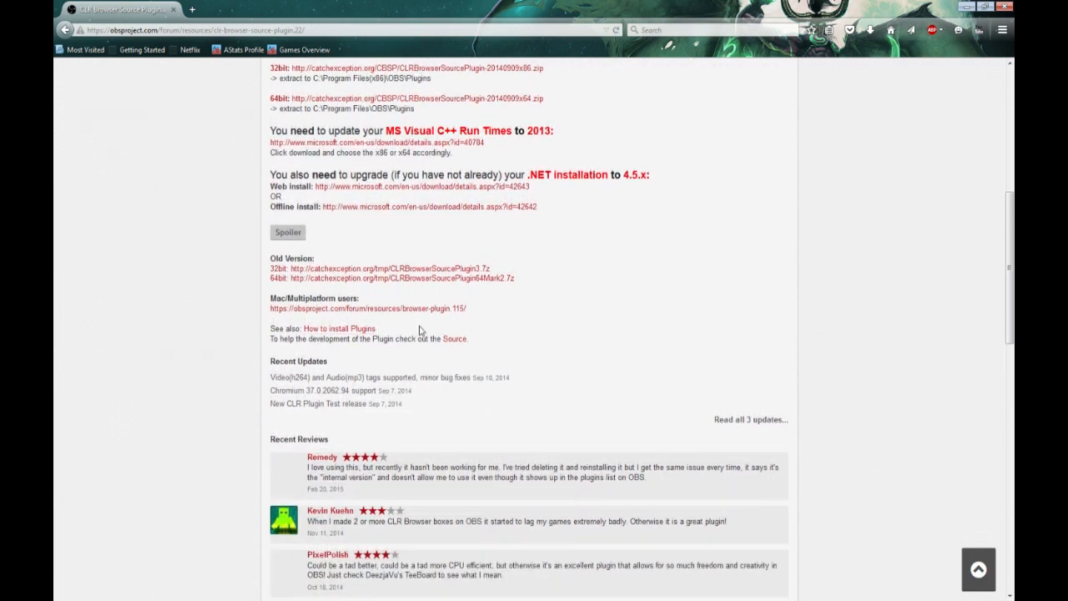
pyautogui.moveTo(271, 303)
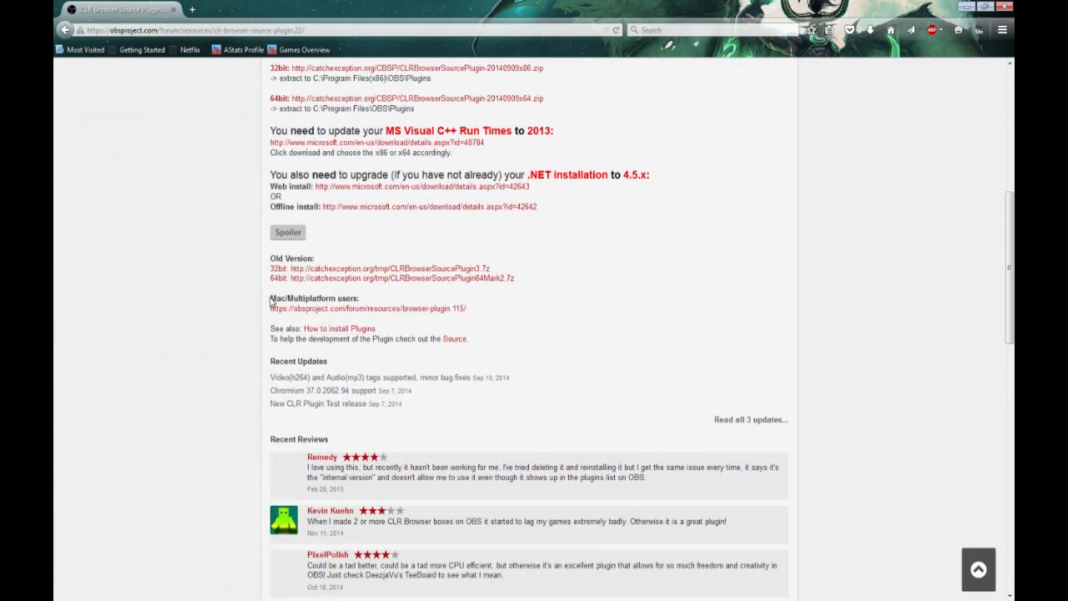
pyautogui.doubleClick(314, 298)
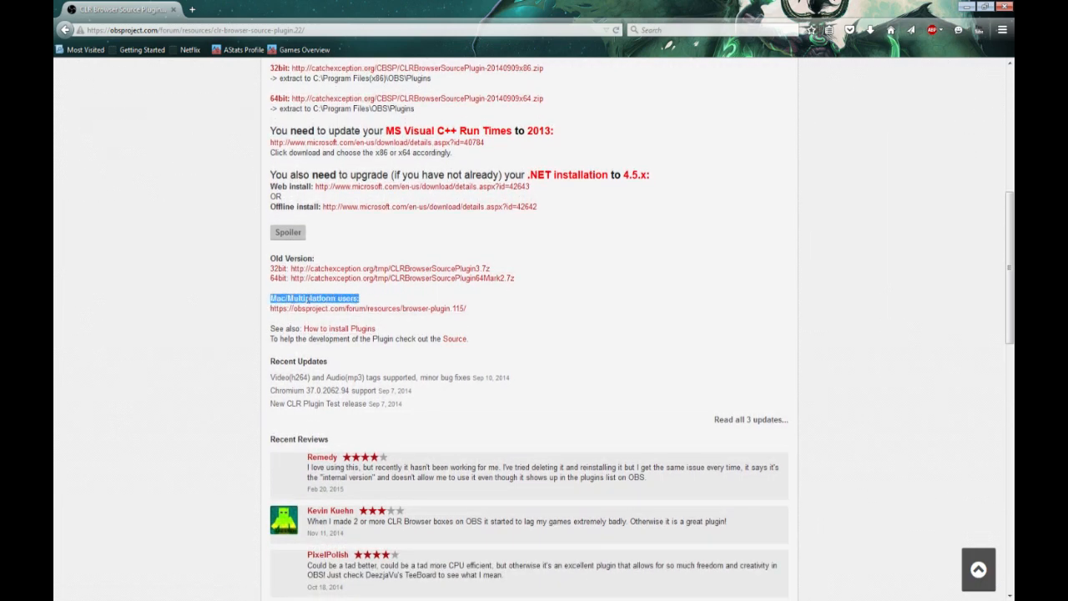
pyautogui.moveTo(397, 315)
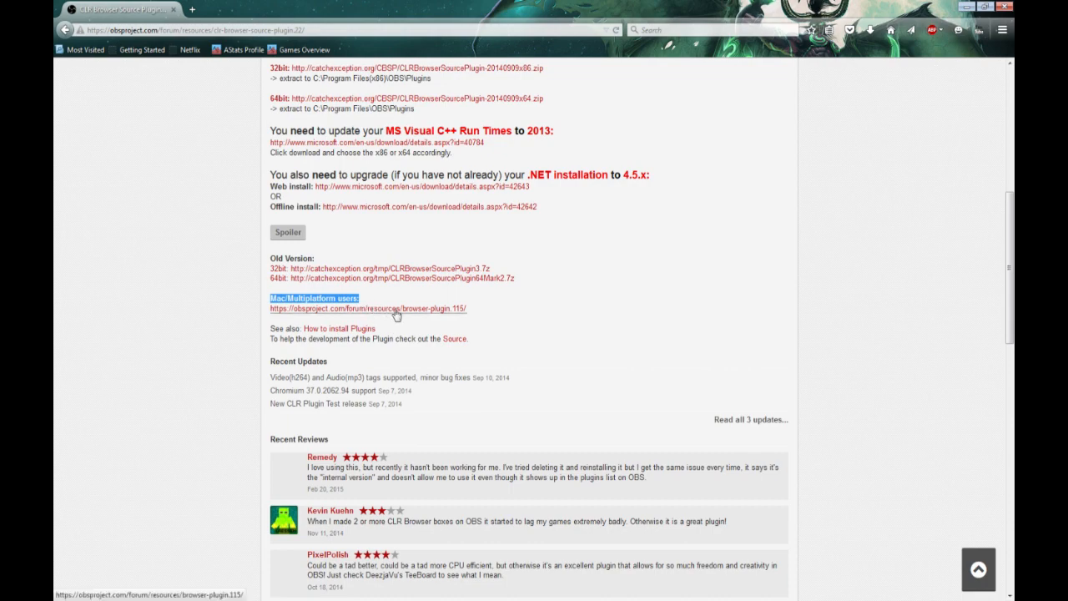
pyautogui.click(366, 308)
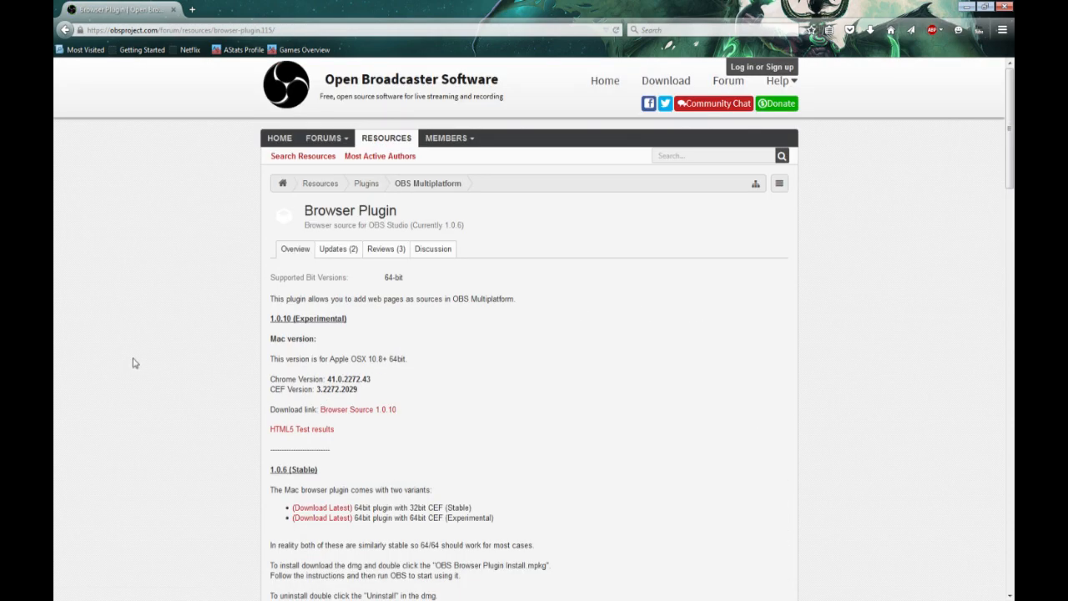
pyautogui.scroll(-3)
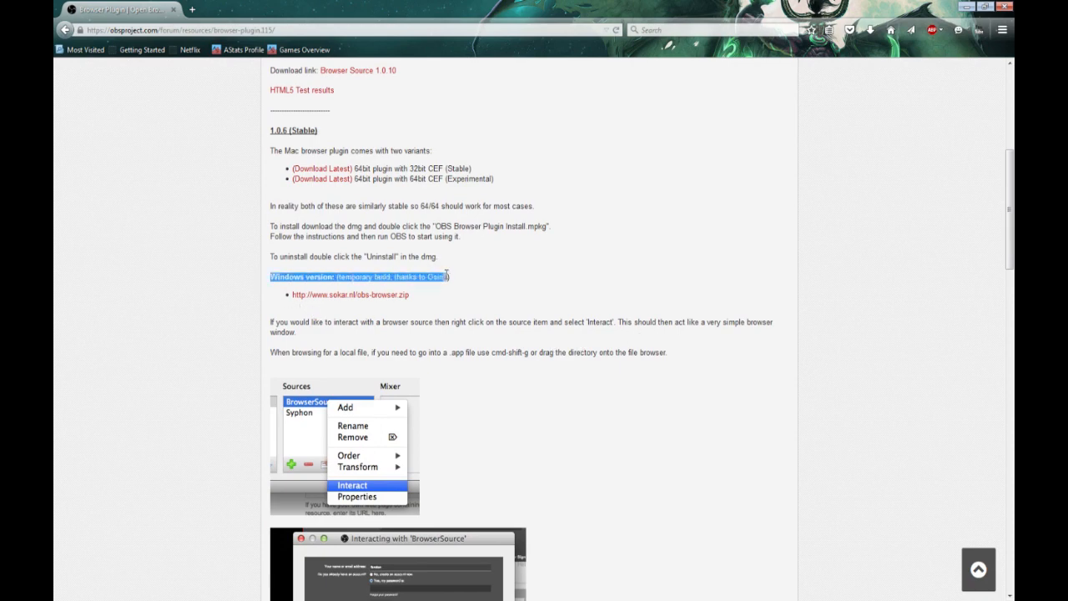
pyautogui.click(349, 294)
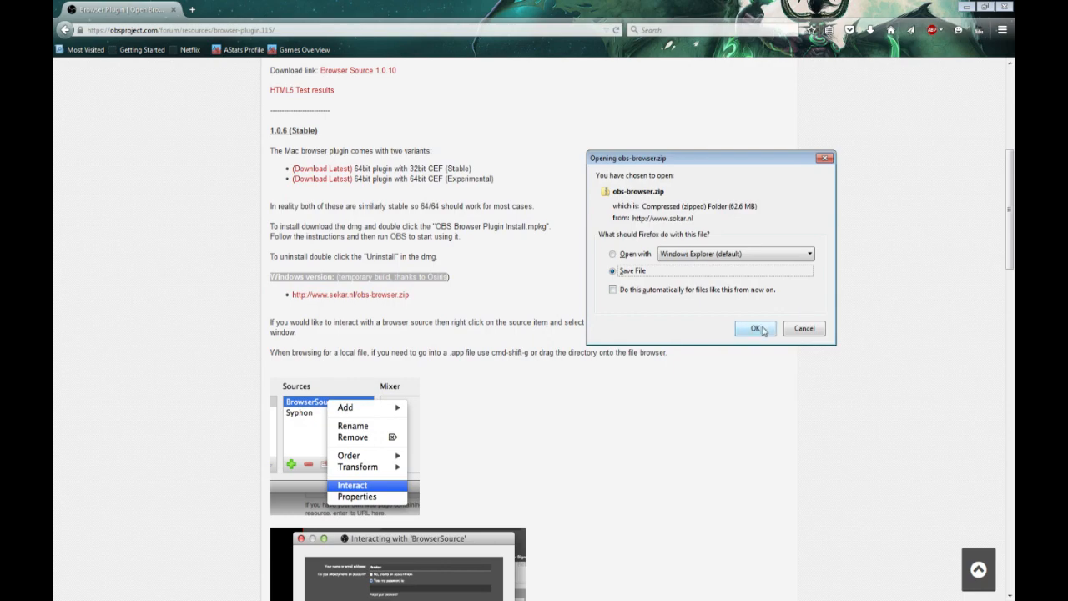